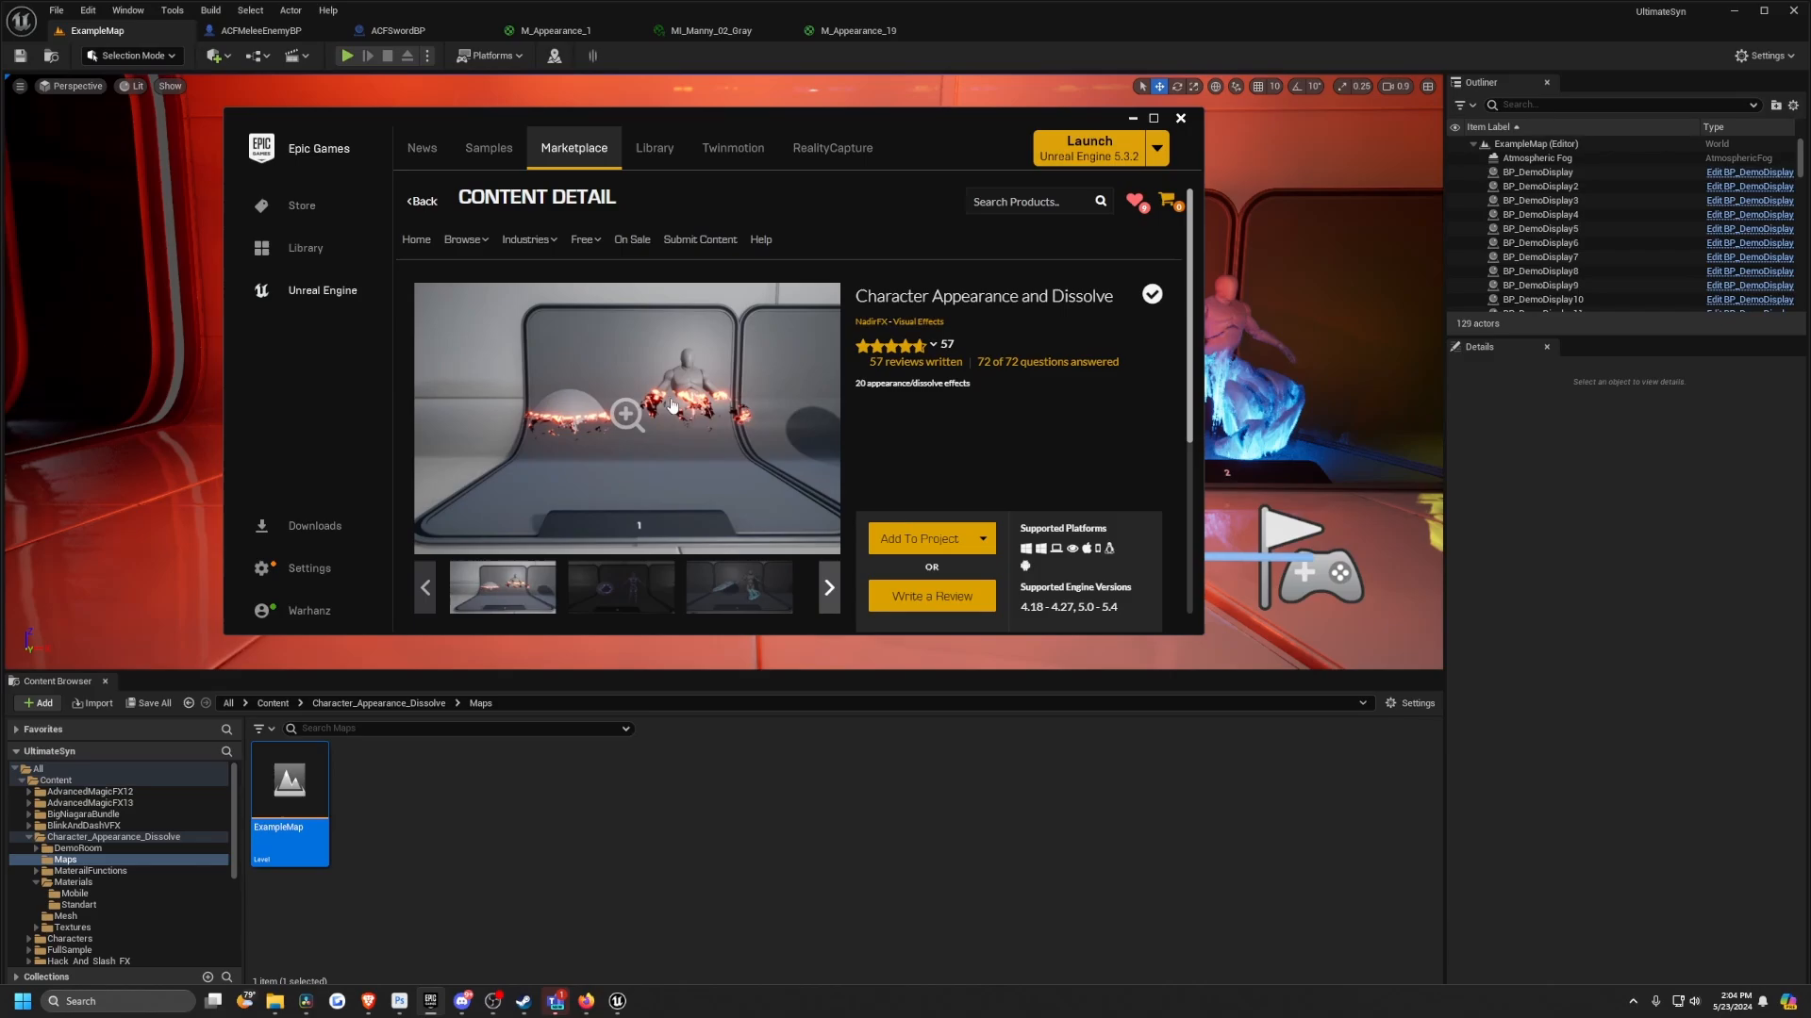
# Step: Close the Character Appearance and Dissolve store page to reveal the example level
pyautogui.click(1181, 117)
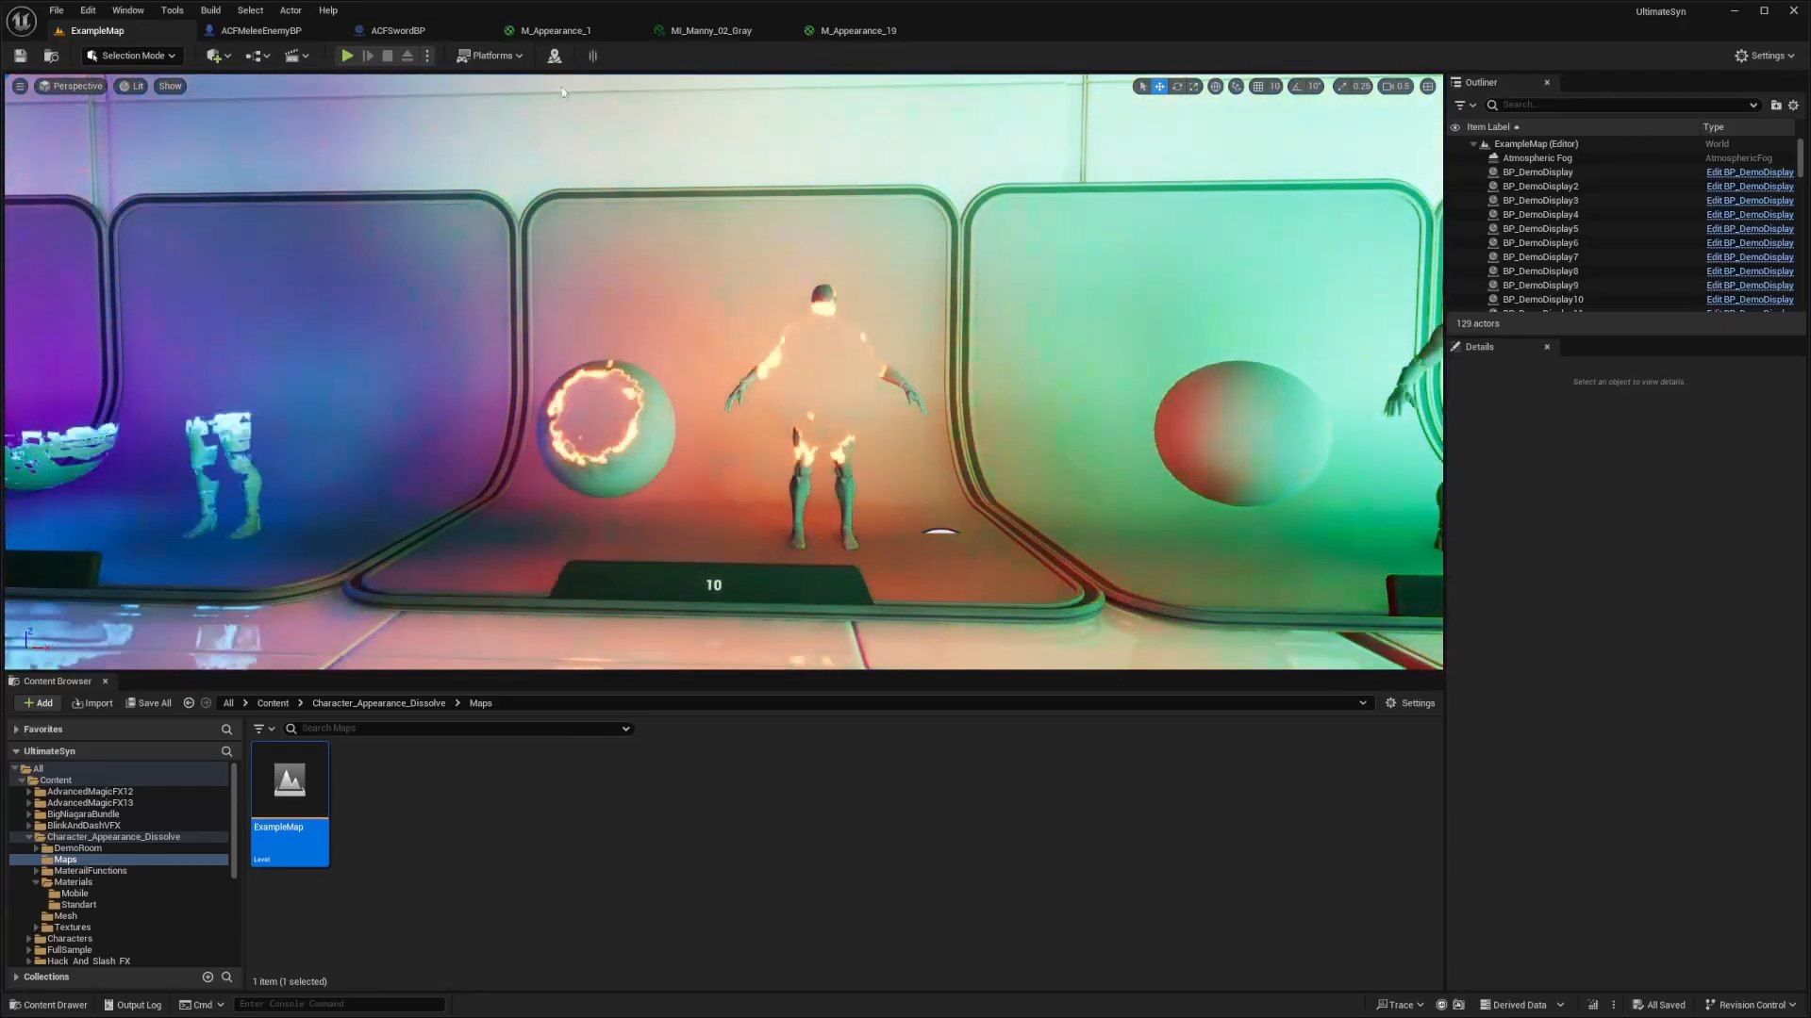
pyautogui.click(257, 30)
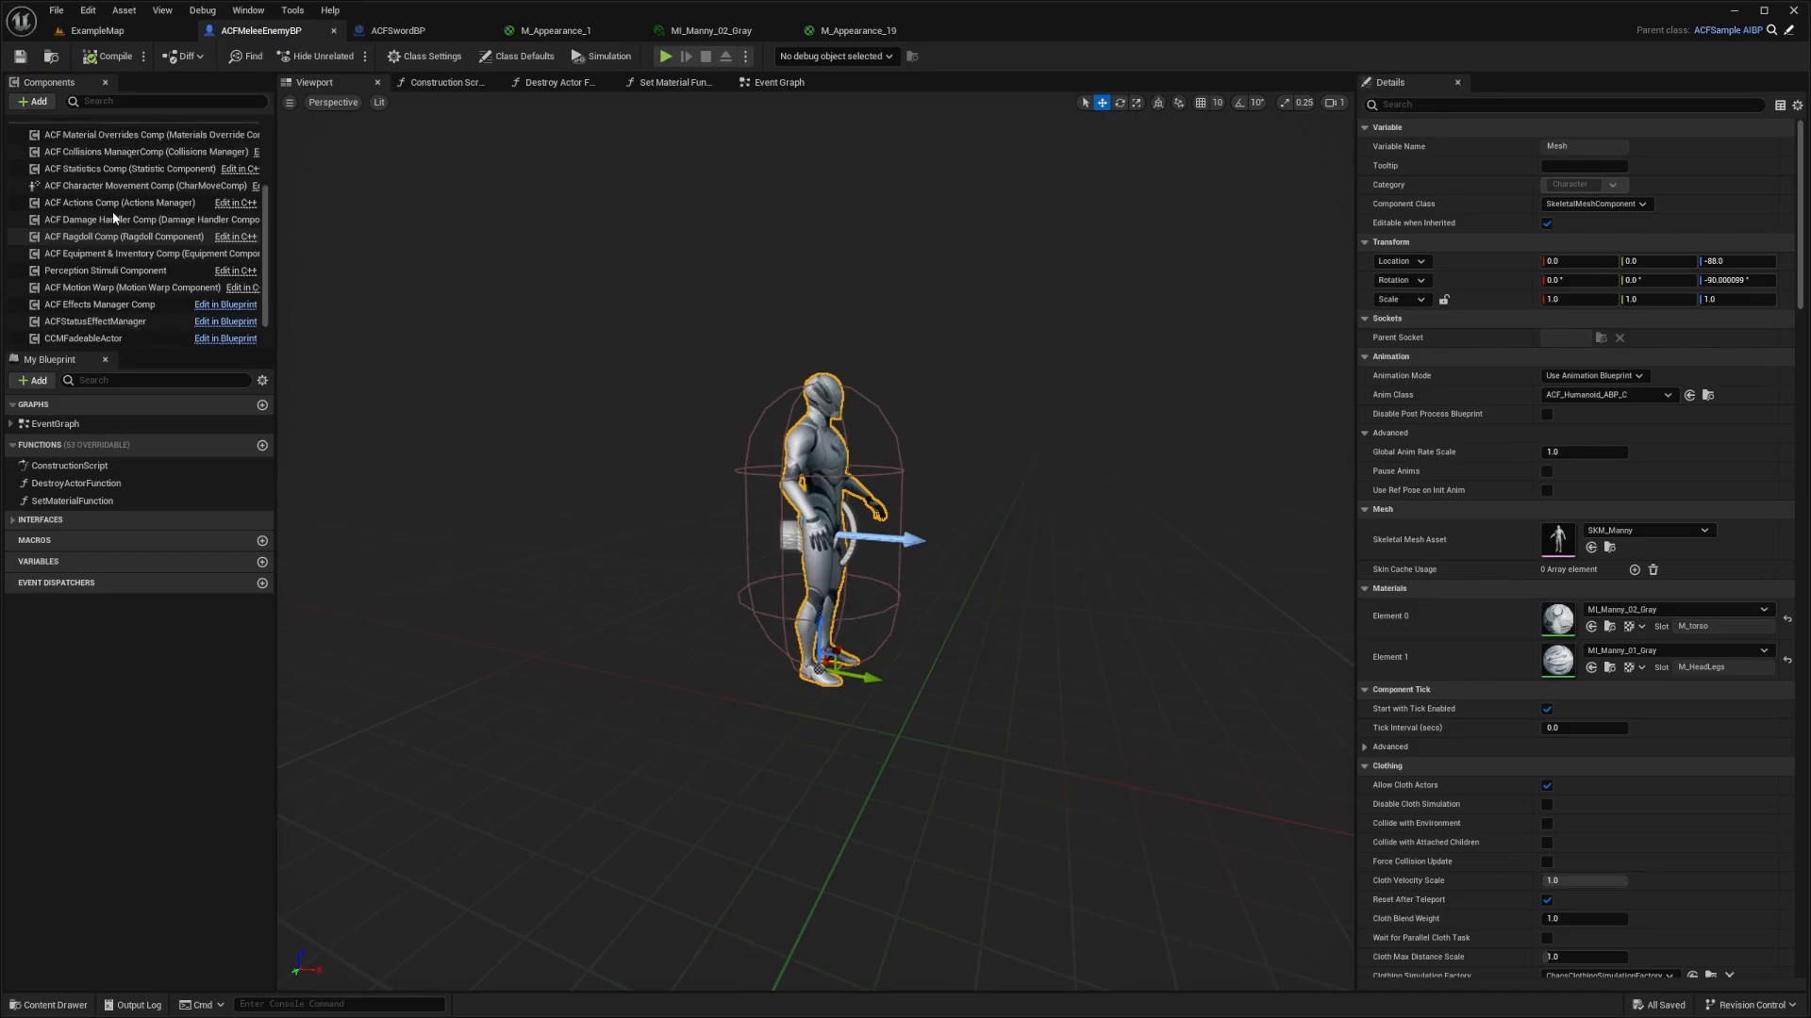
pyautogui.click(127, 191)
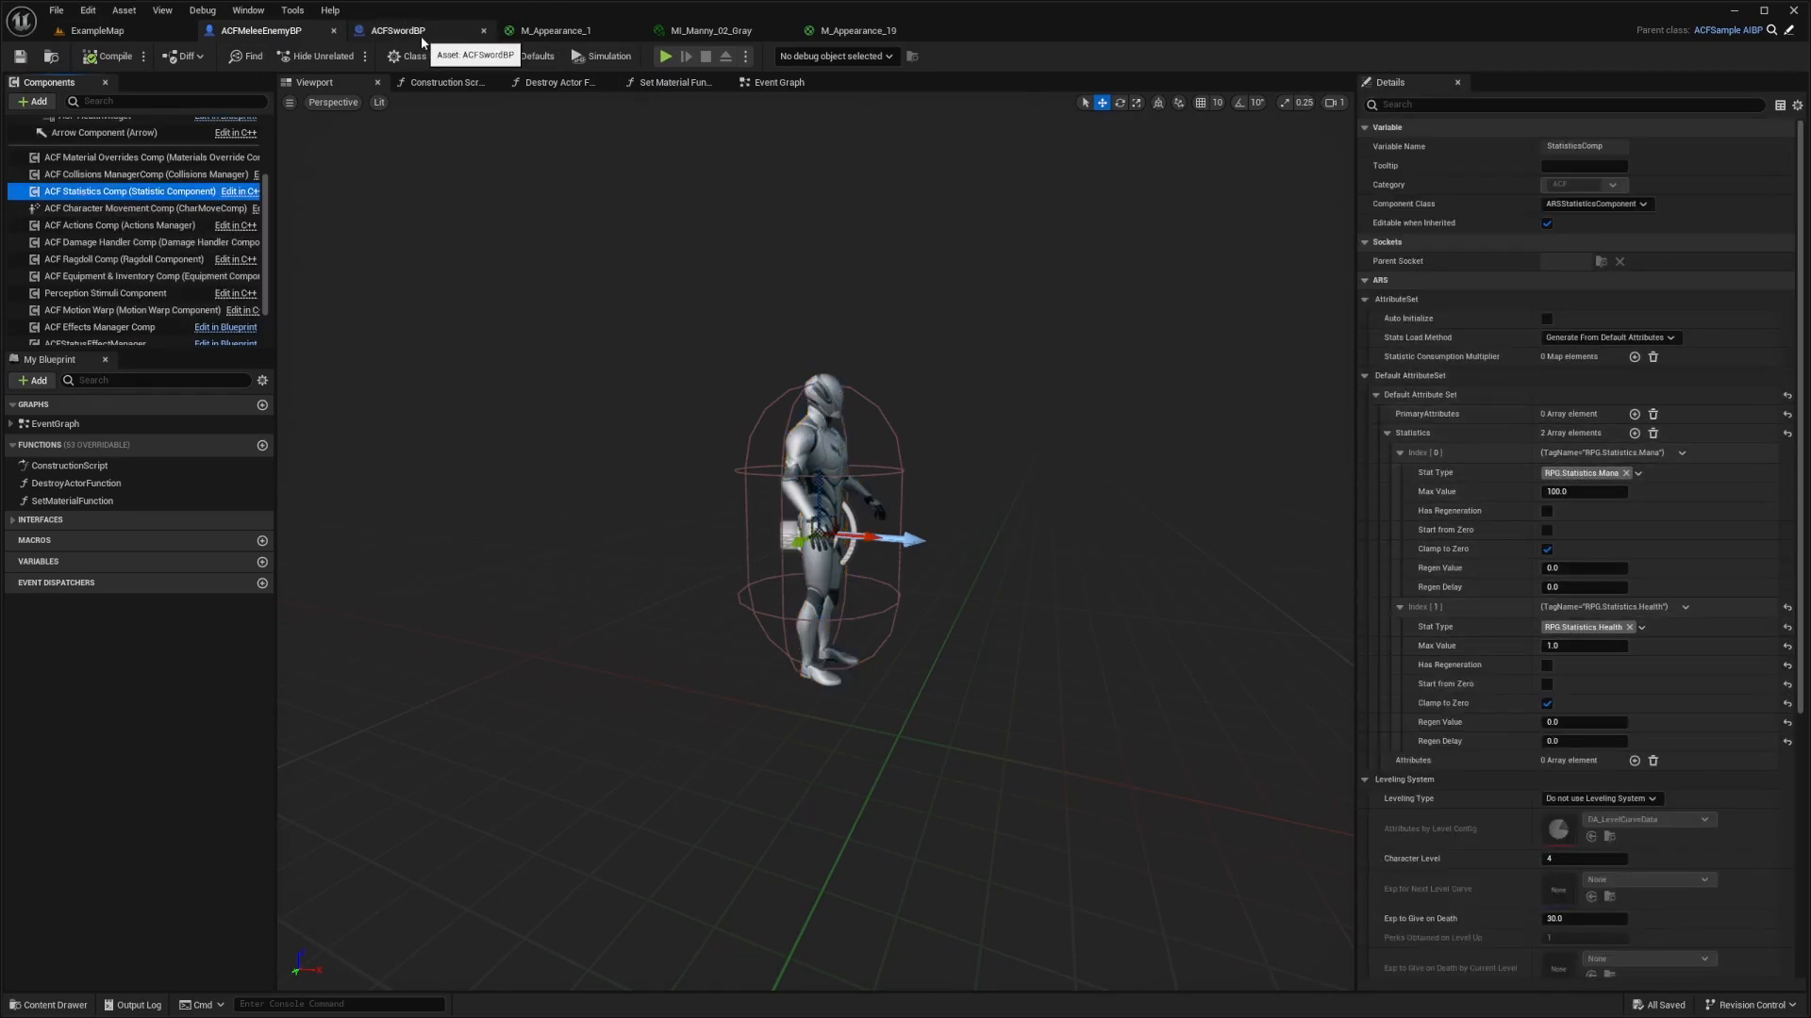
pyautogui.click(398, 30)
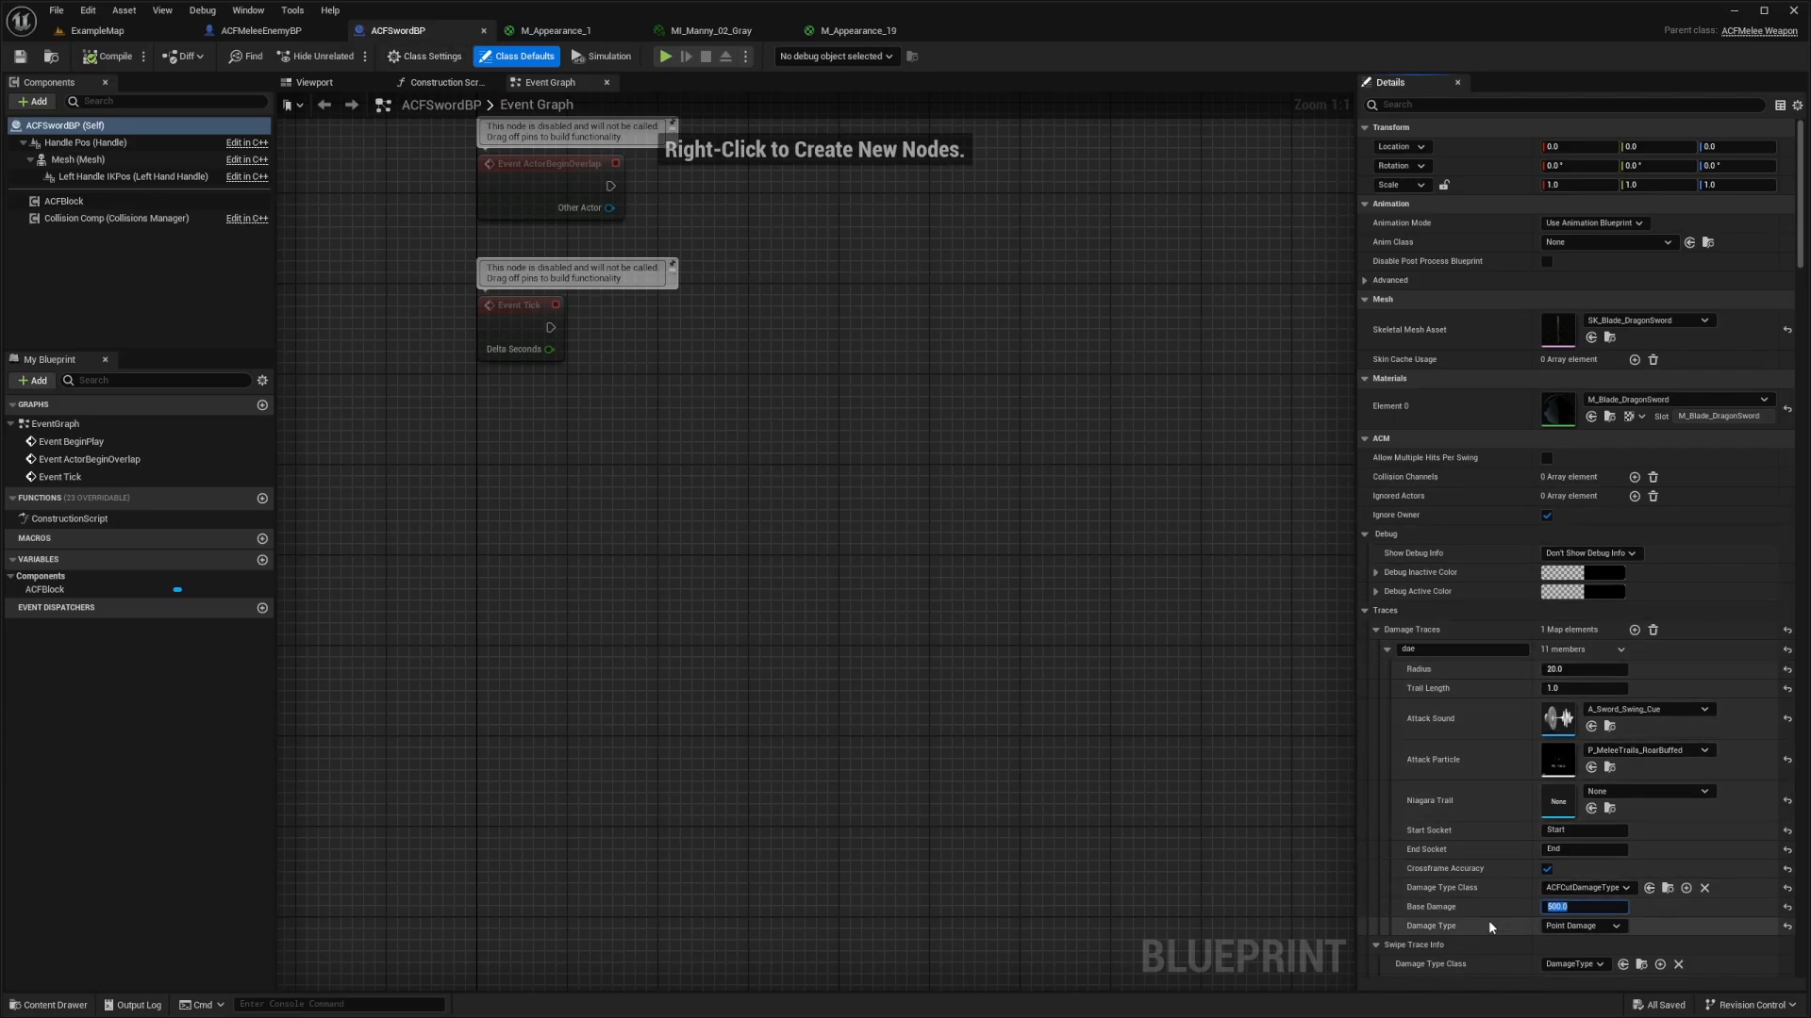
pyautogui.moveTo(558, 30)
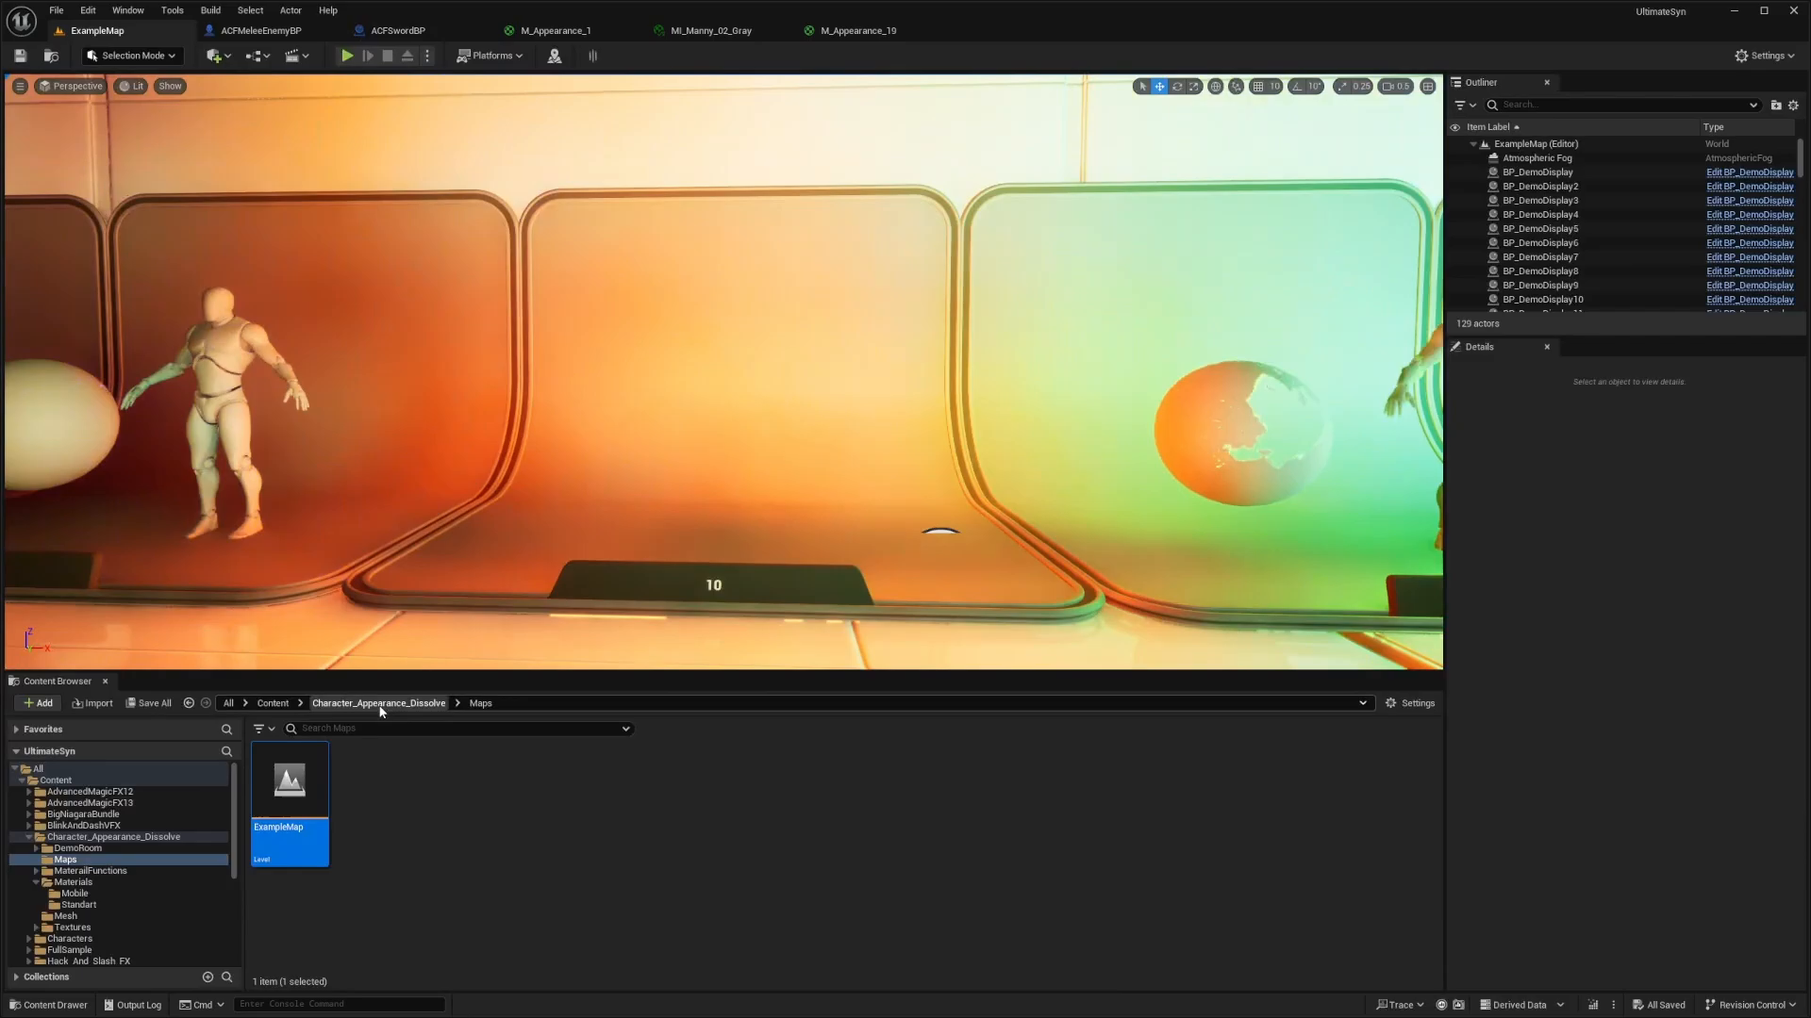
# Step: Browse the Standart materials folder, then show the ACFMeleeEnemyBP event graph
pyautogui.click(377, 703)
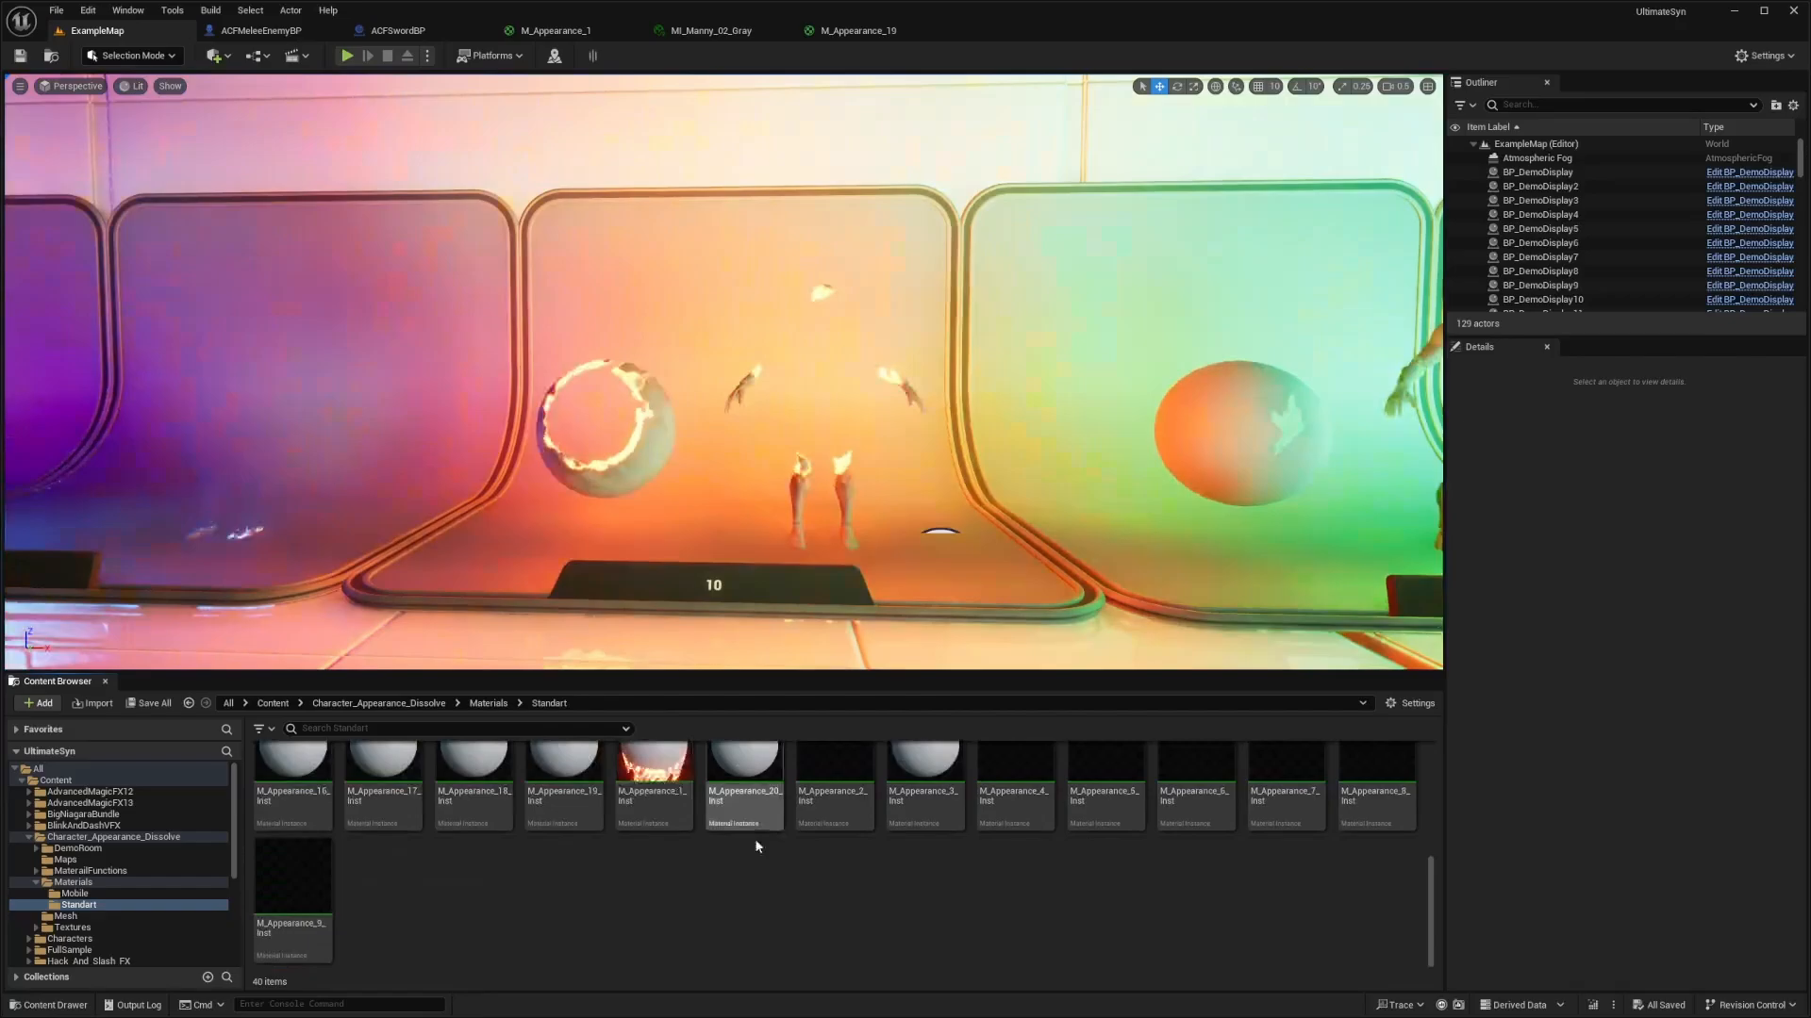
pyautogui.click(259, 30)
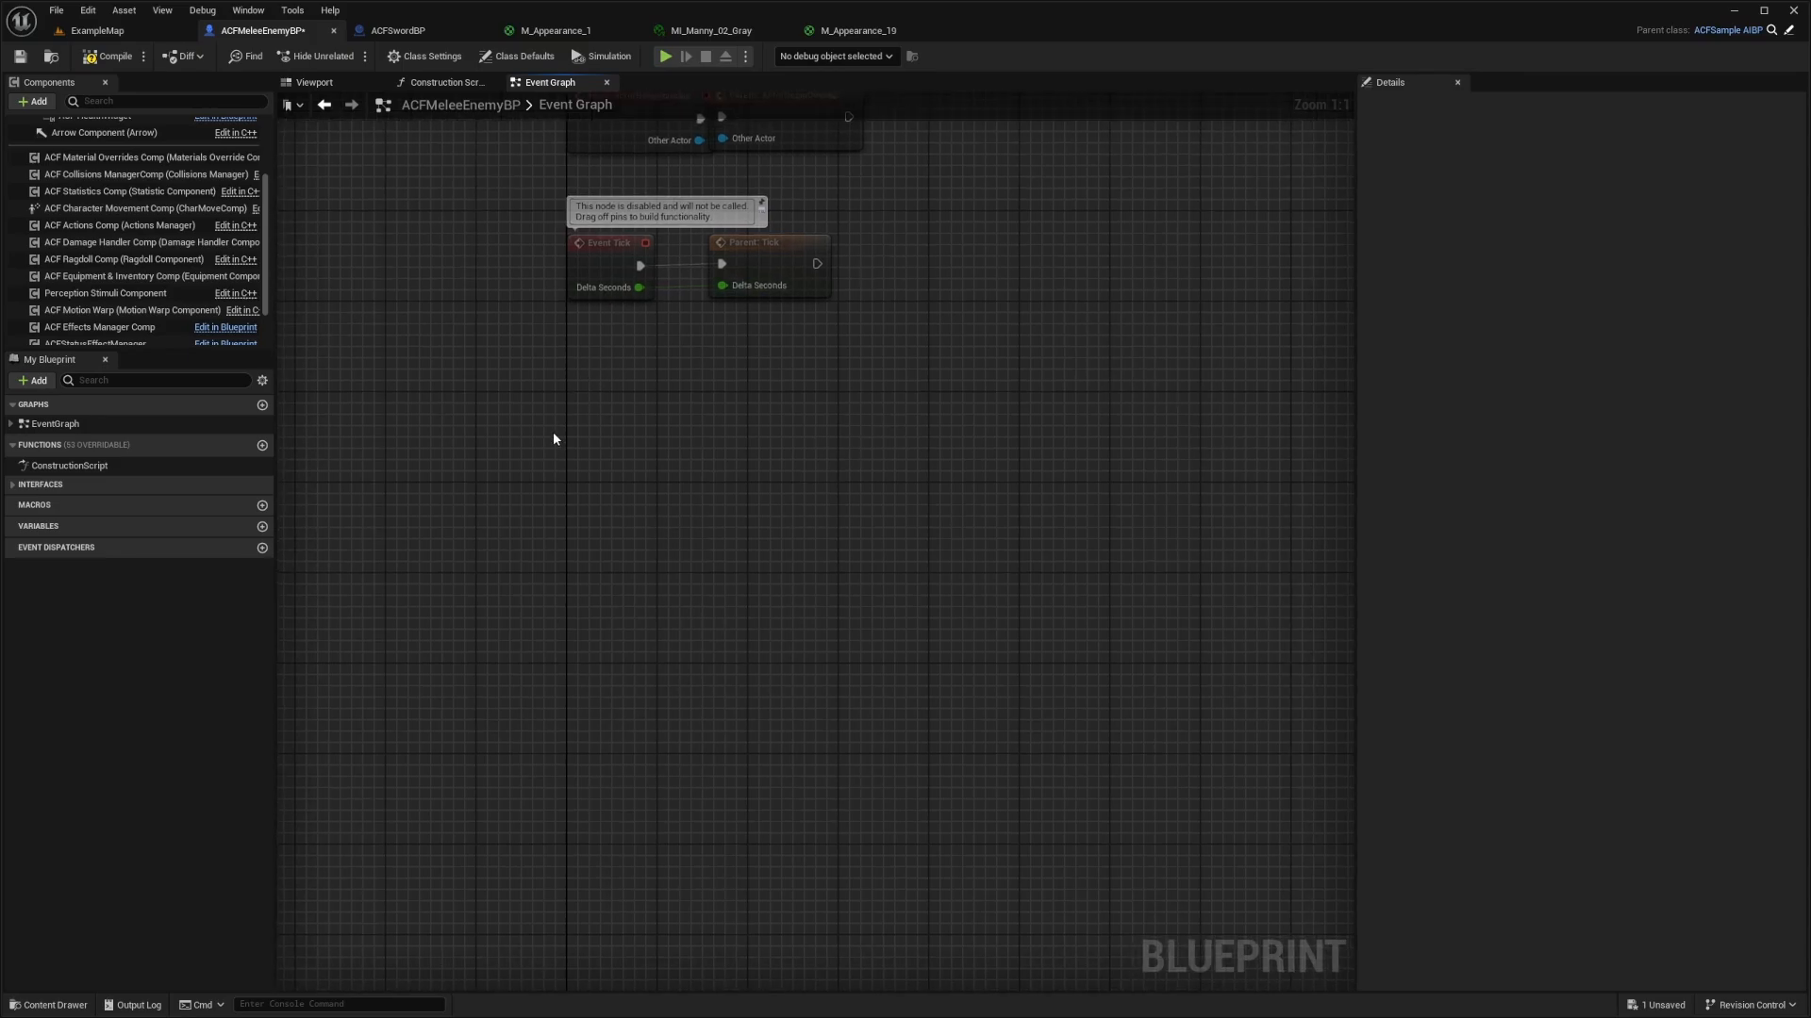
# Step: Add the damage handler component's On Owner Death event to the graph
pyautogui.rightClick(553, 439)
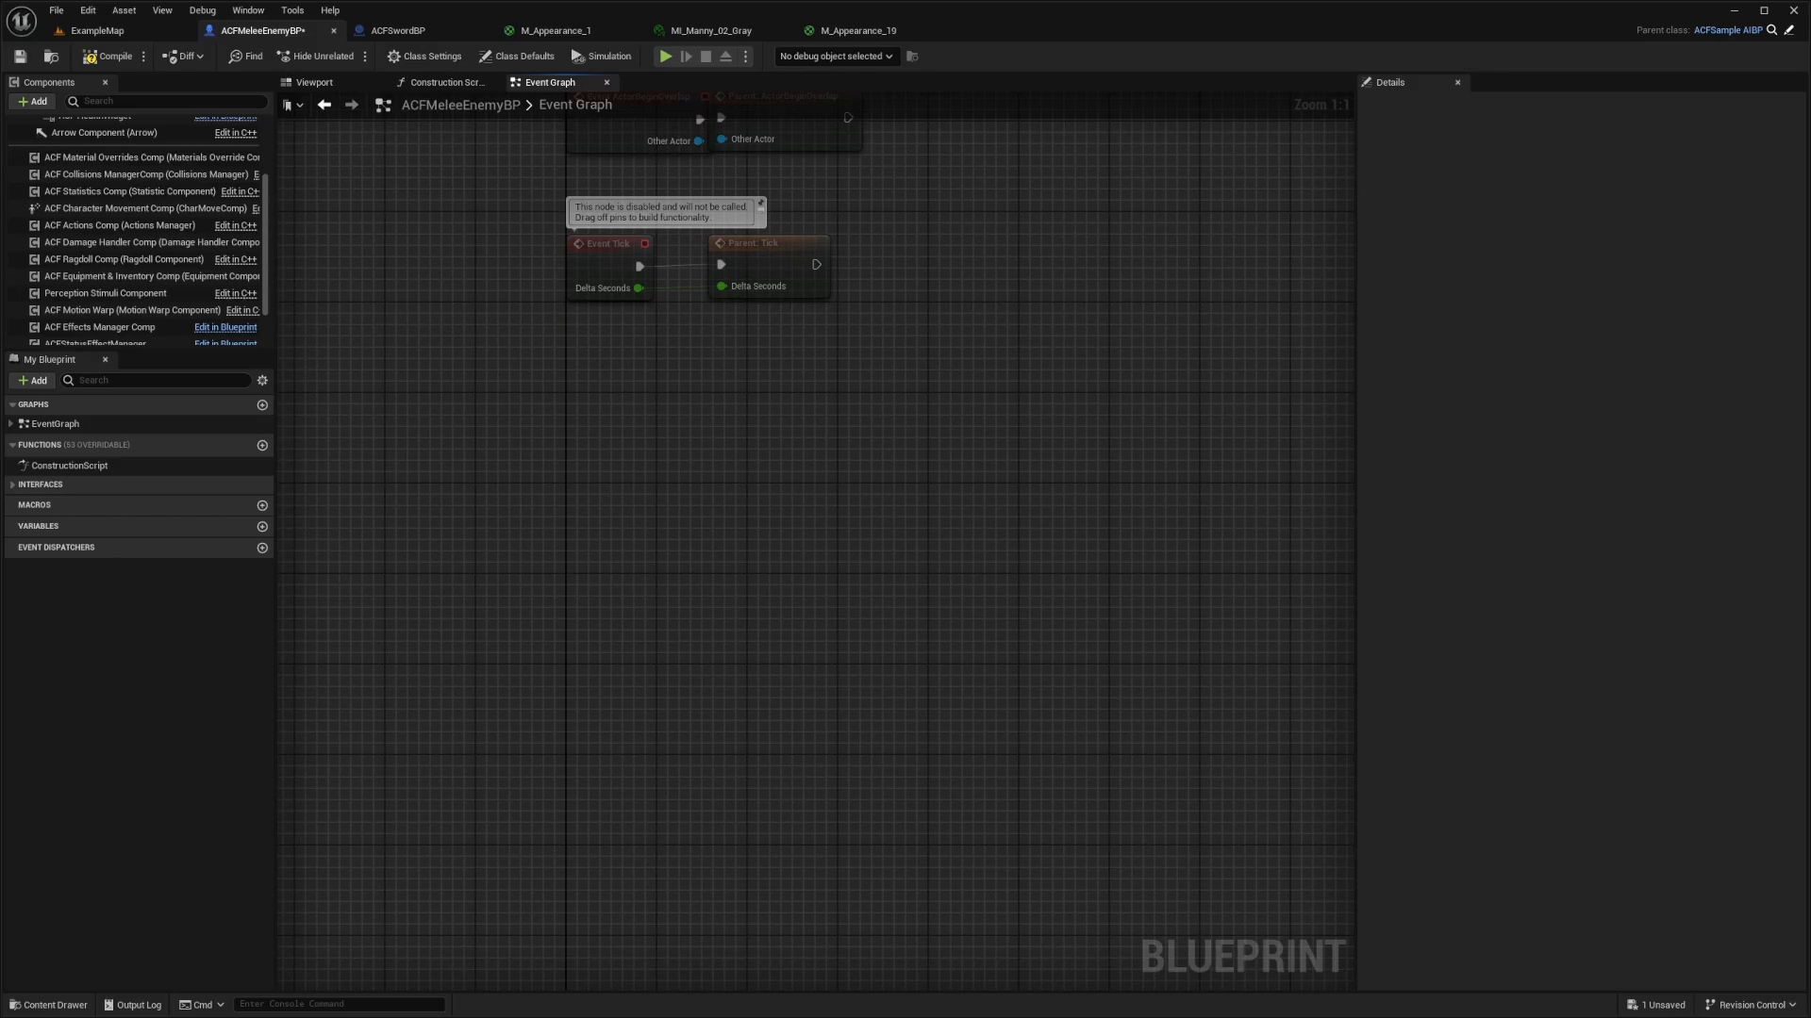
pyautogui.moveTo(655, 377)
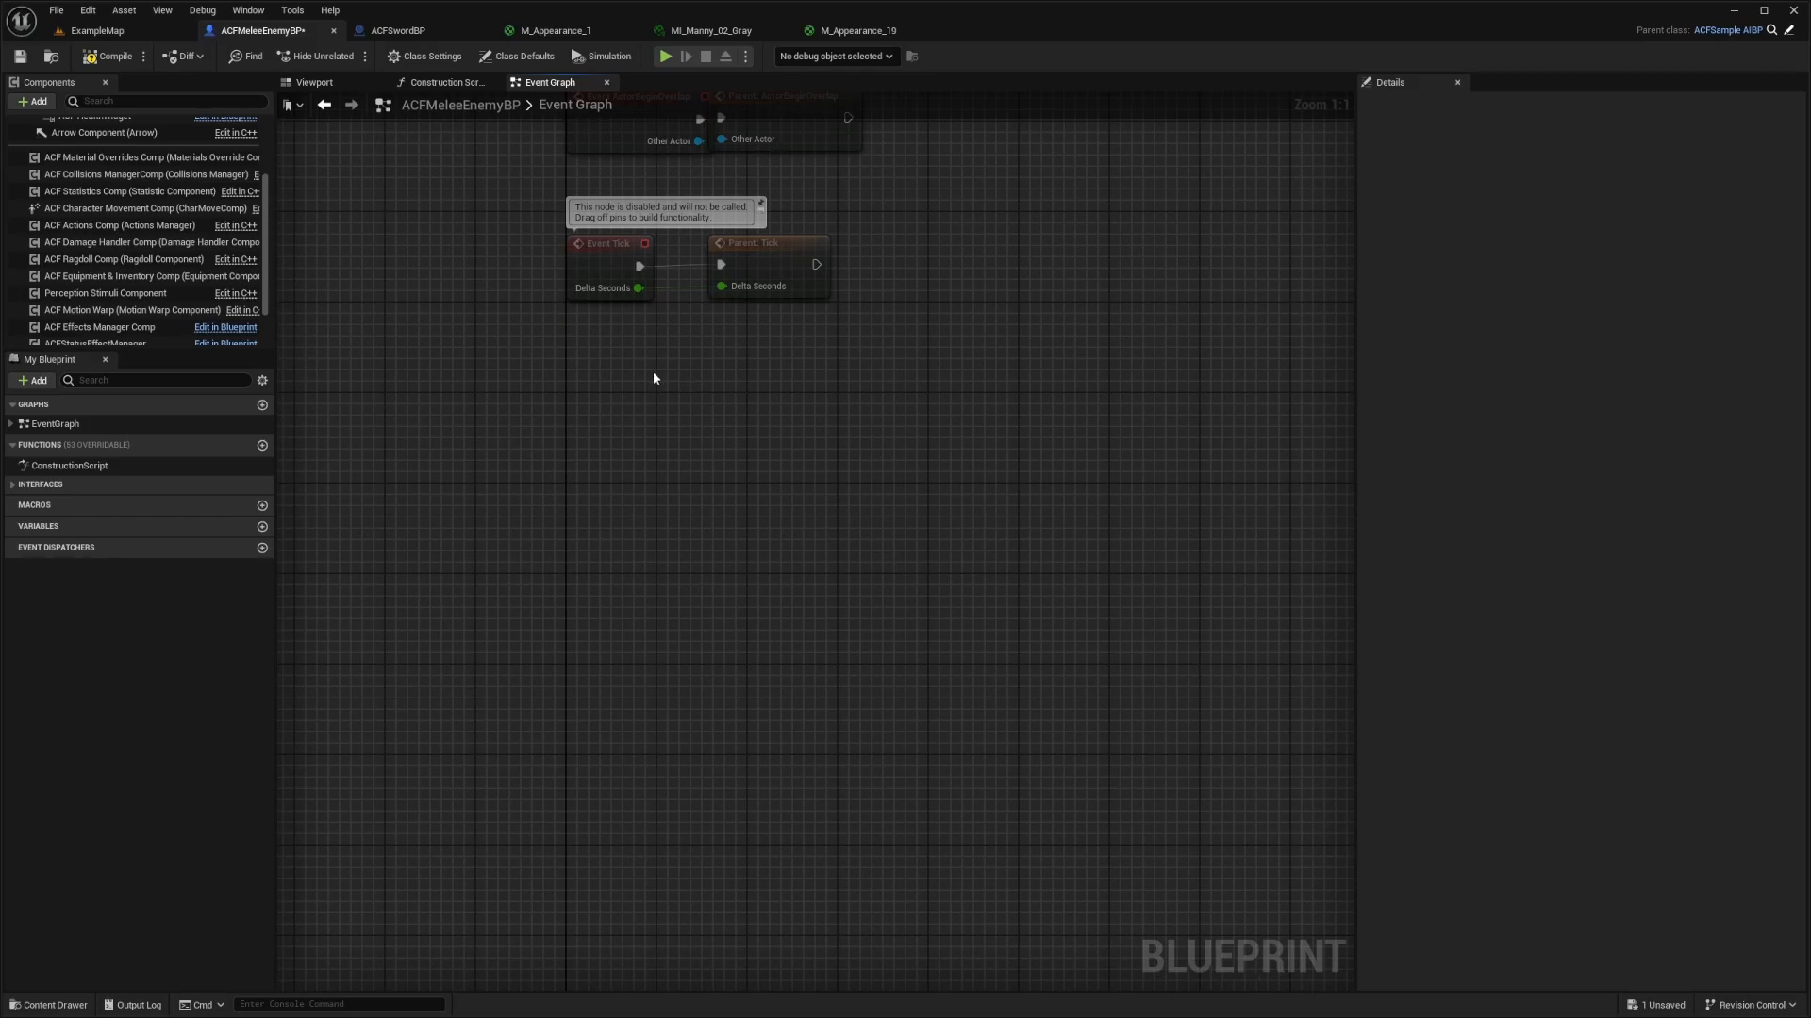
pyautogui.write('On Ow')
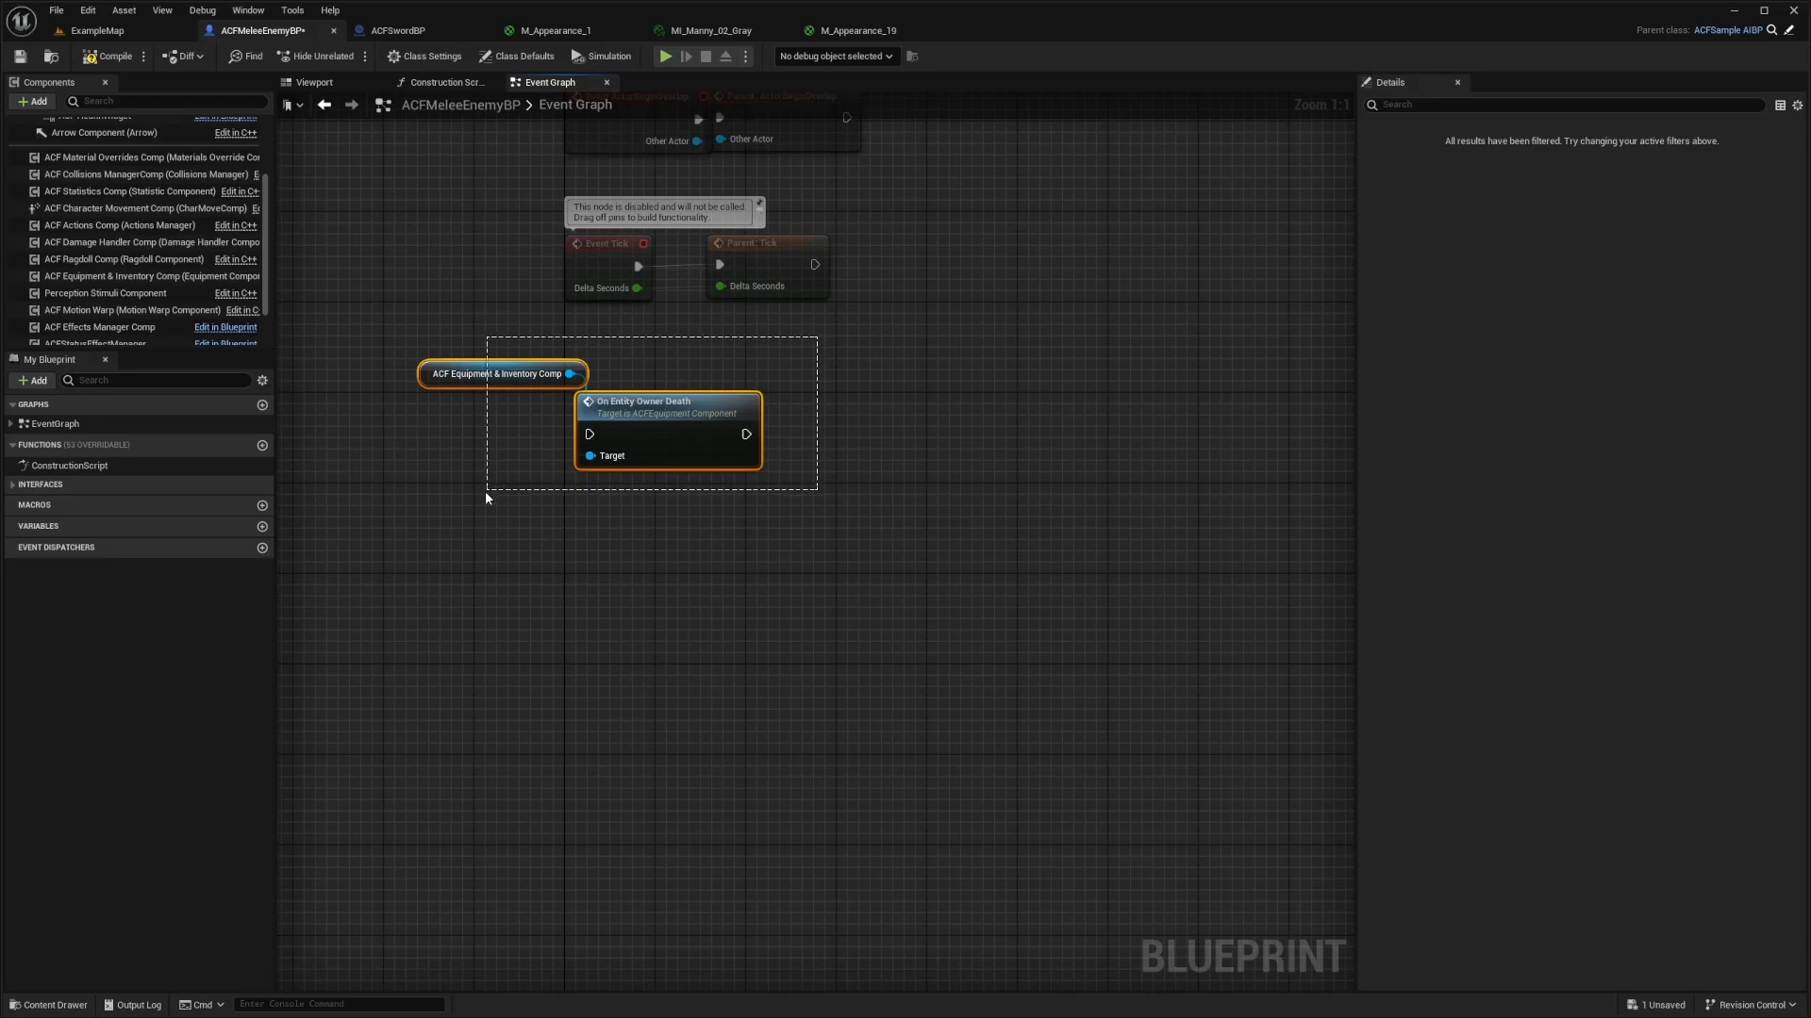
pyautogui.click(151, 242)
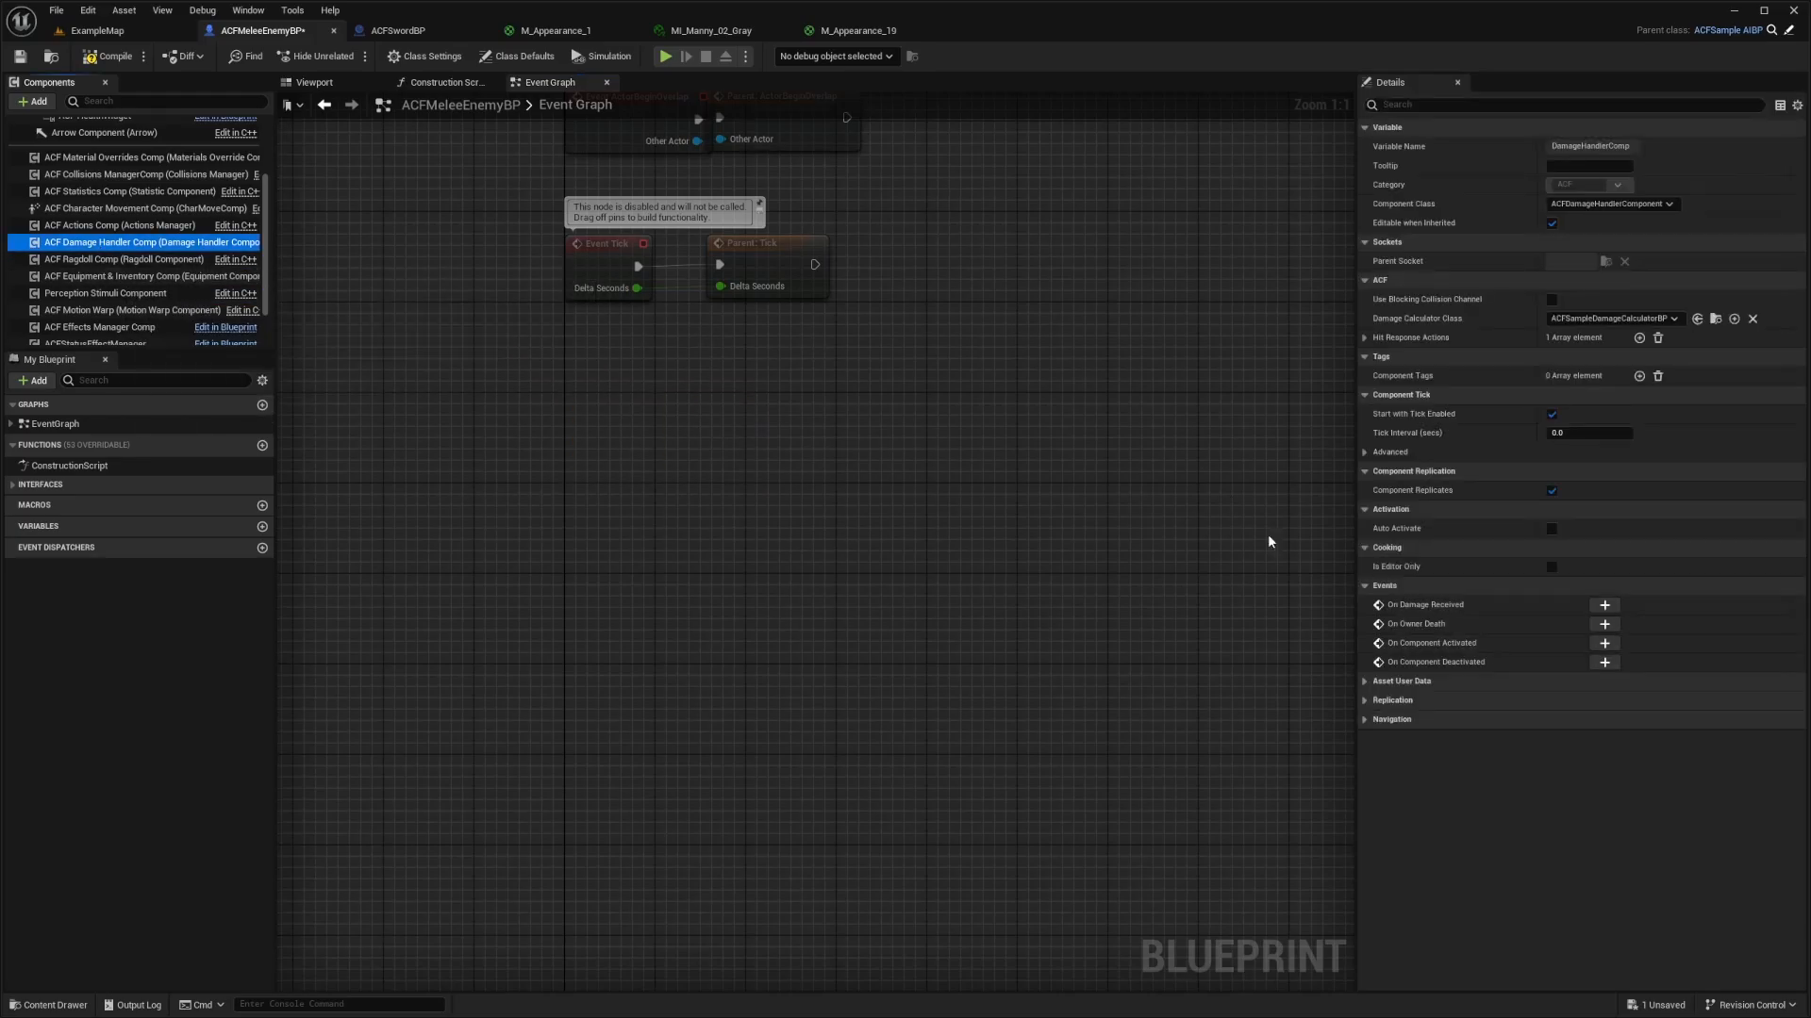
pyautogui.moveTo(1493, 588)
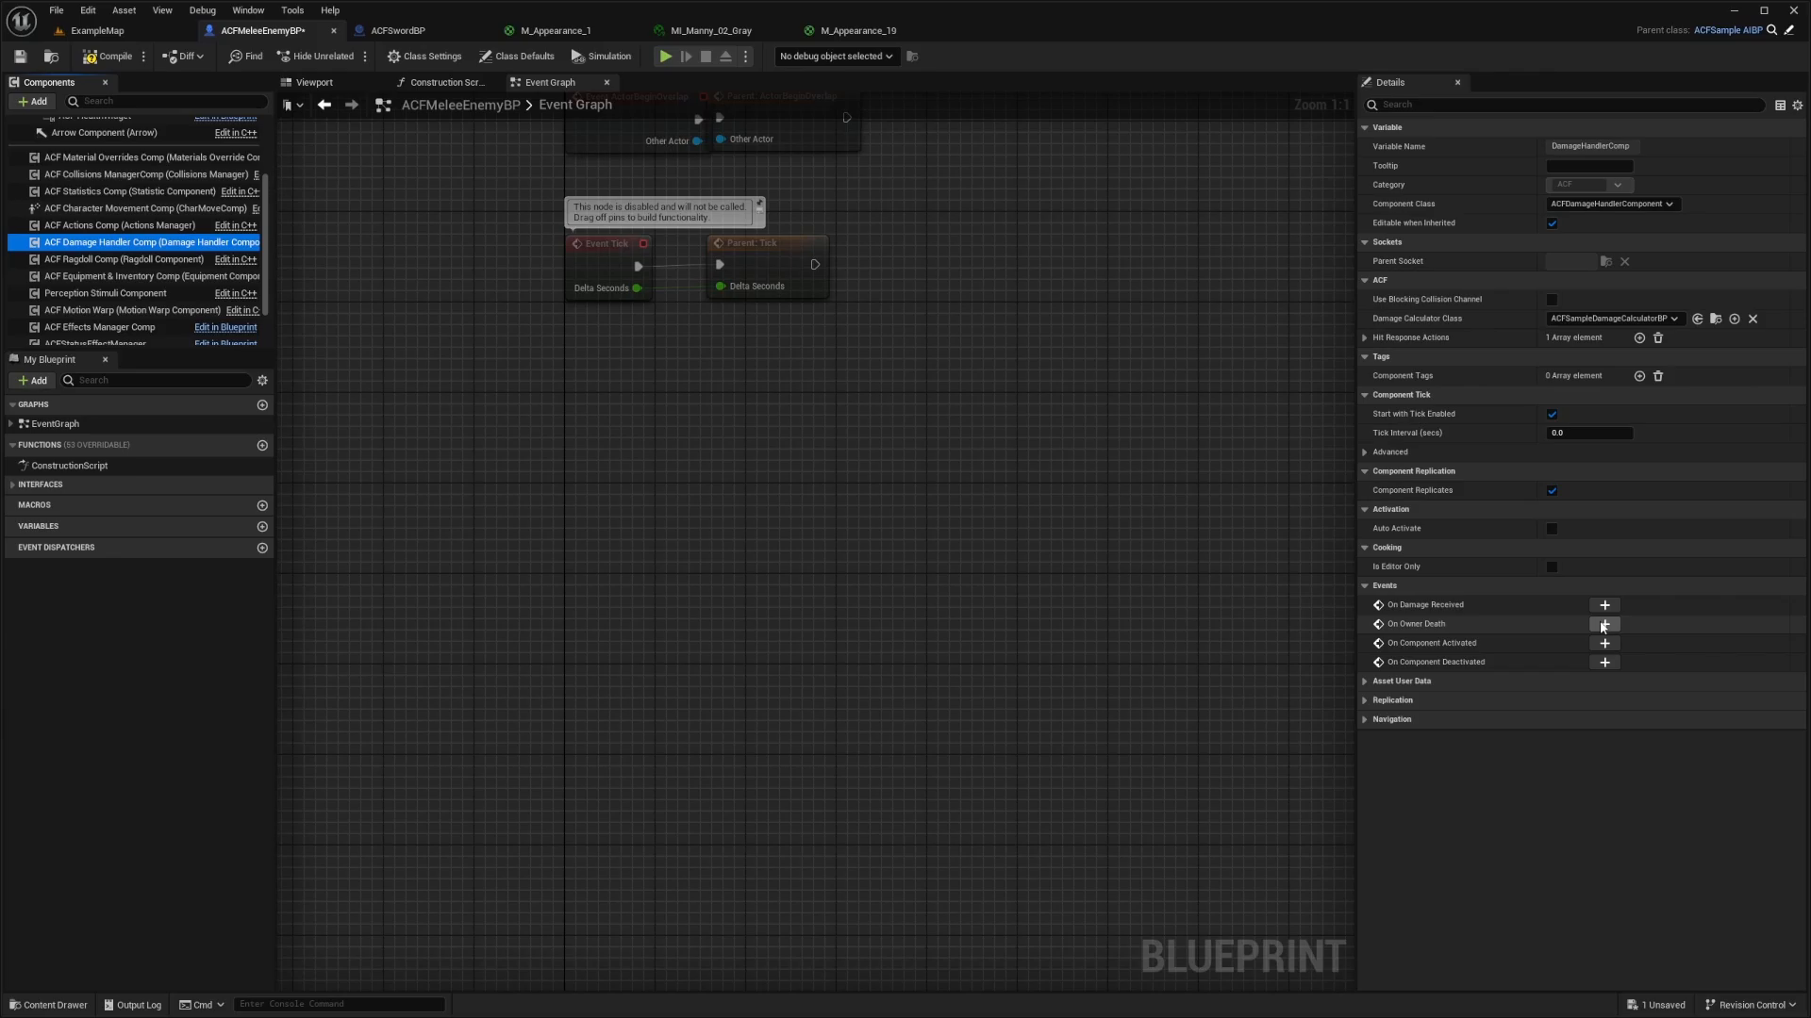
pyautogui.click(1603, 625)
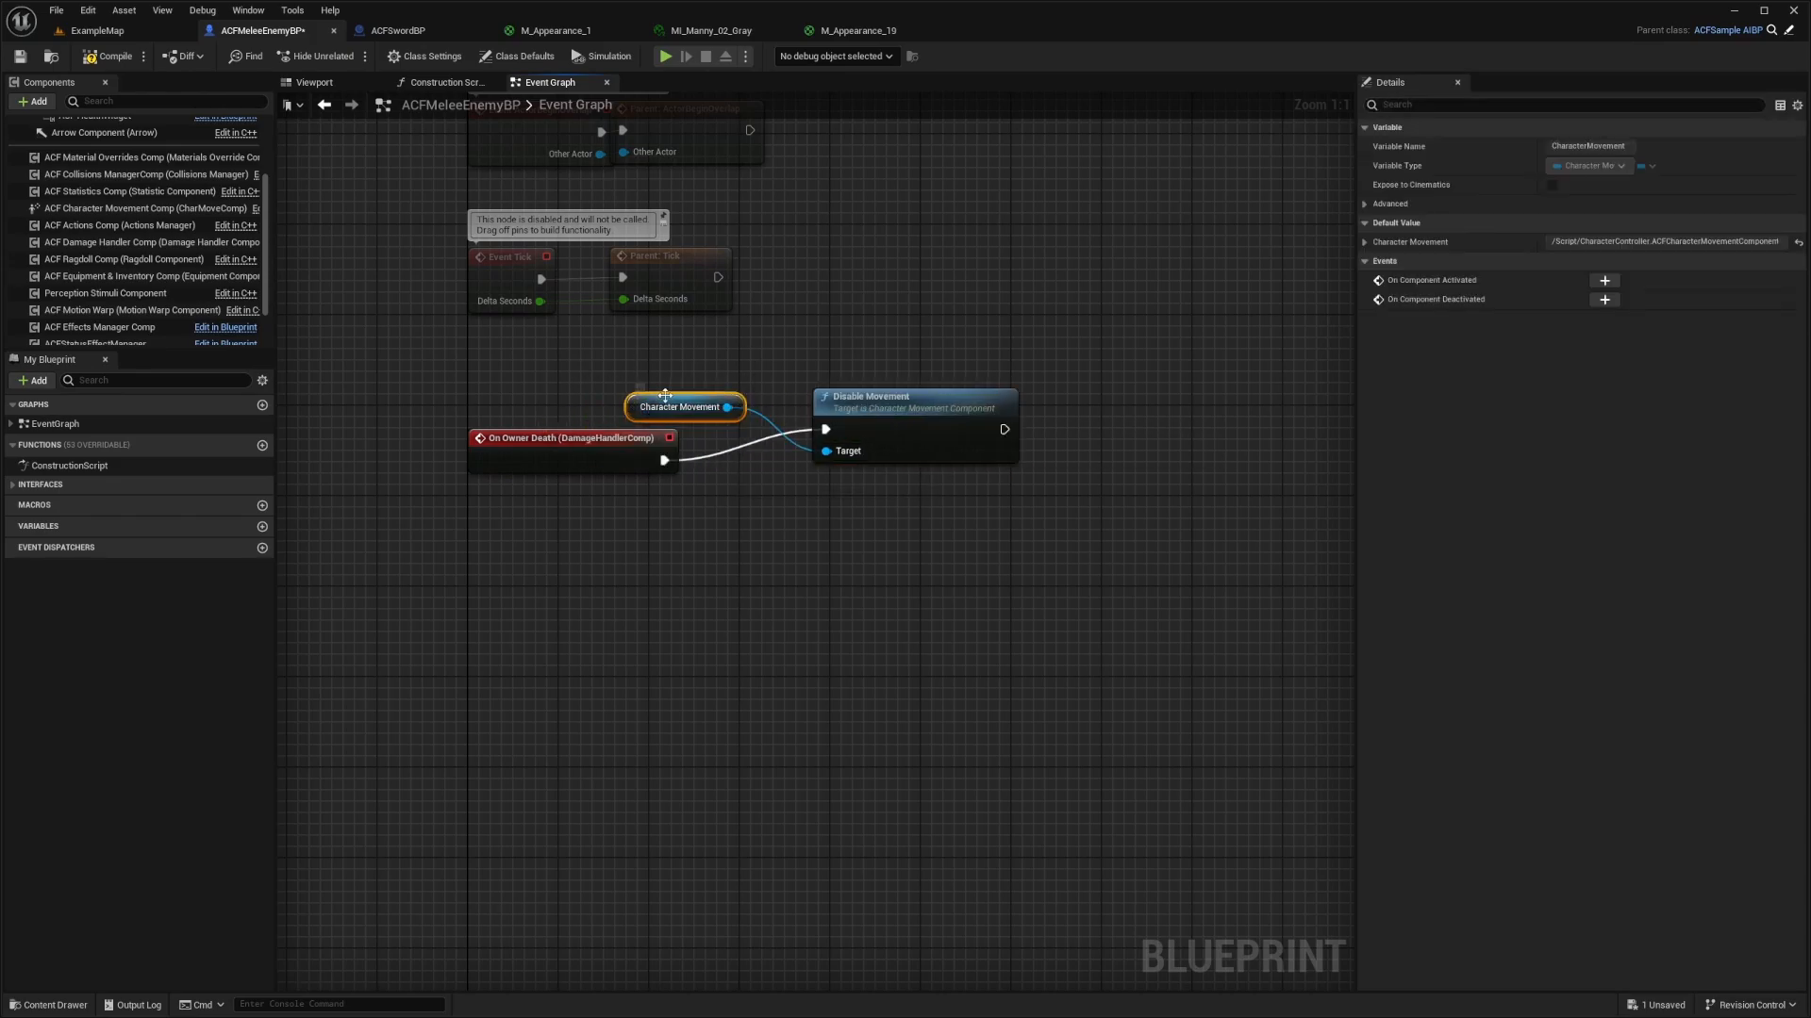
# Step: Place Character Movement under Disable Movement and begin a node after it
pyautogui.moveTo(681, 408); pyautogui.dragTo(860, 504)
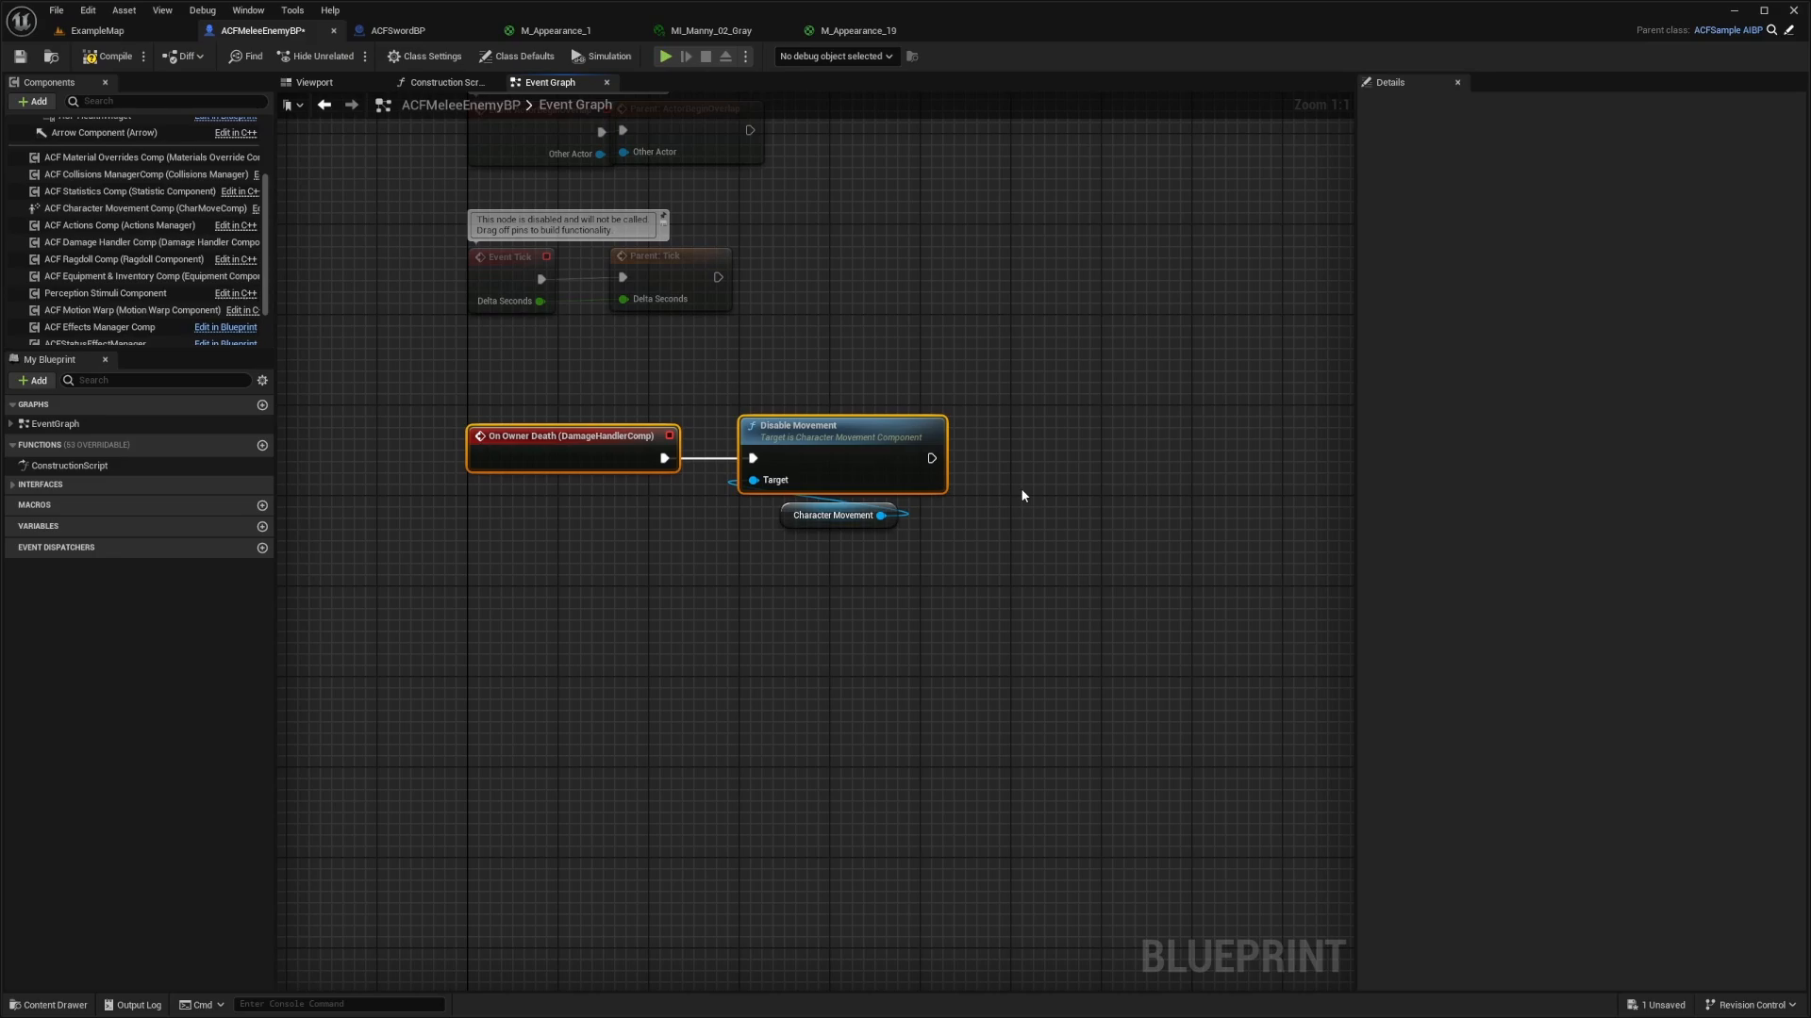
pyautogui.click(831, 509)
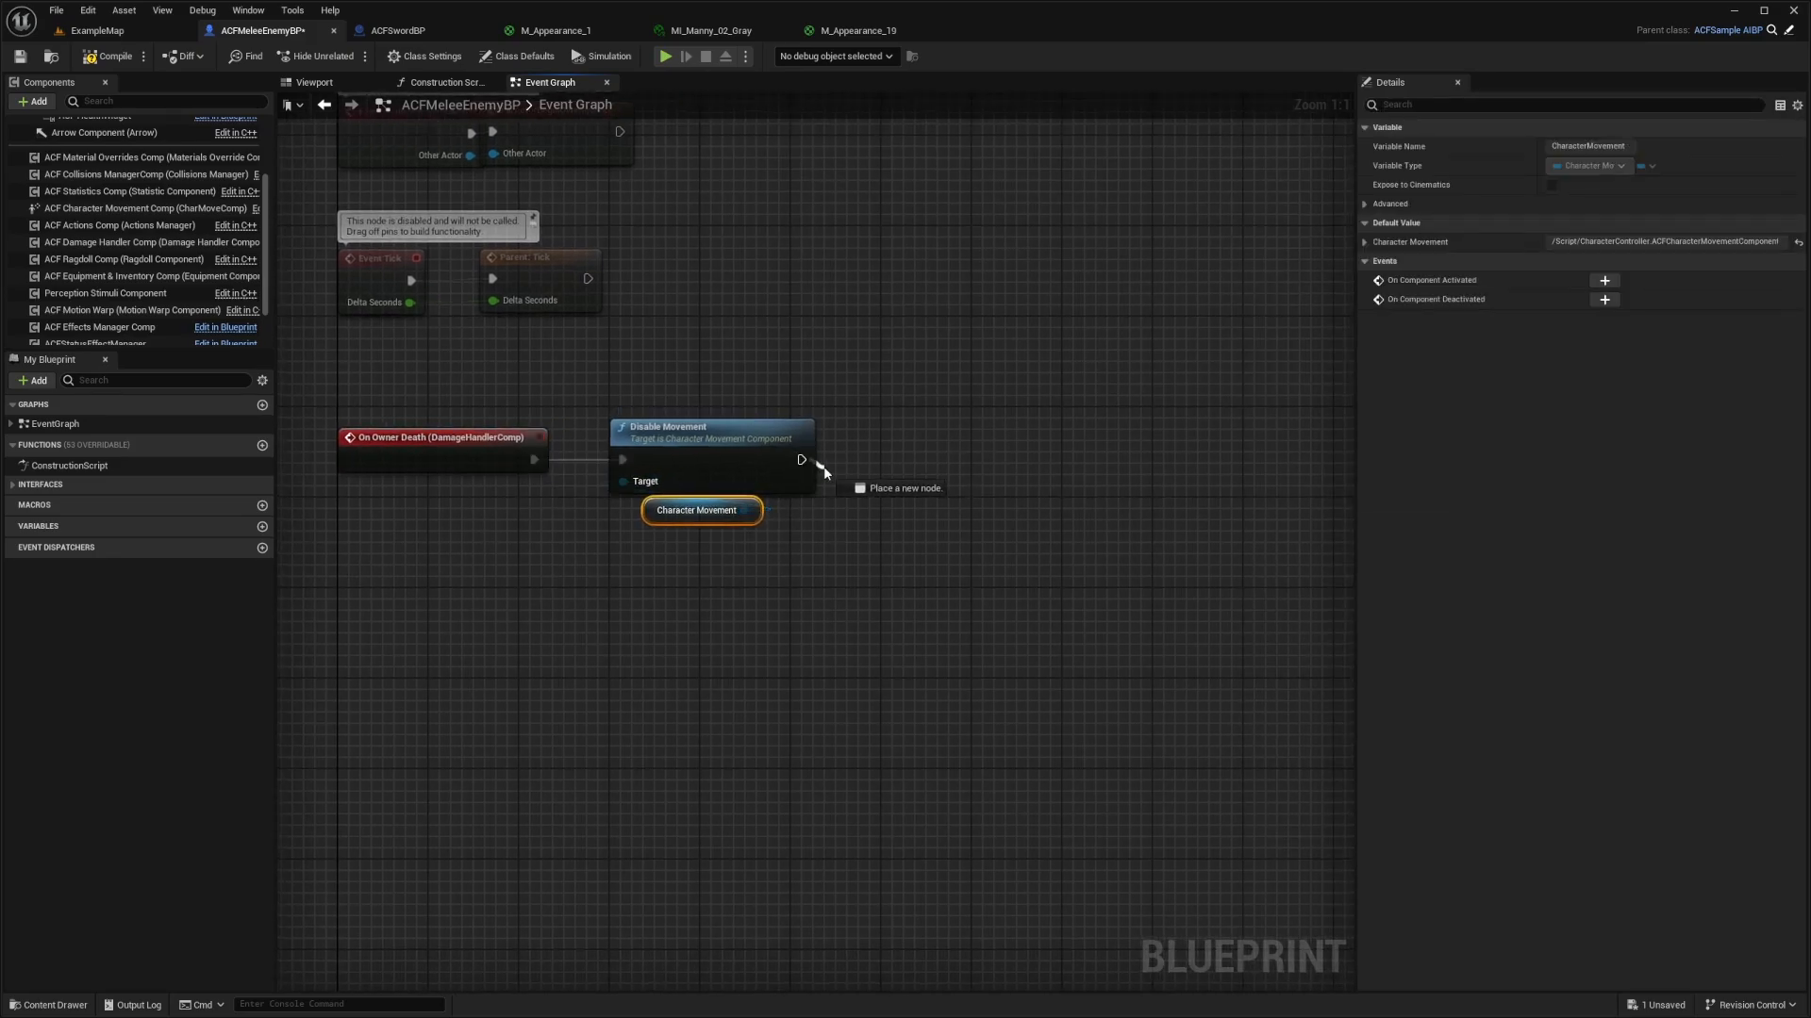
# Step: Add a Set Timer by Function Name after Disable Movement with its time value, then show the example level
pyautogui.write('set timer')
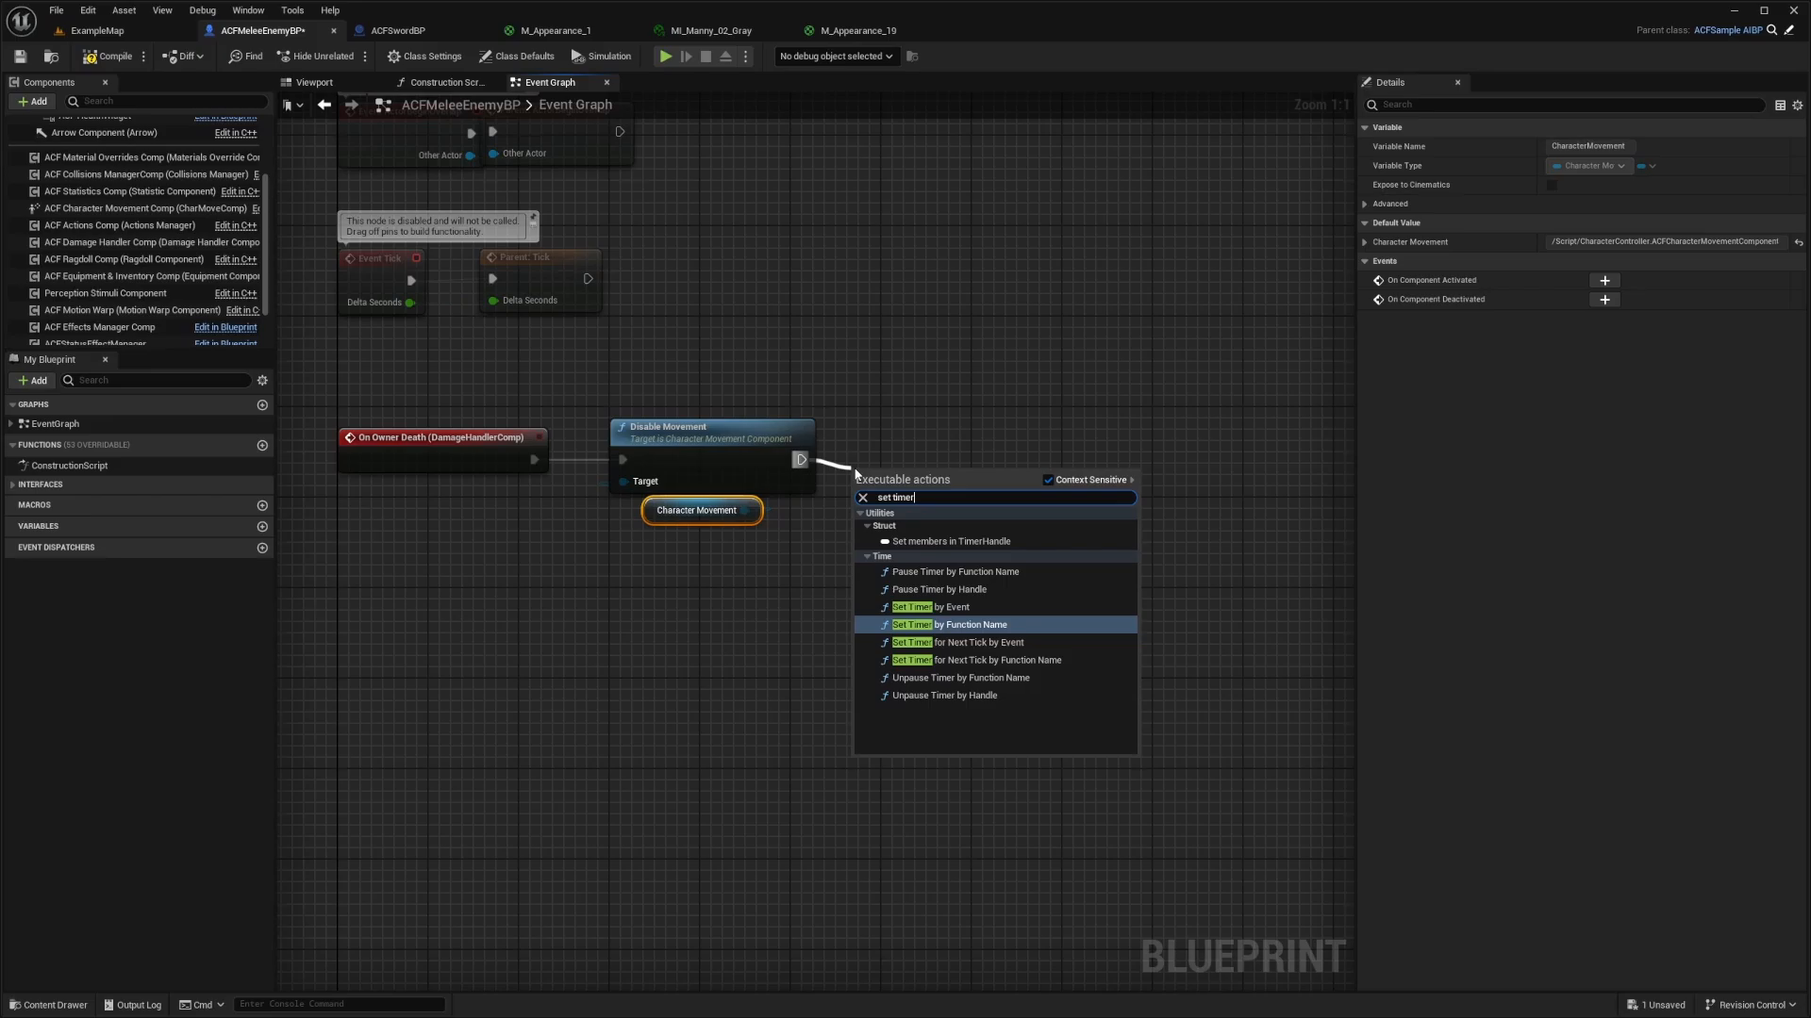
pyautogui.click(954, 624)
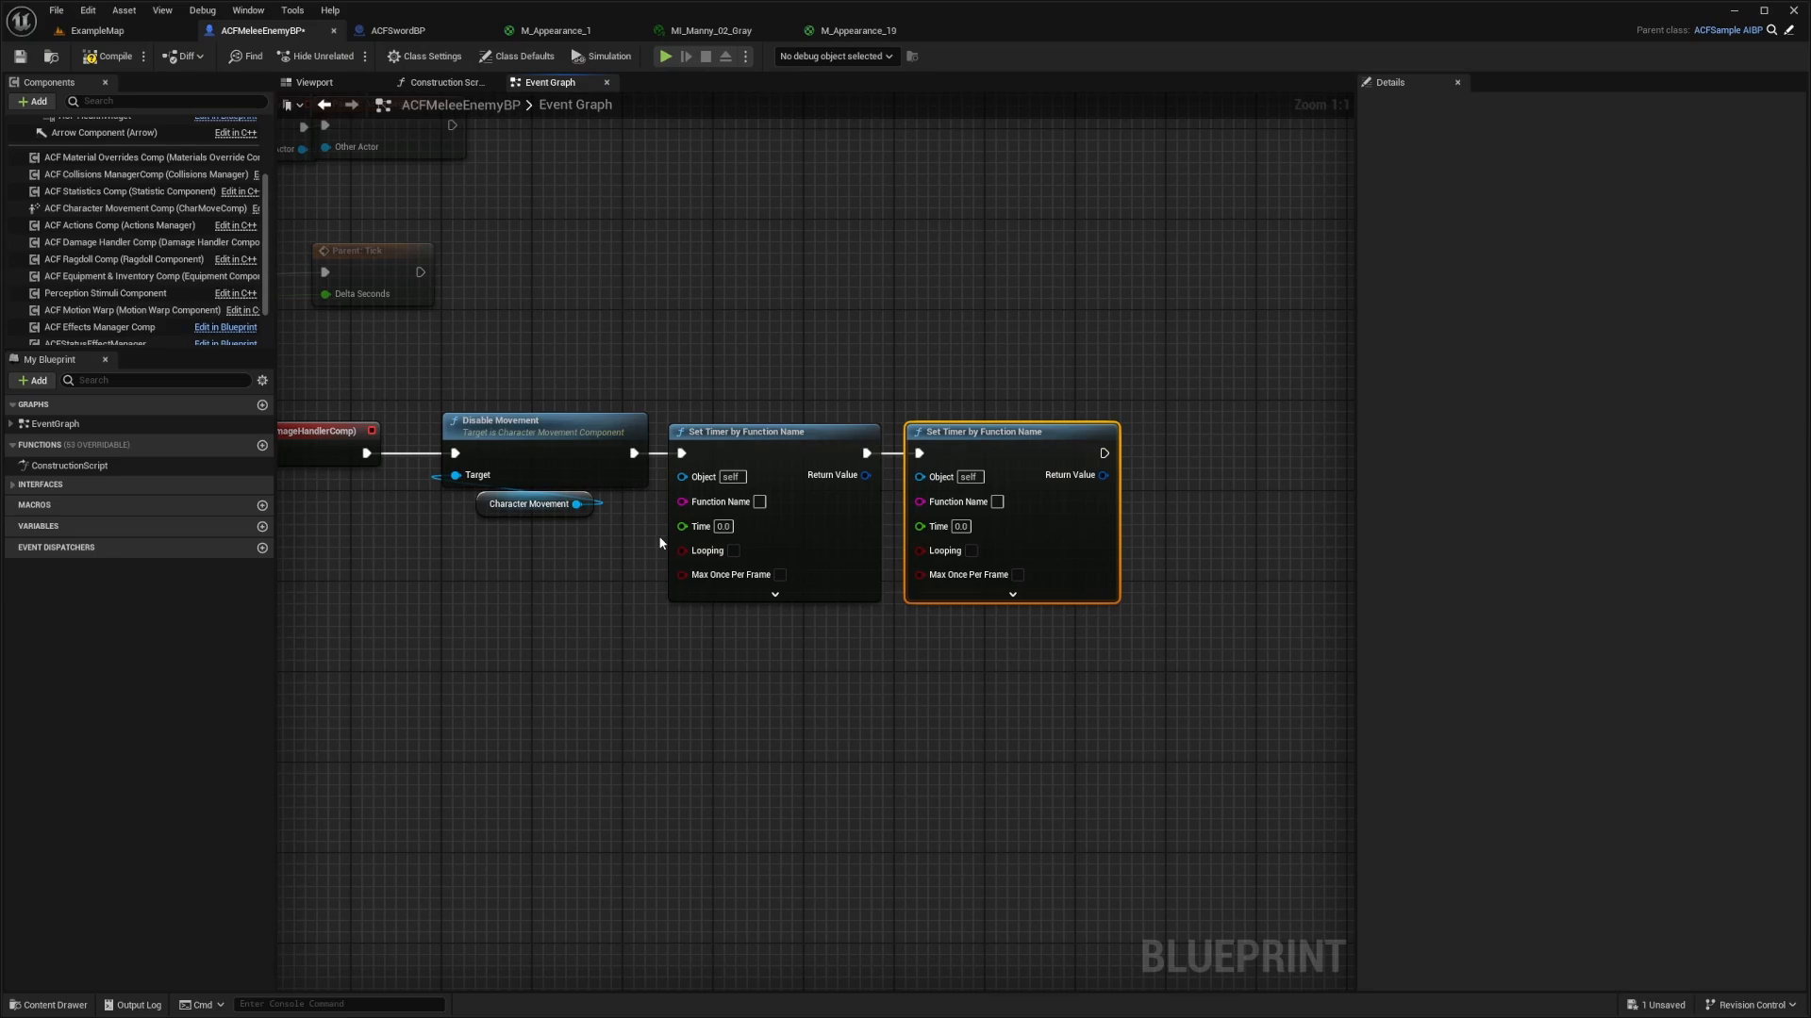
pyautogui.click(722, 526)
pyautogui.write('3.5')
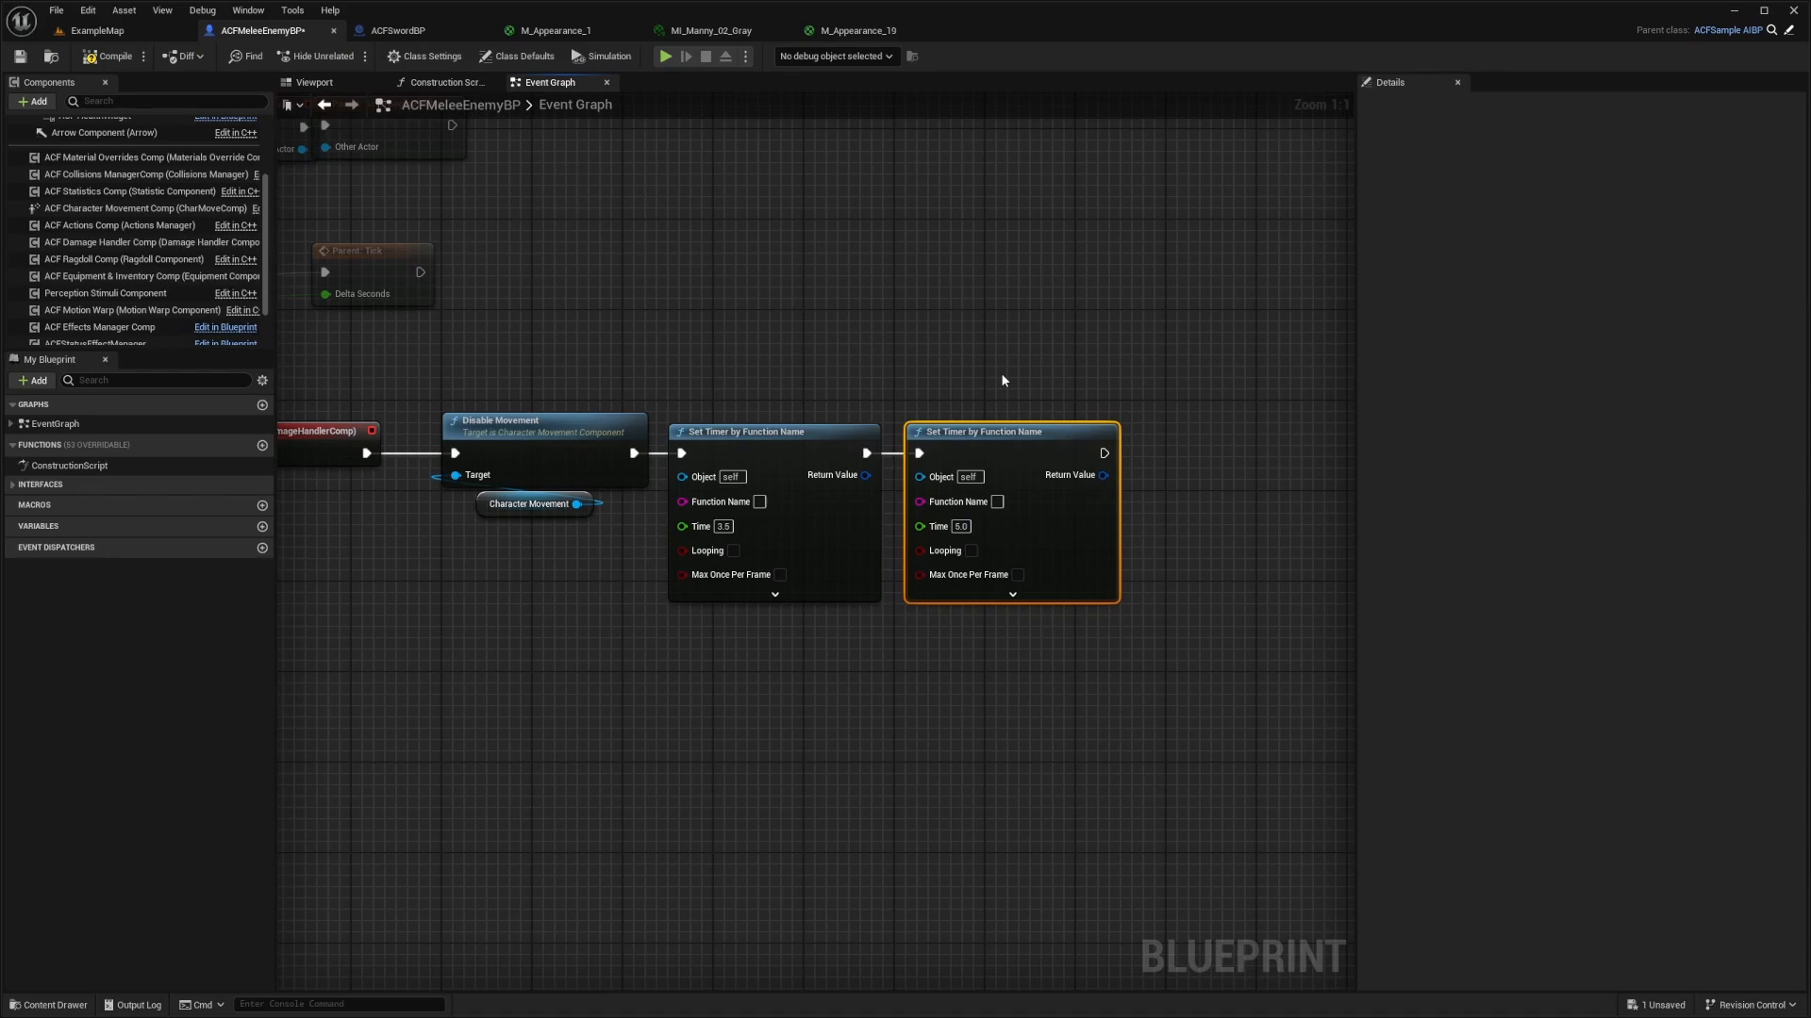
pyautogui.click(745, 430)
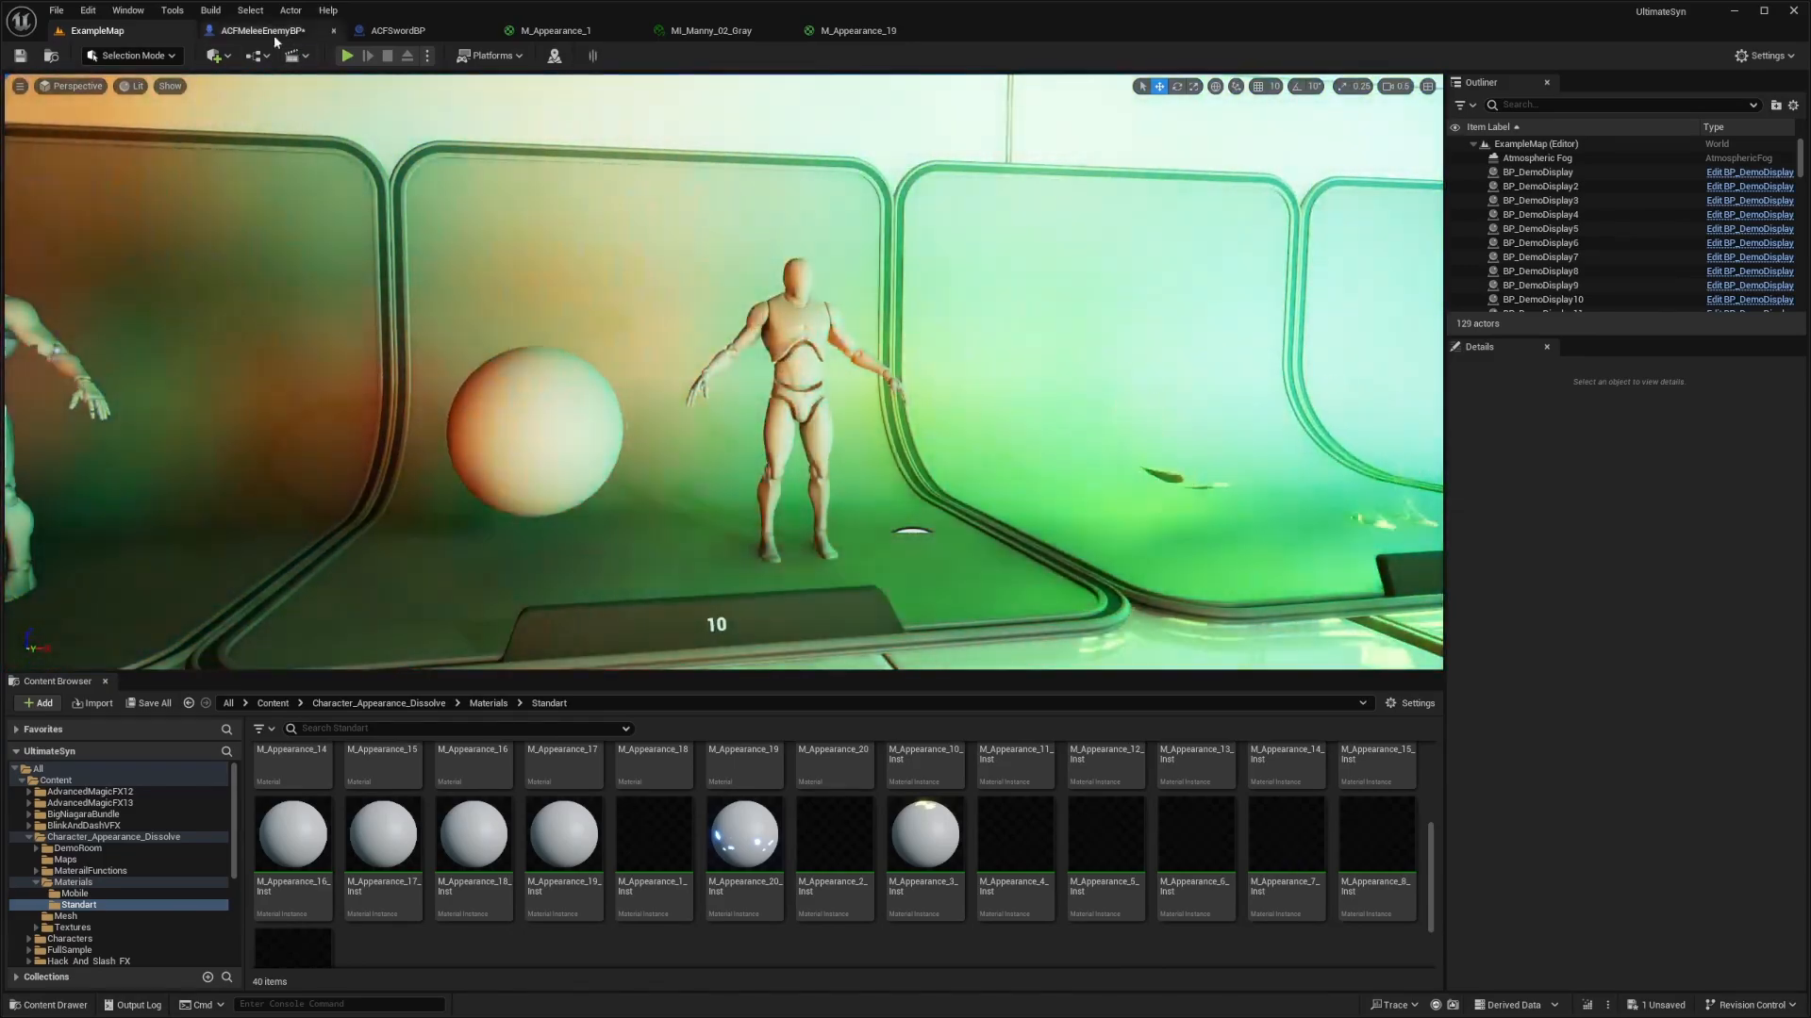
# Step: Create a SetMaterialFunction in the enemy blueprint containing a Set Material call on the mesh
pyautogui.click(257, 30)
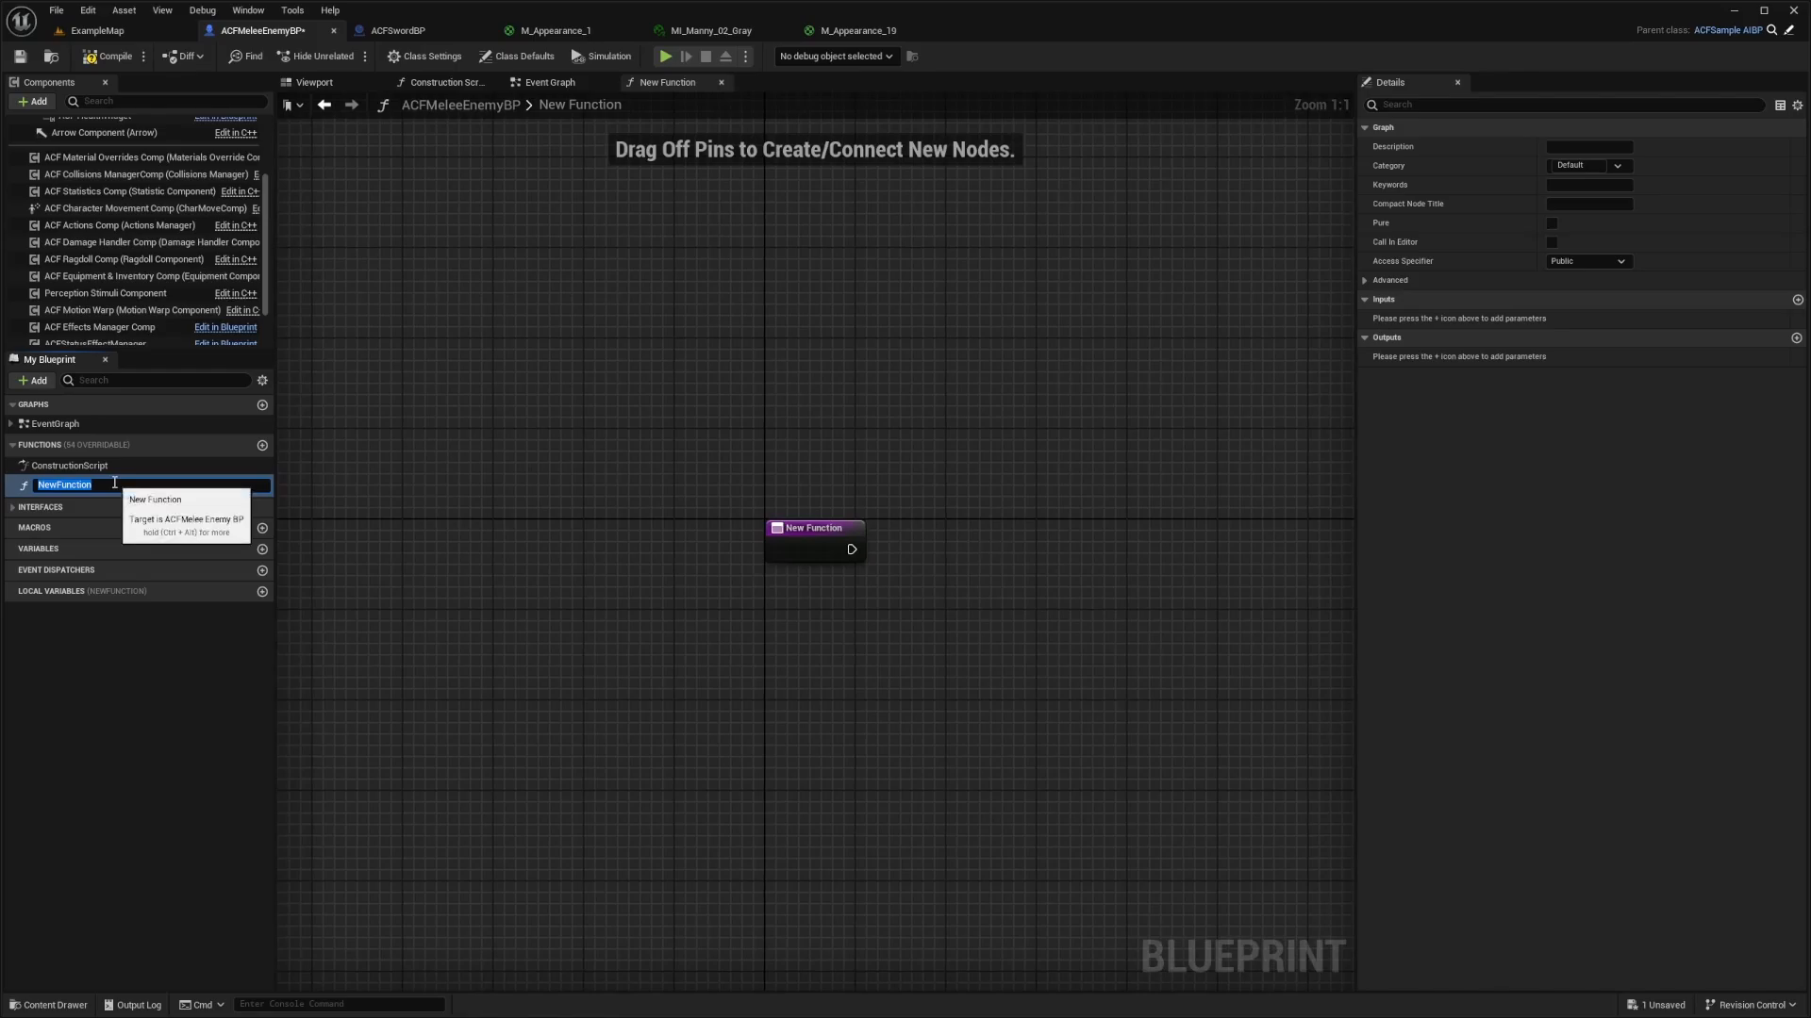
pyautogui.write('SetMa')
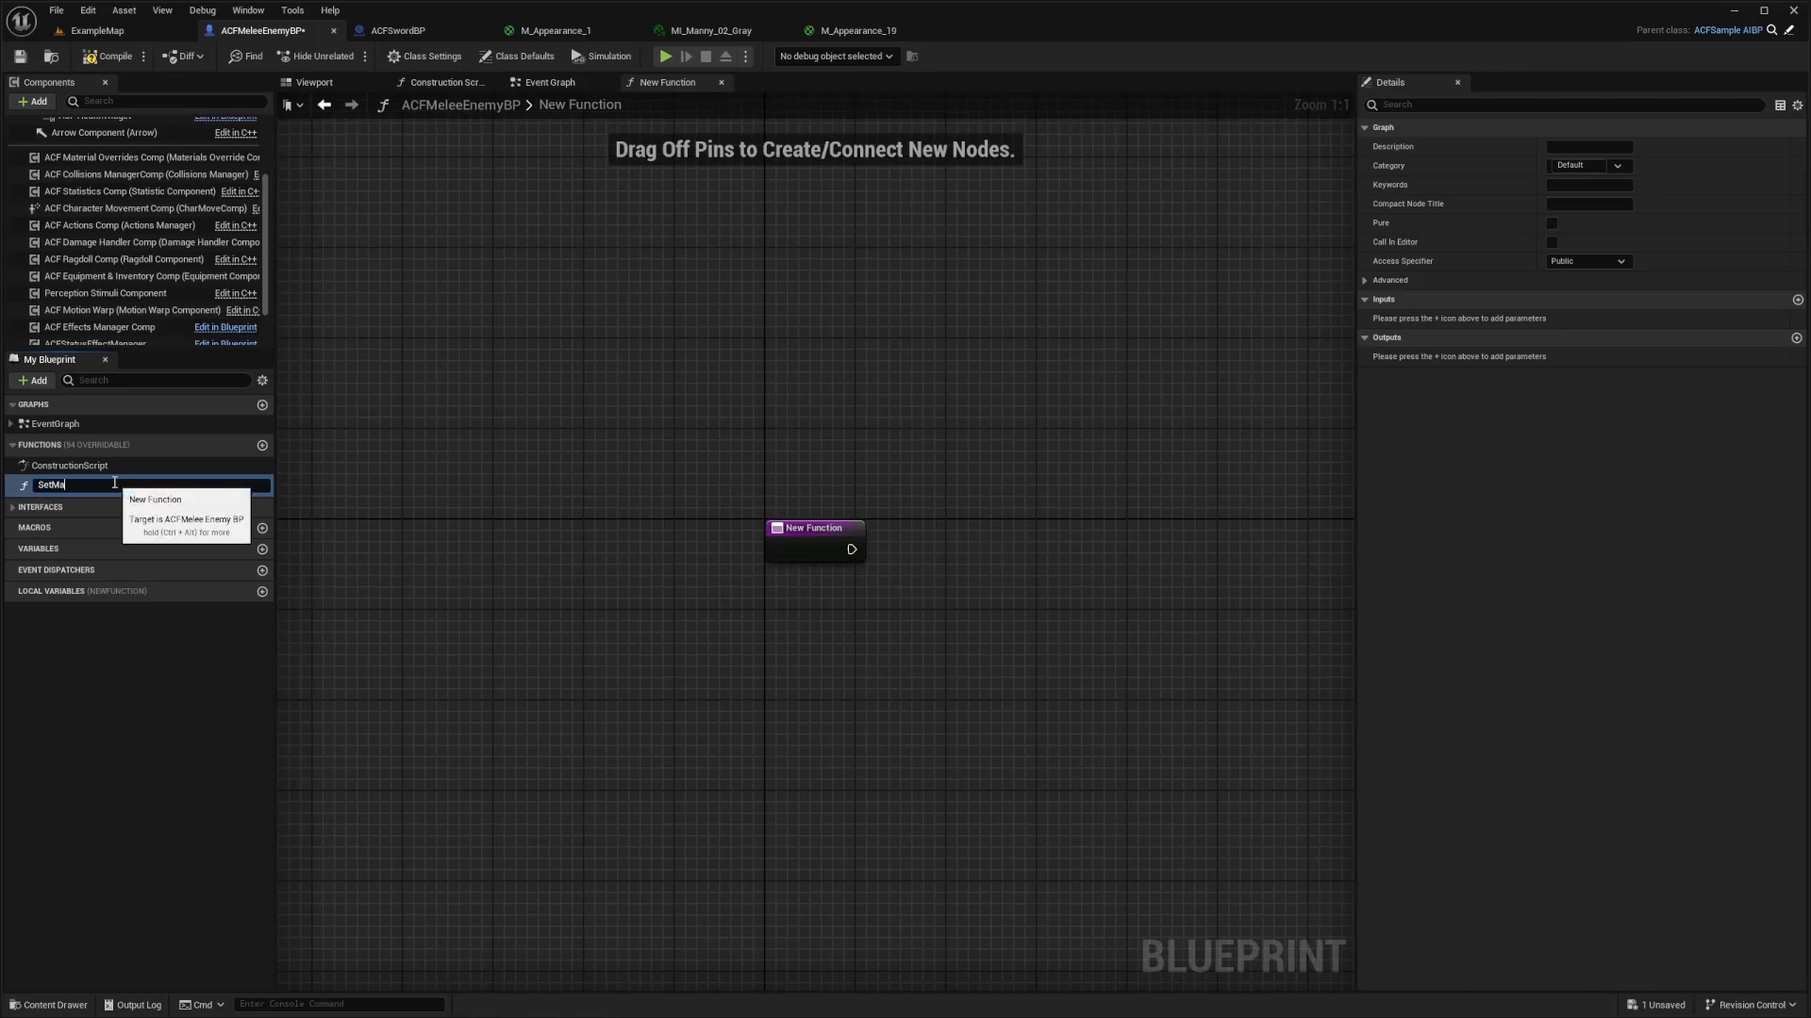
pyautogui.write('SetMaterialFunction')
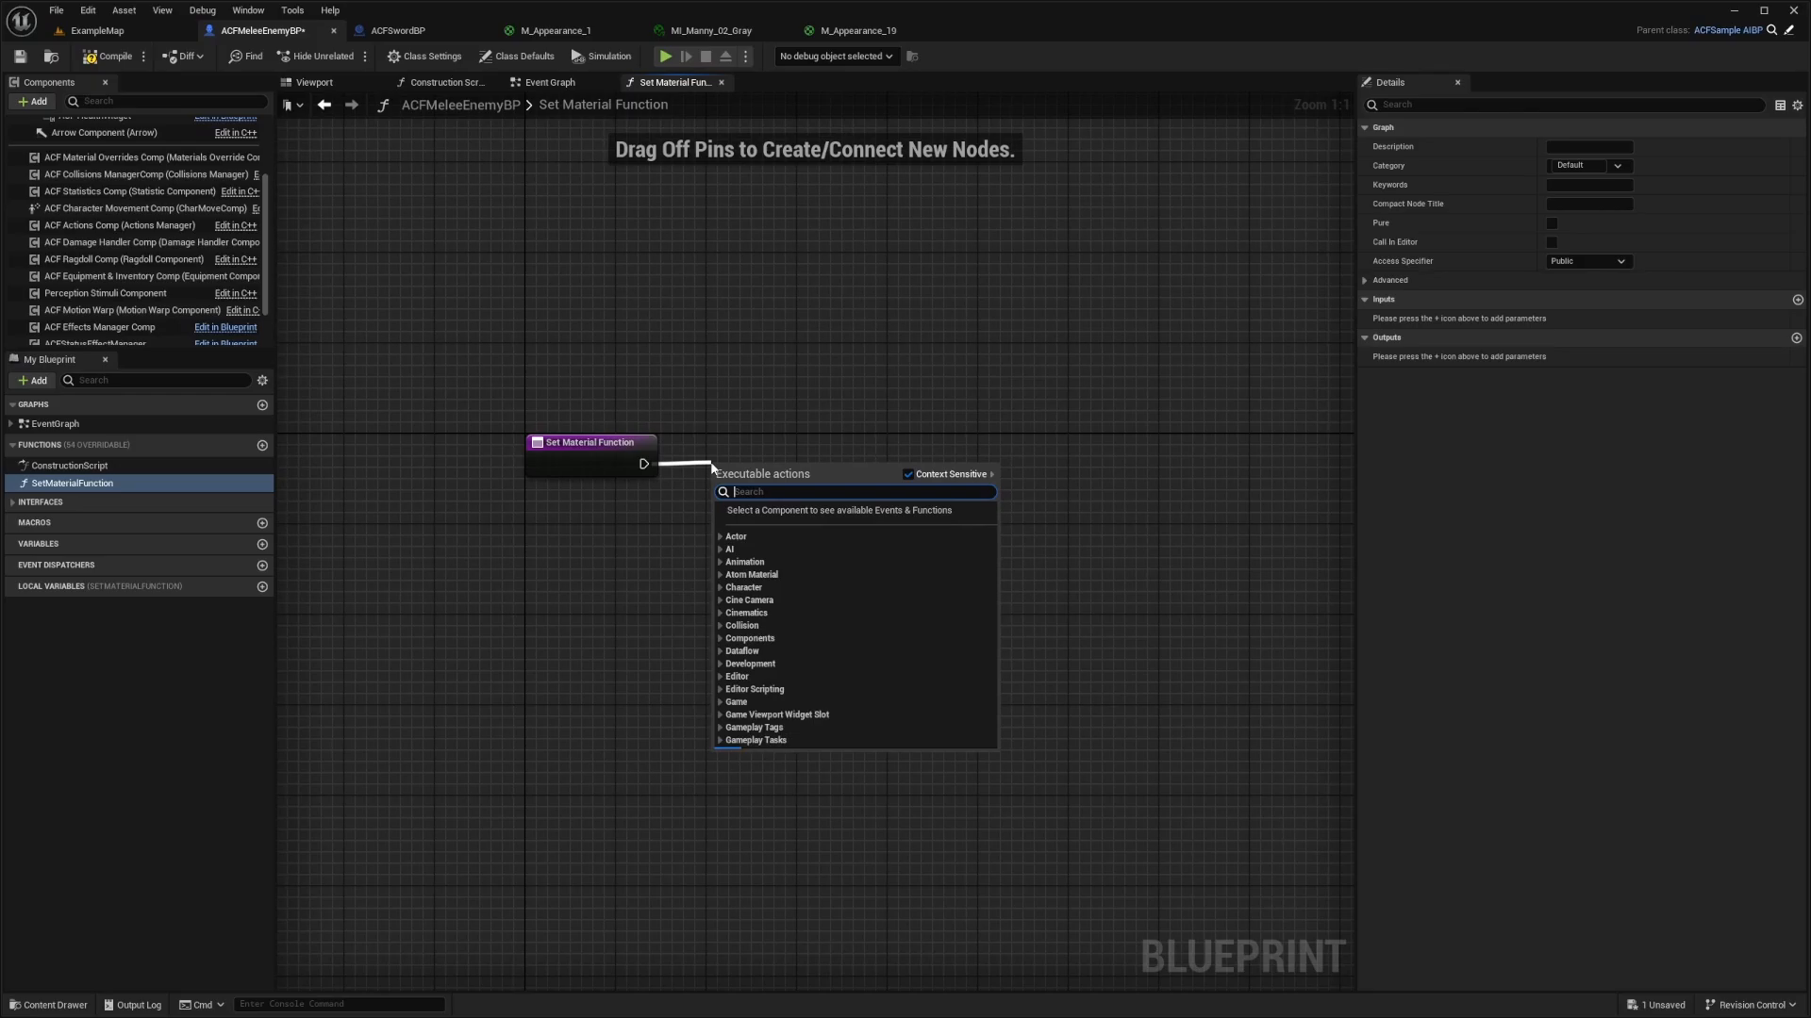
pyautogui.write('set material')
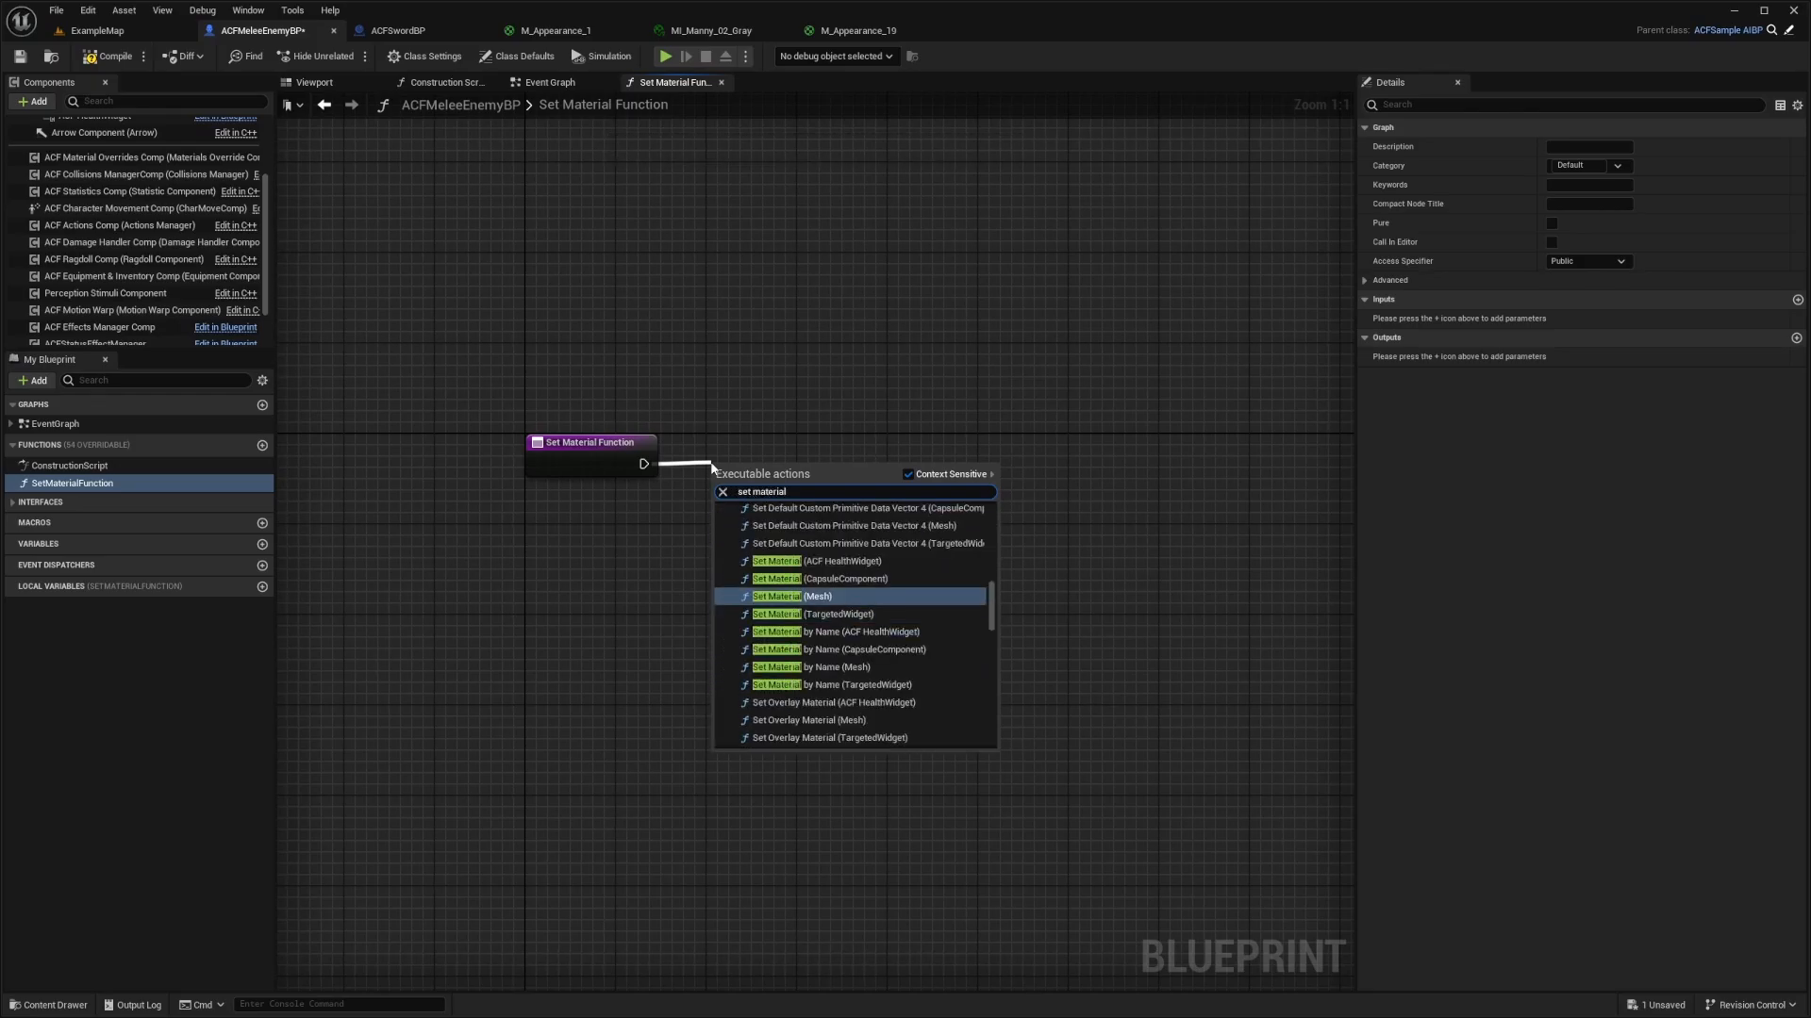
pyautogui.click(814, 596)
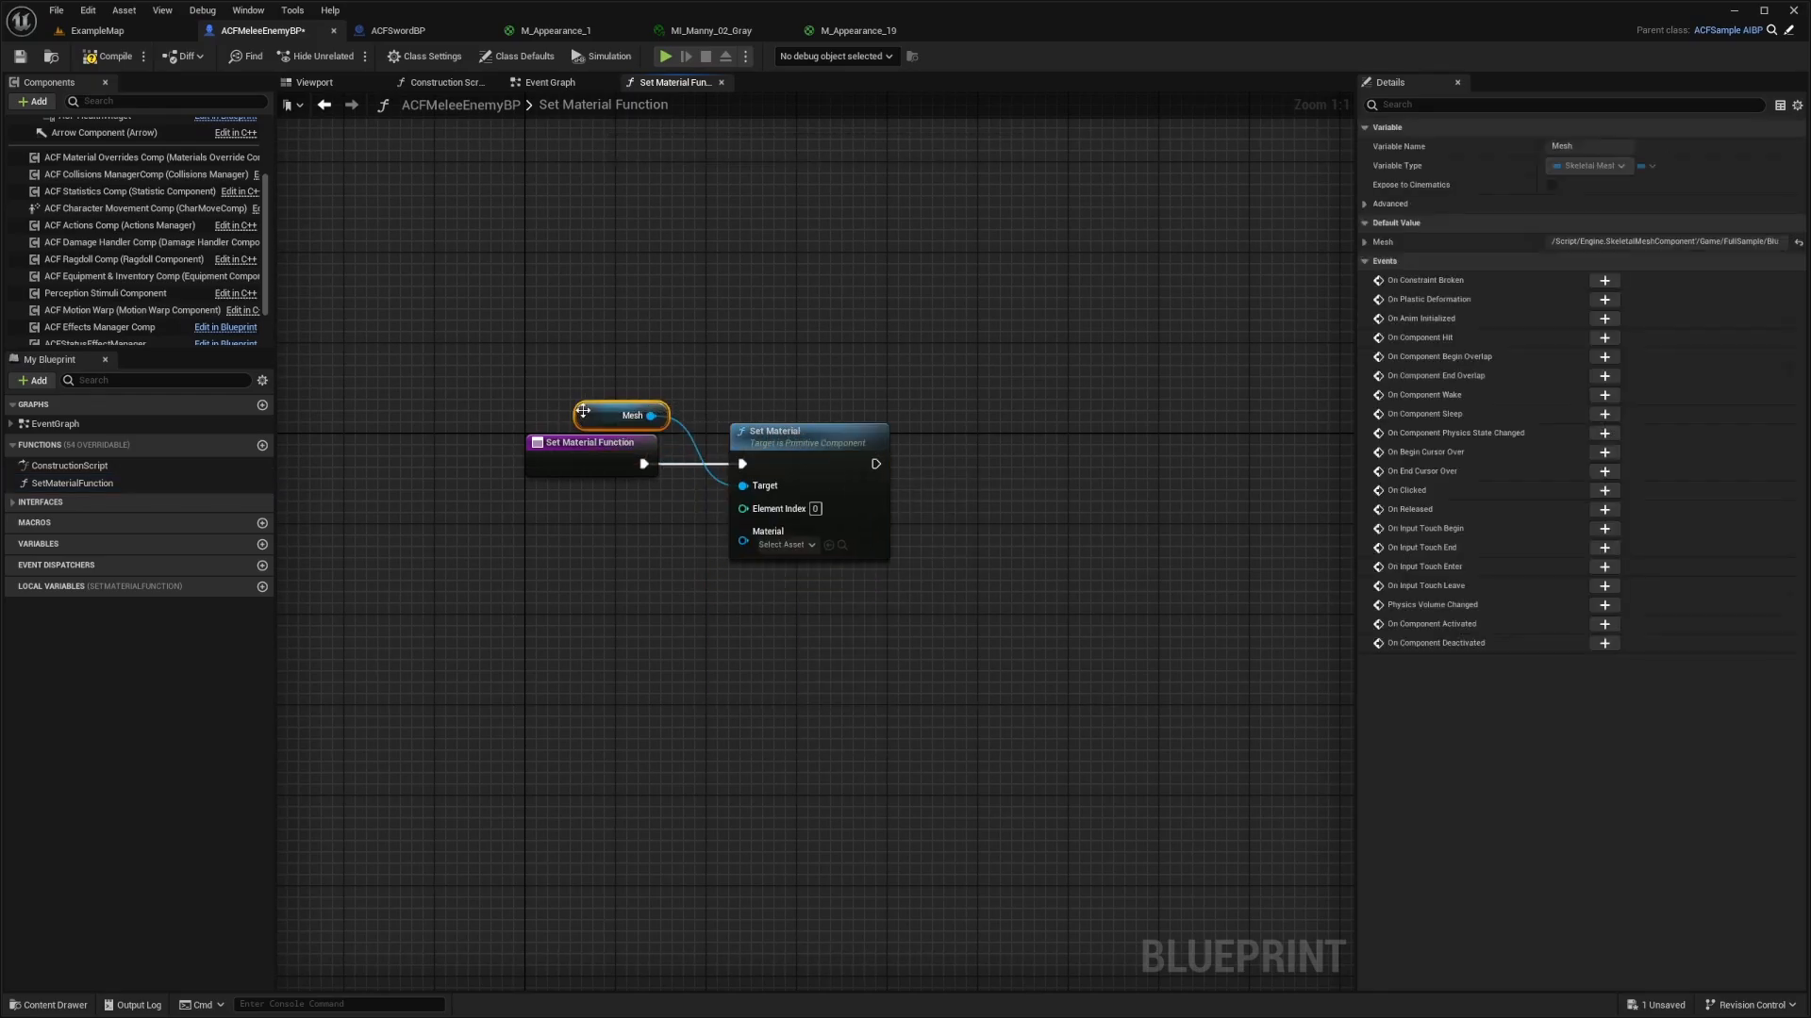
# Step: Assign an M_Appearance dissolve material to element index 0 of the mesh
pyautogui.click(781, 543)
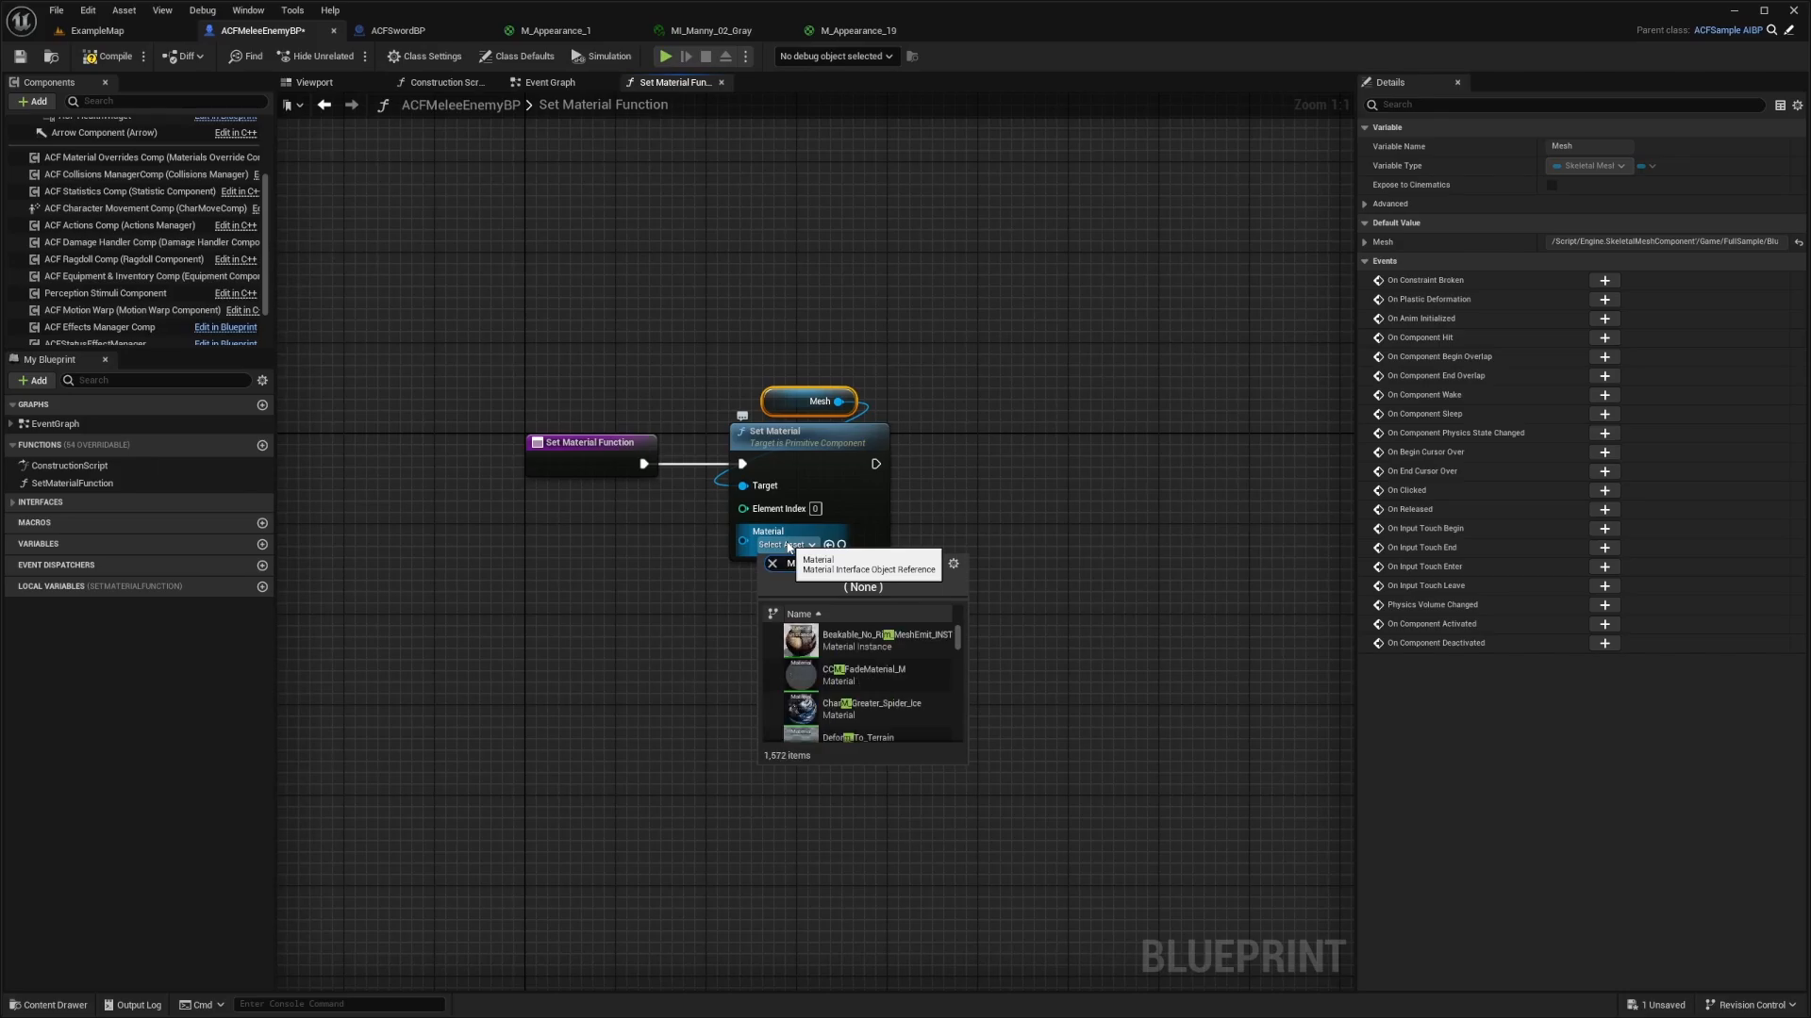
pyautogui.write('M_Appe')
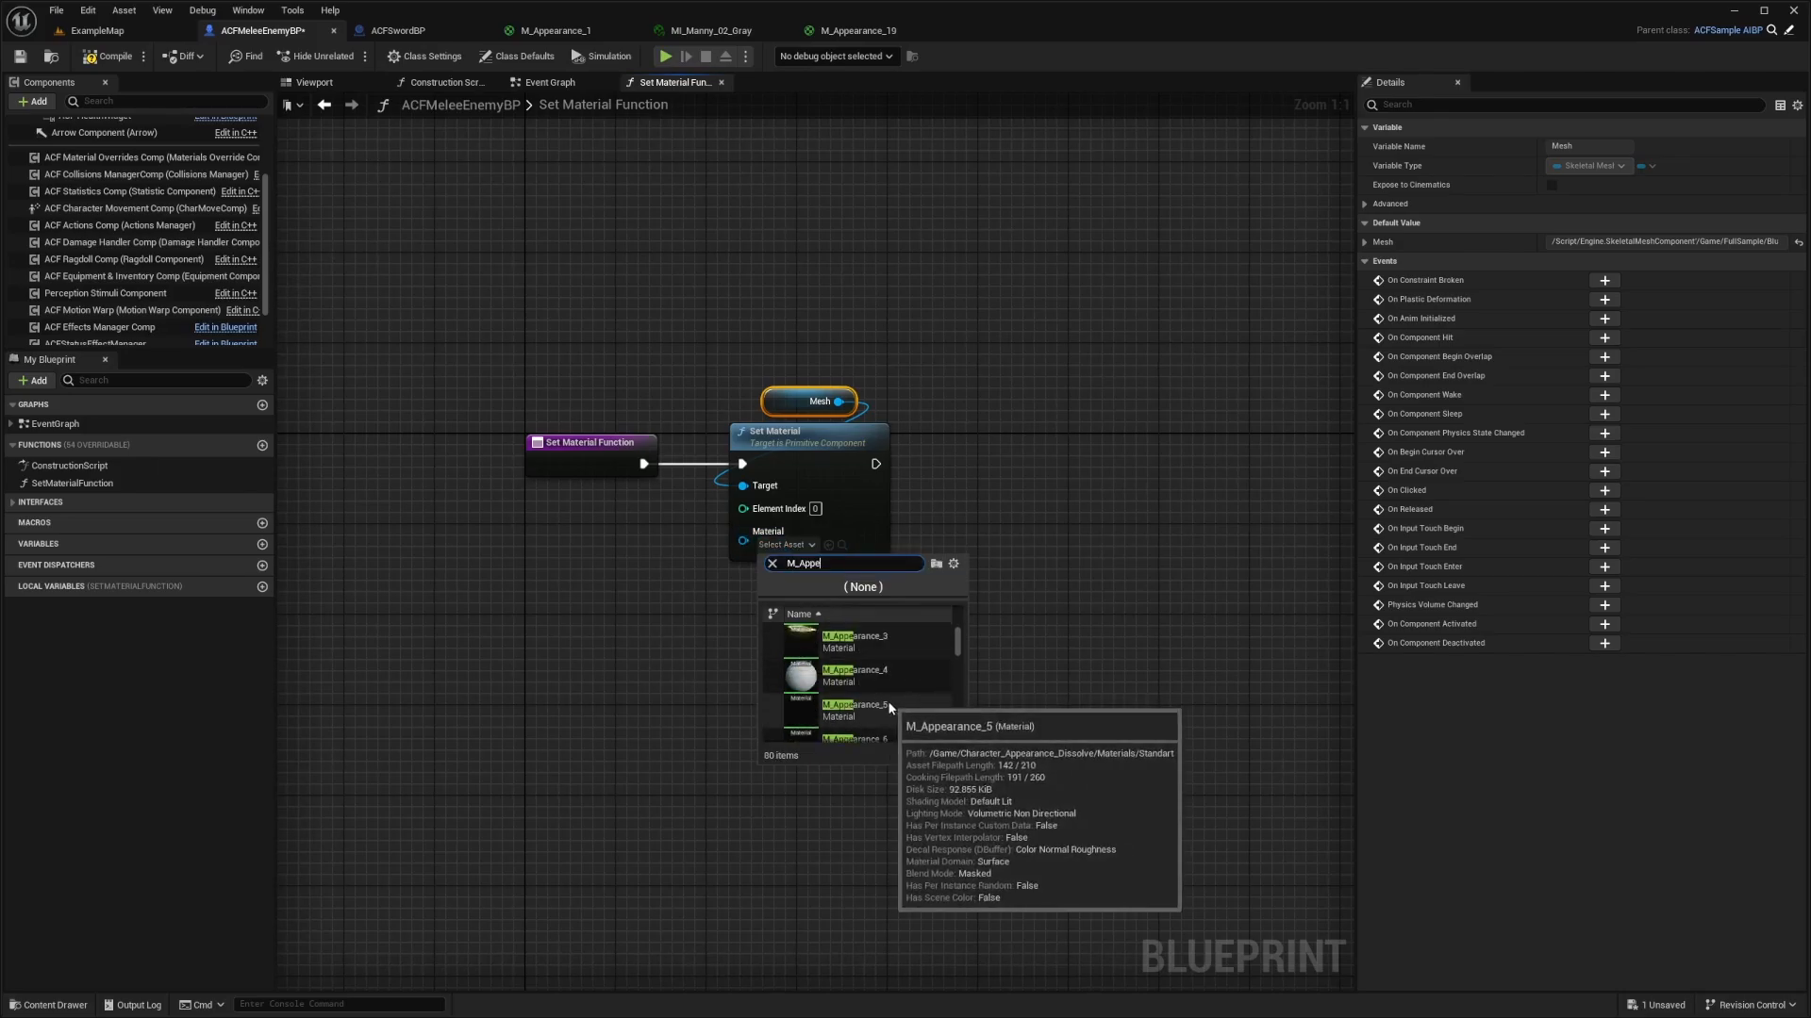
pyautogui.click(854, 707)
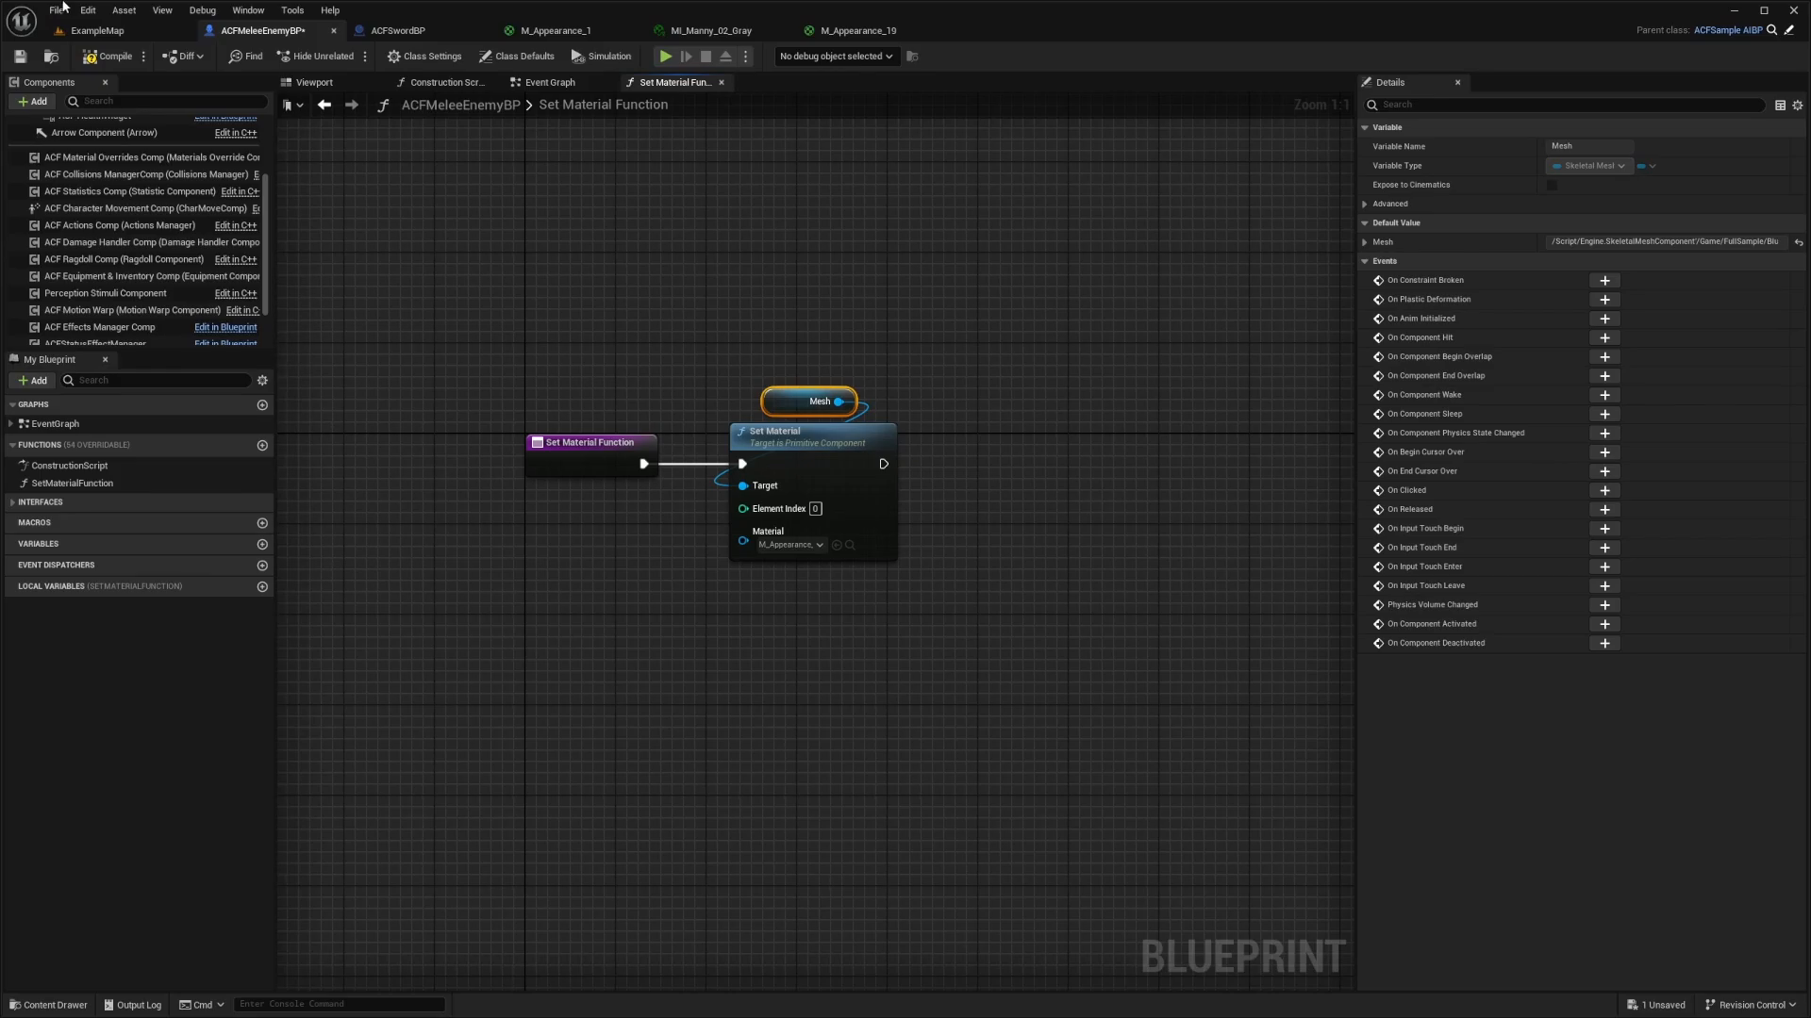
pyautogui.click(96, 30)
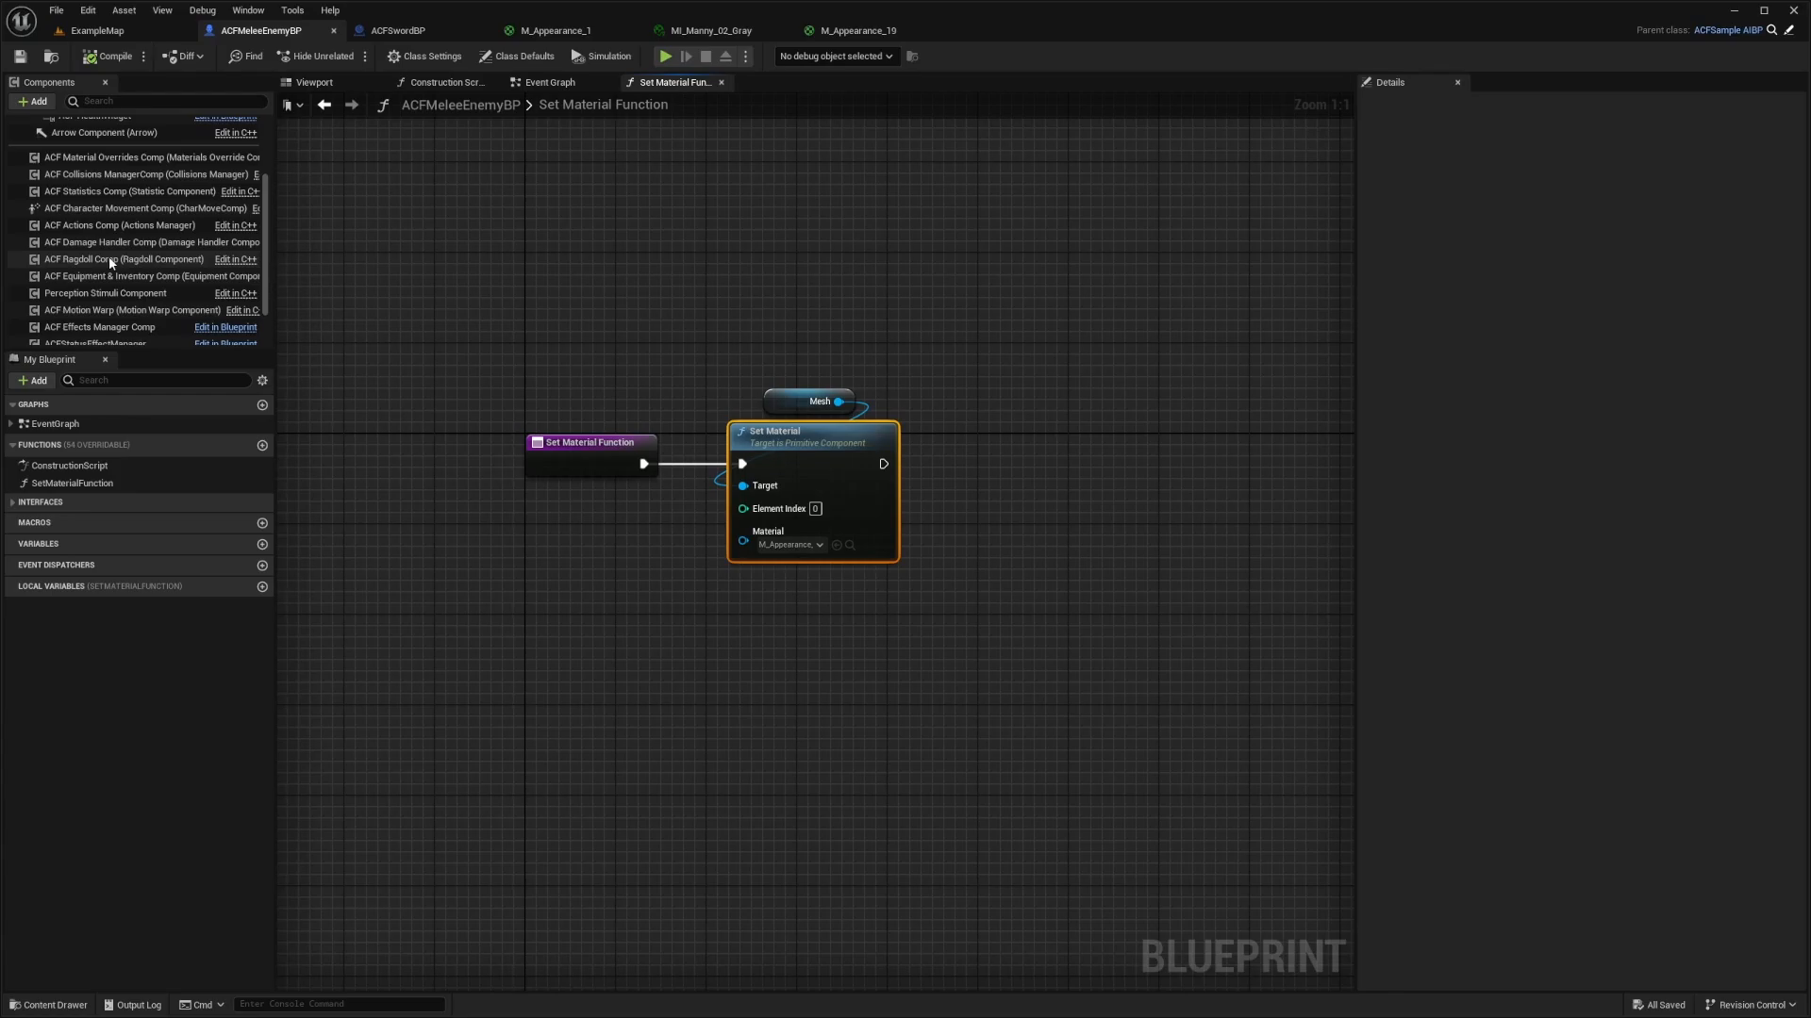
pyautogui.click(100, 209)
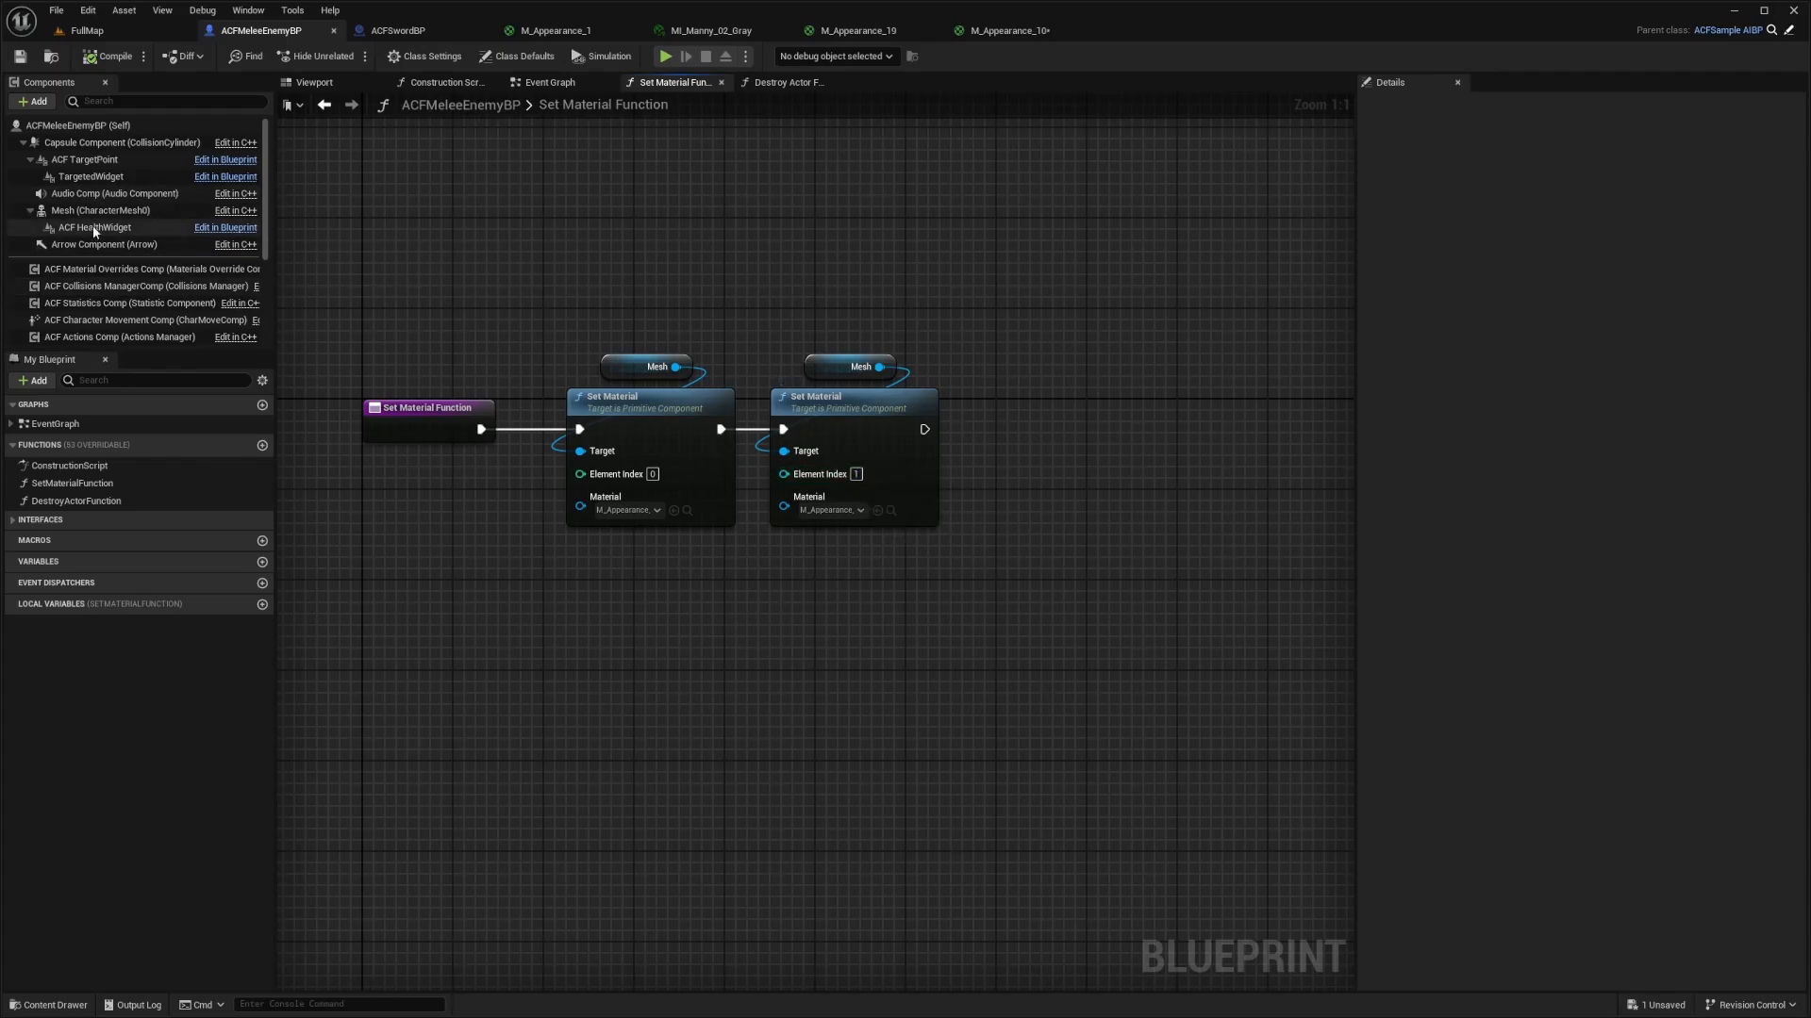
# Step: Inspect the character mesh's two Manny material slots in its details
pyautogui.click(100, 209)
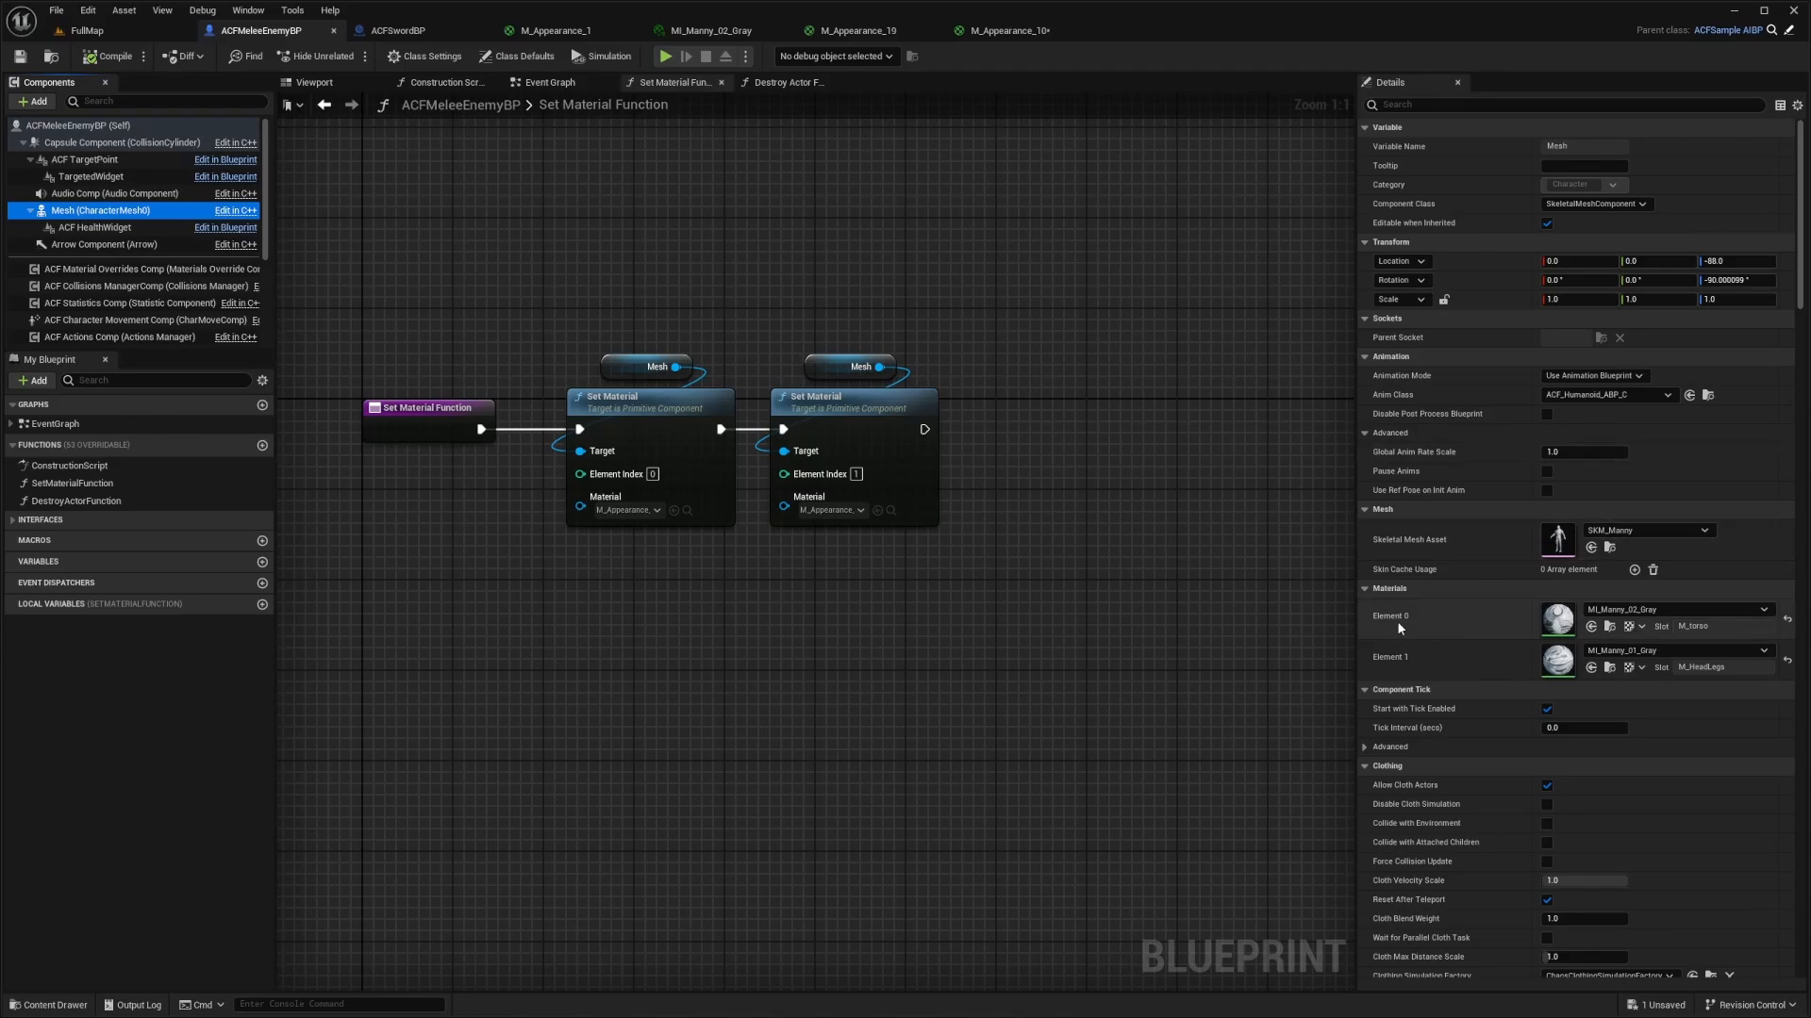
pyautogui.moveTo(1388, 665)
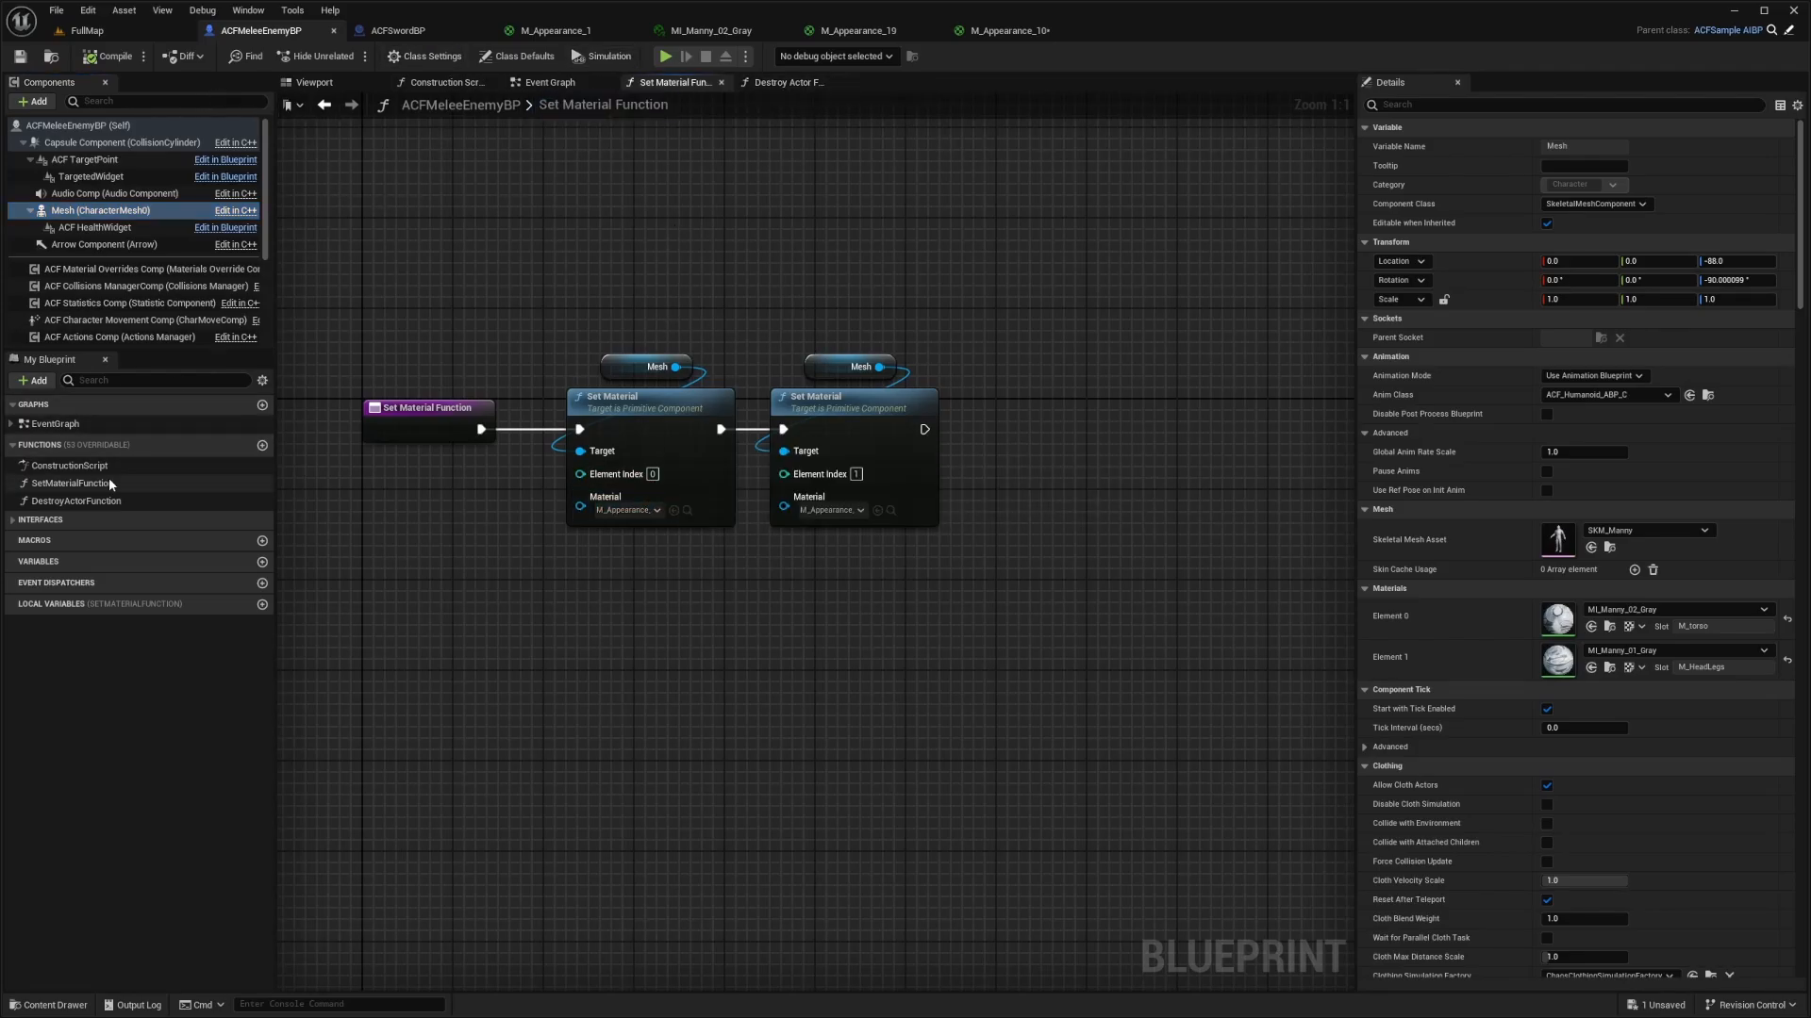
# Step: View the Destroy Actor (self) node in DestroyActorFunction, then return to the event graph
pyautogui.click(788, 81)
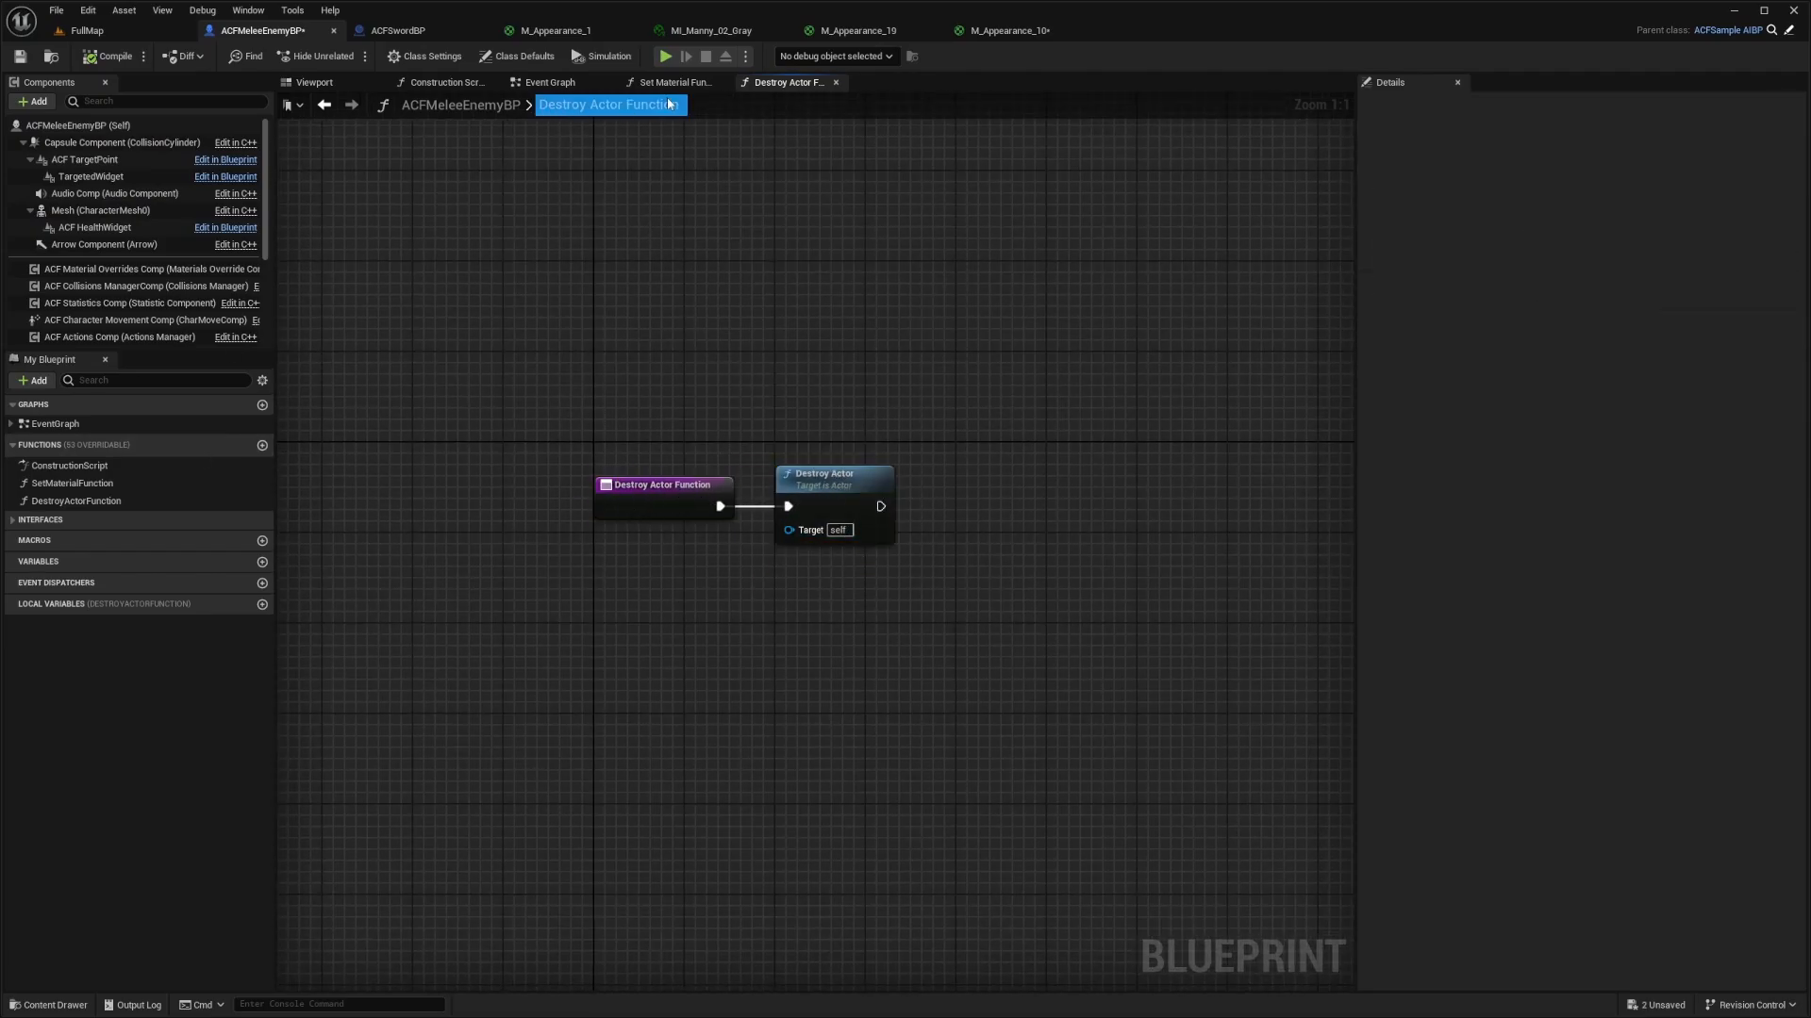
pyautogui.click(549, 81)
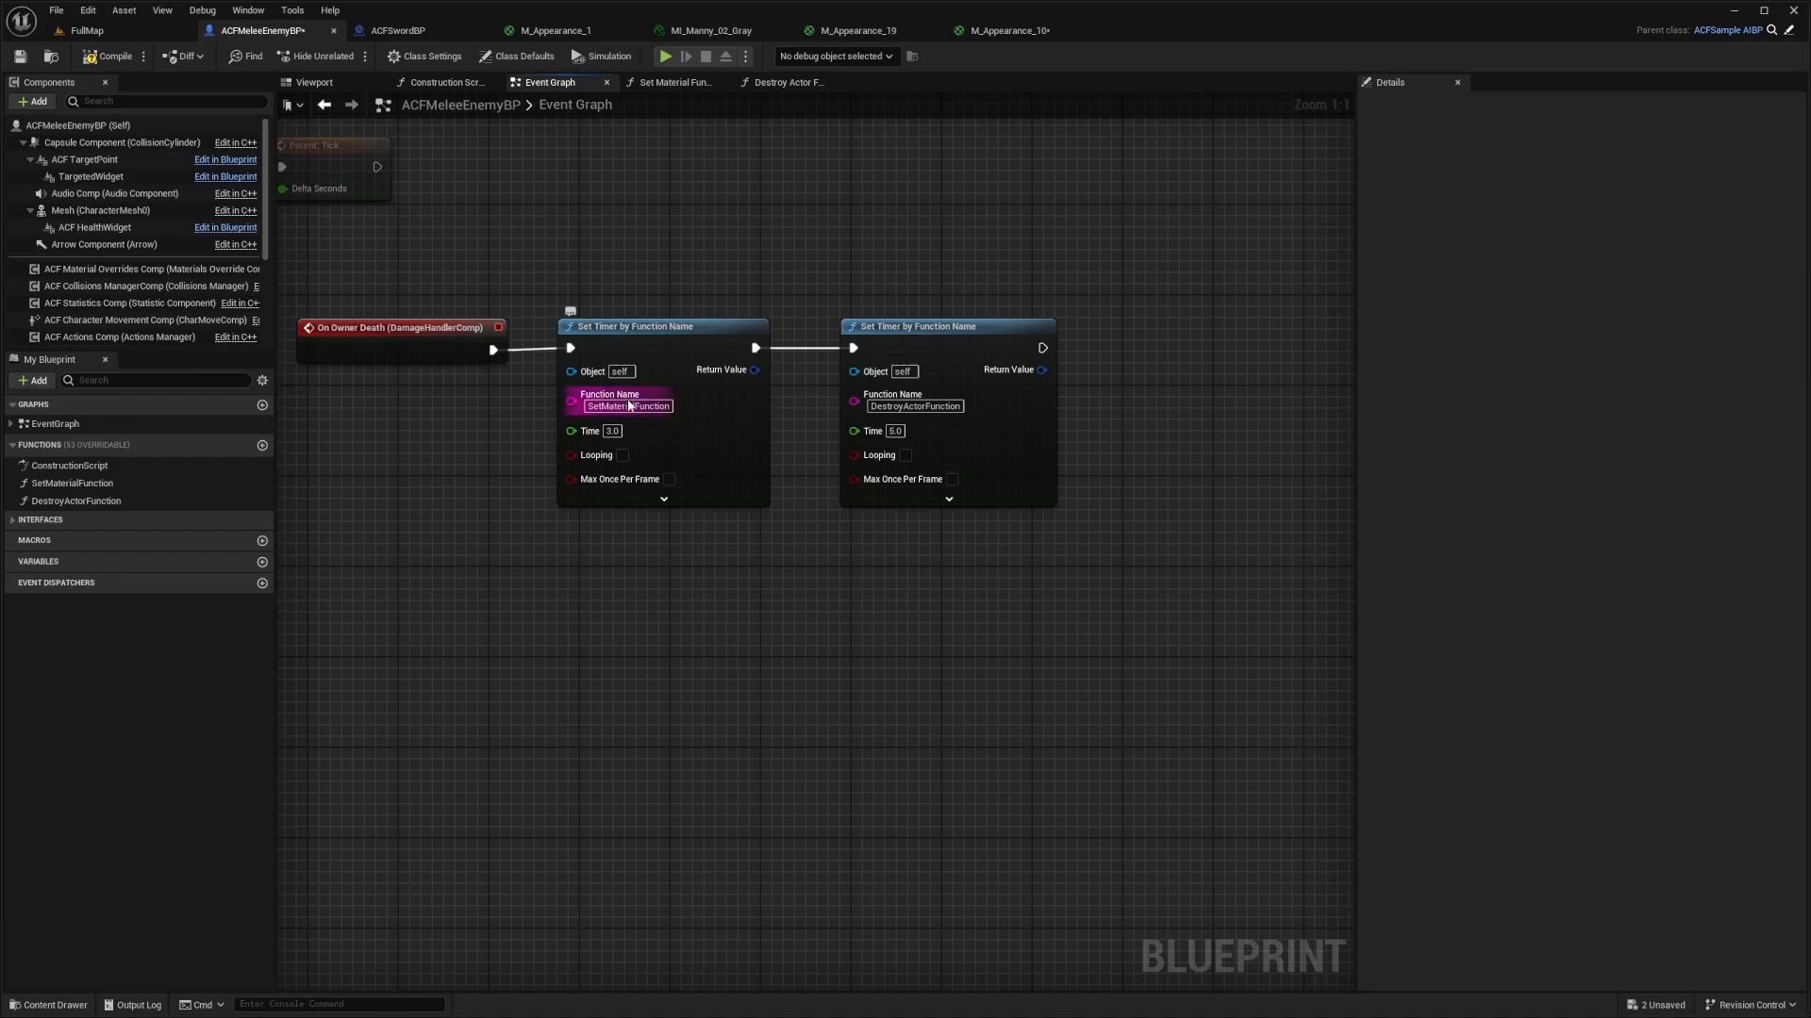
# Step: Check the set-material function's name and place Disable Movement after the second timer
pyautogui.click(74, 483)
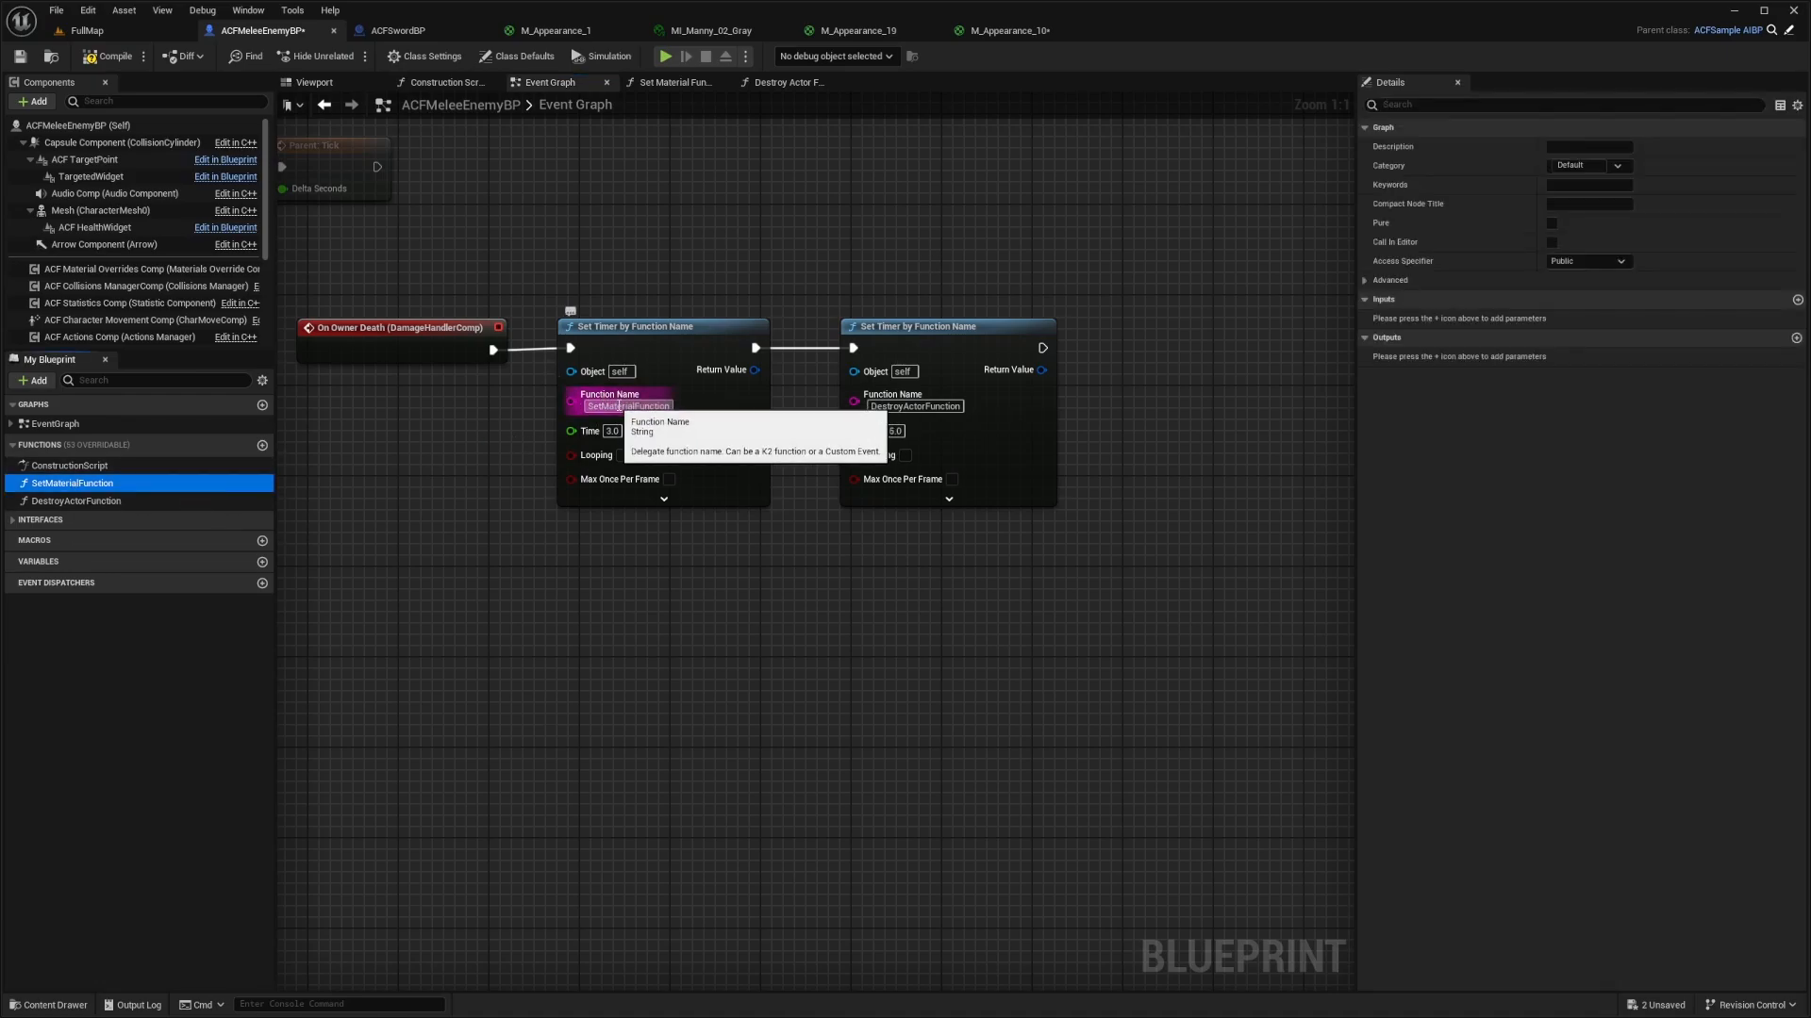
pyautogui.click(913, 406)
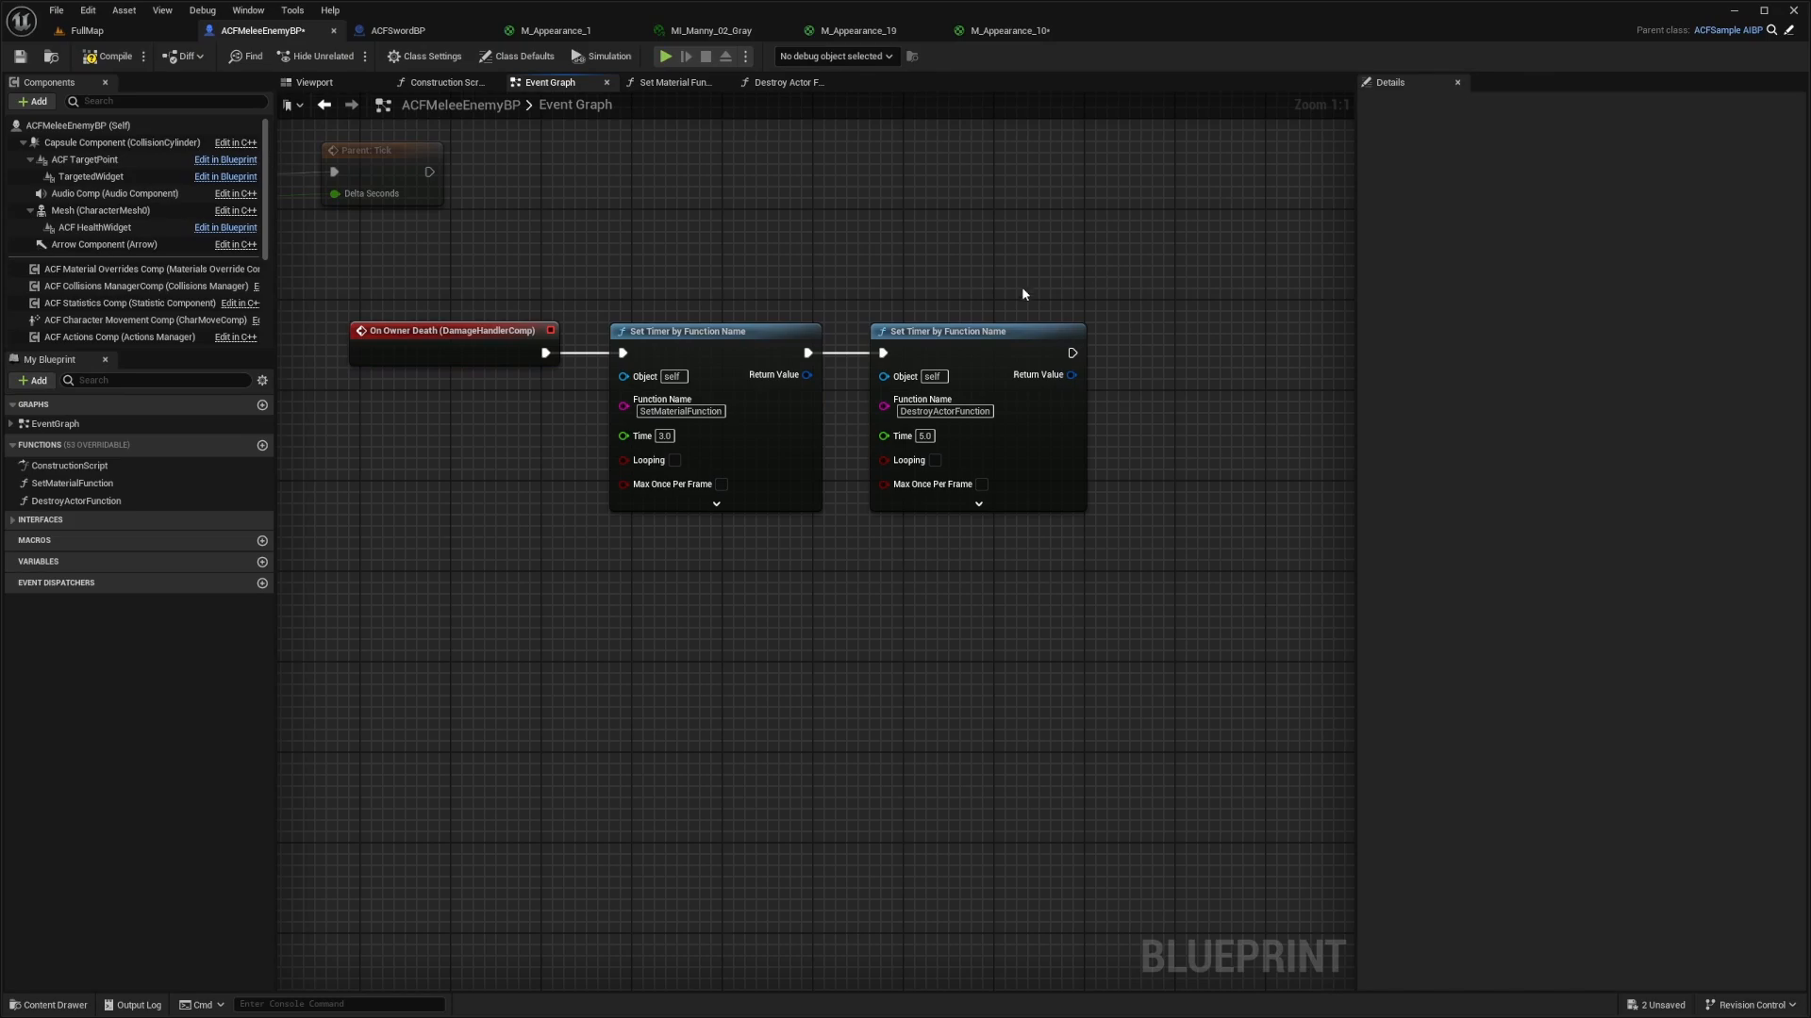
pyautogui.moveTo(683, 332)
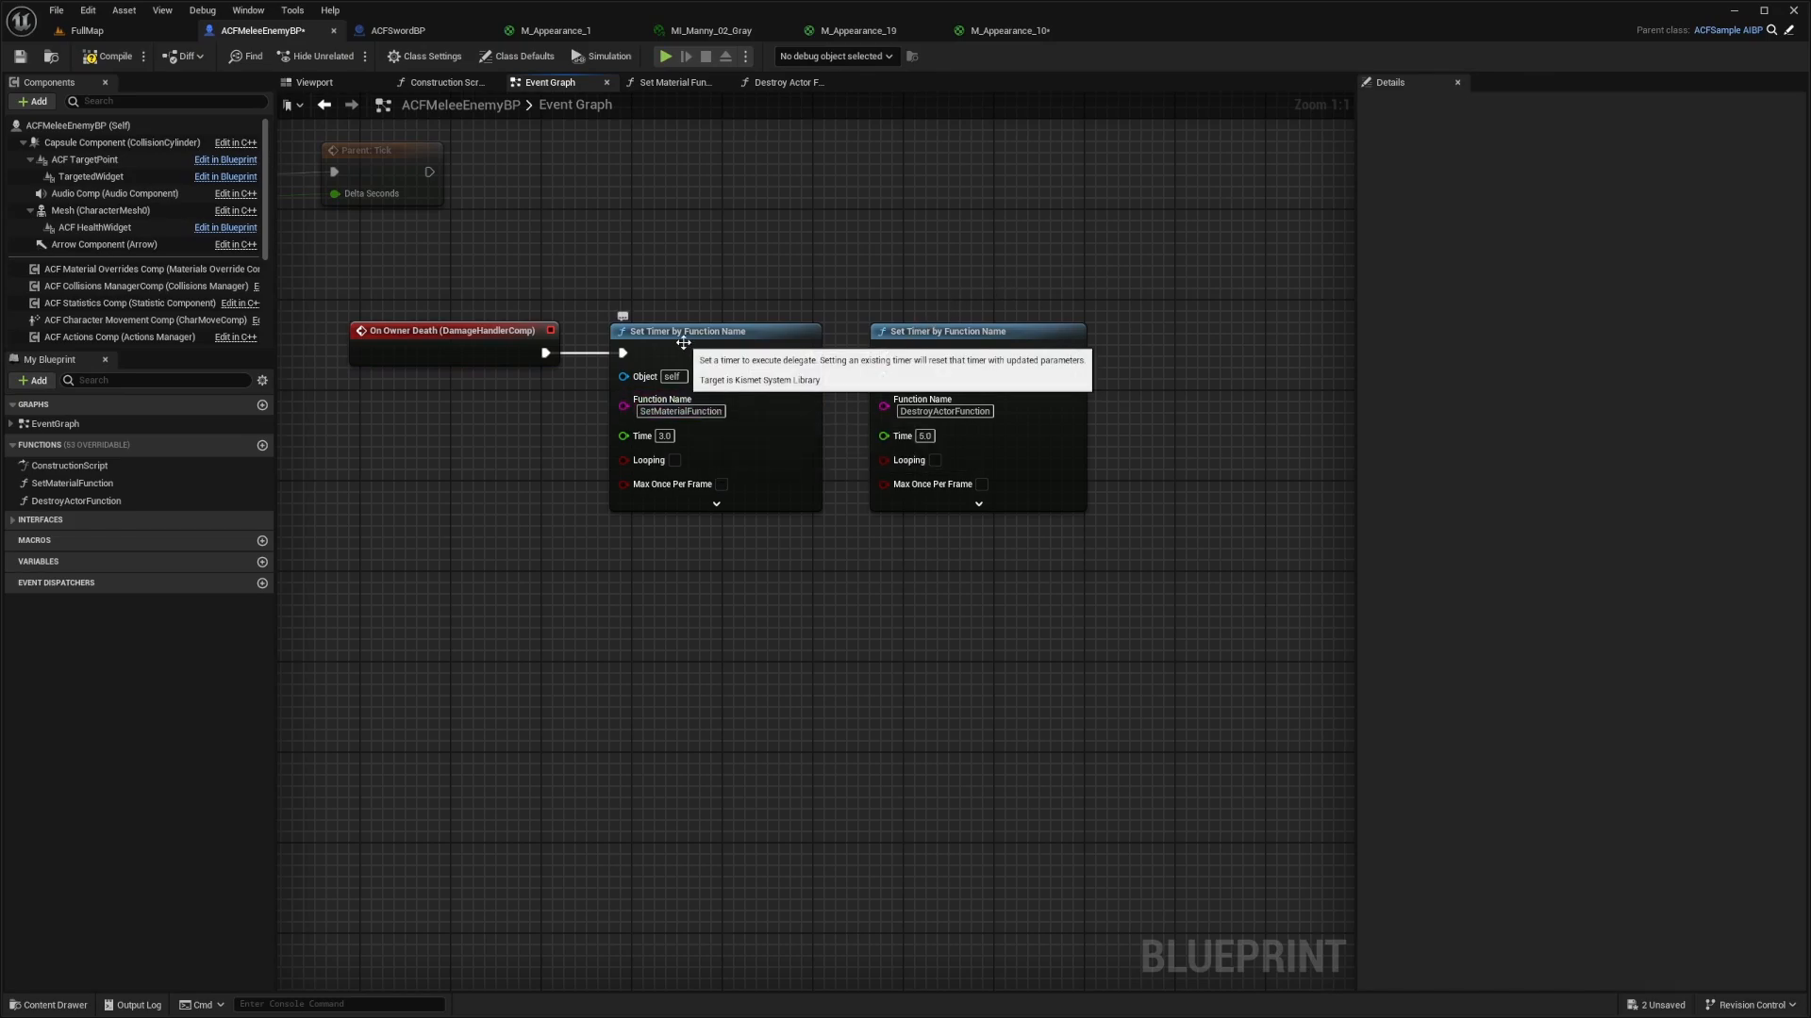
pyautogui.click(975, 332)
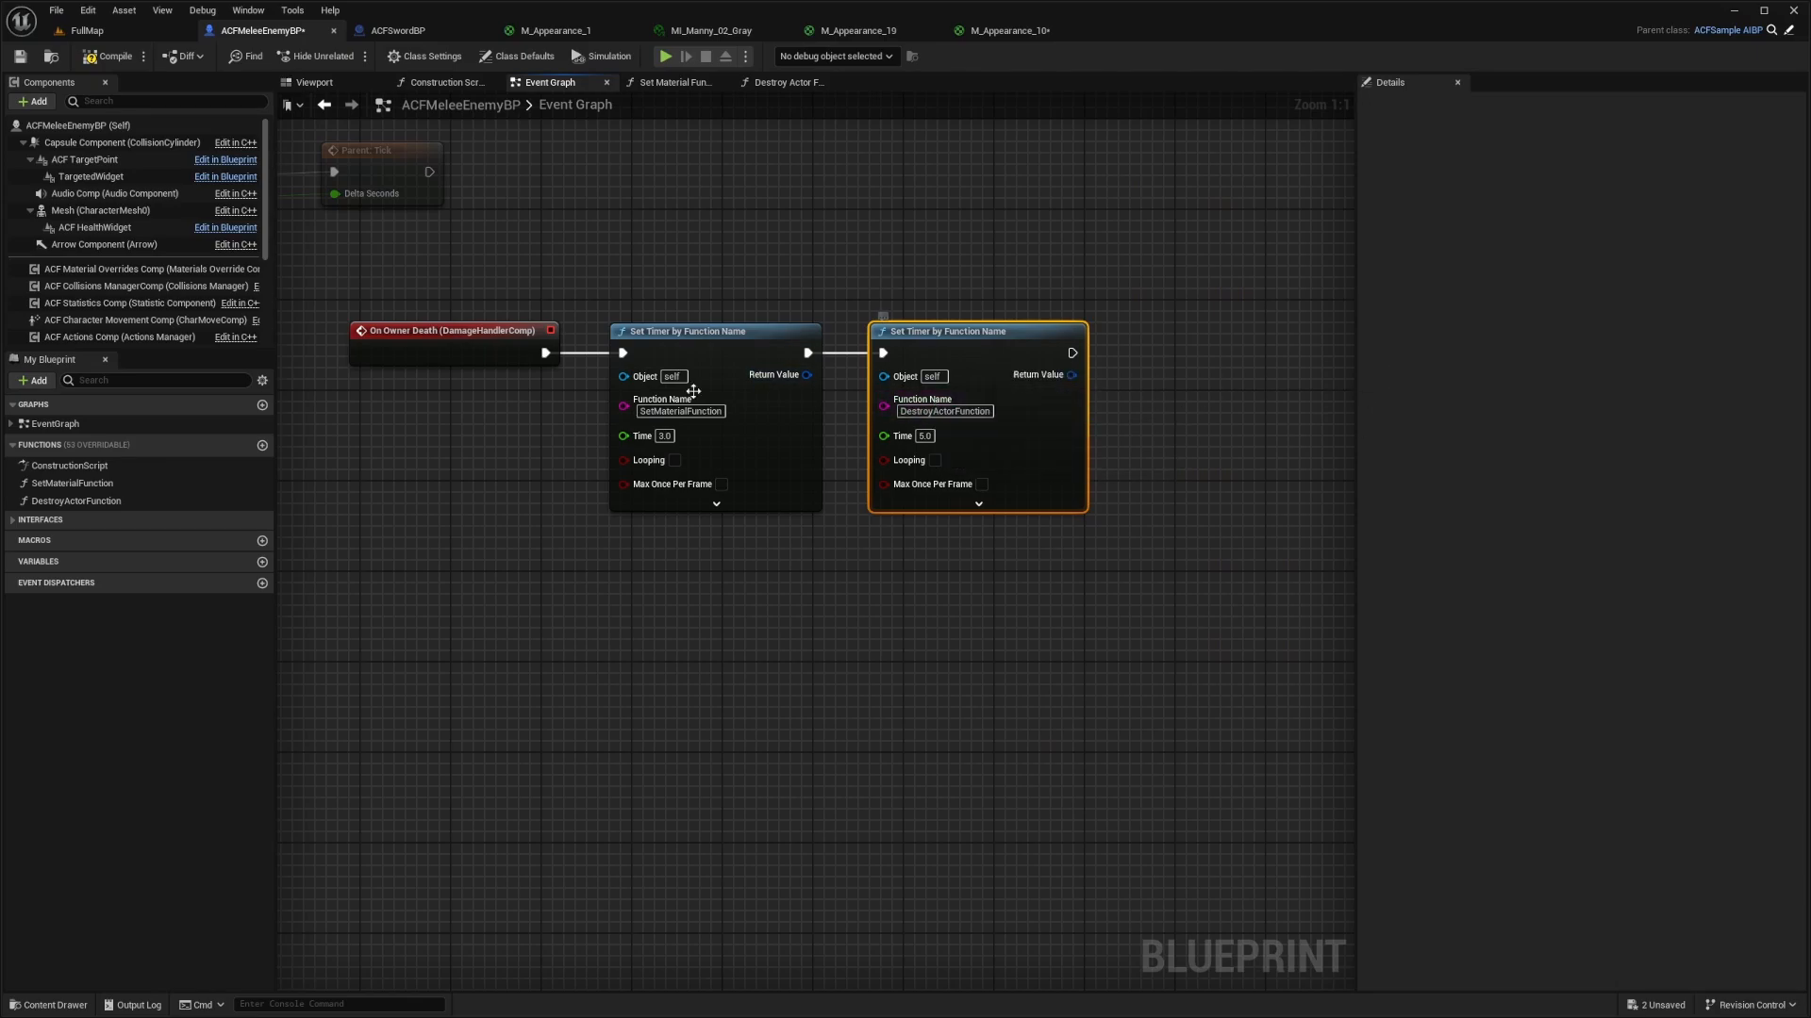
pyautogui.doubleClick(943, 411)
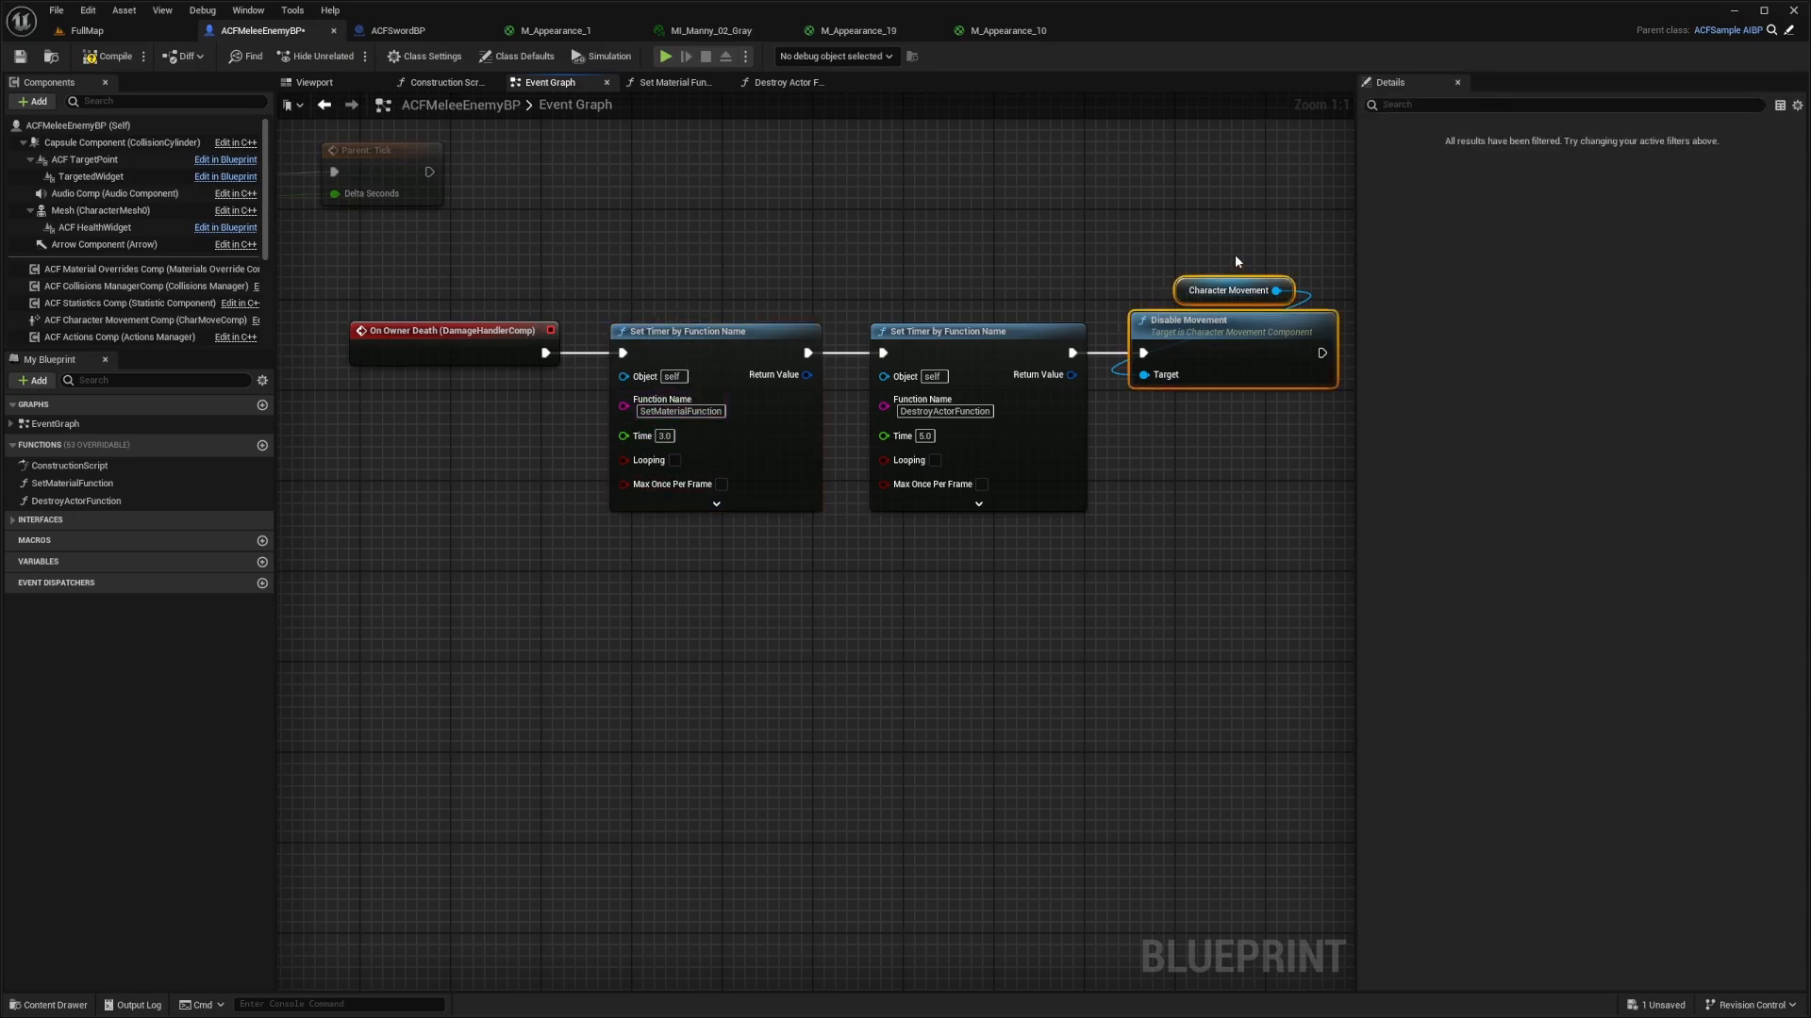
# Step: Compile and save the enemy blueprint
pyautogui.click(111, 54)
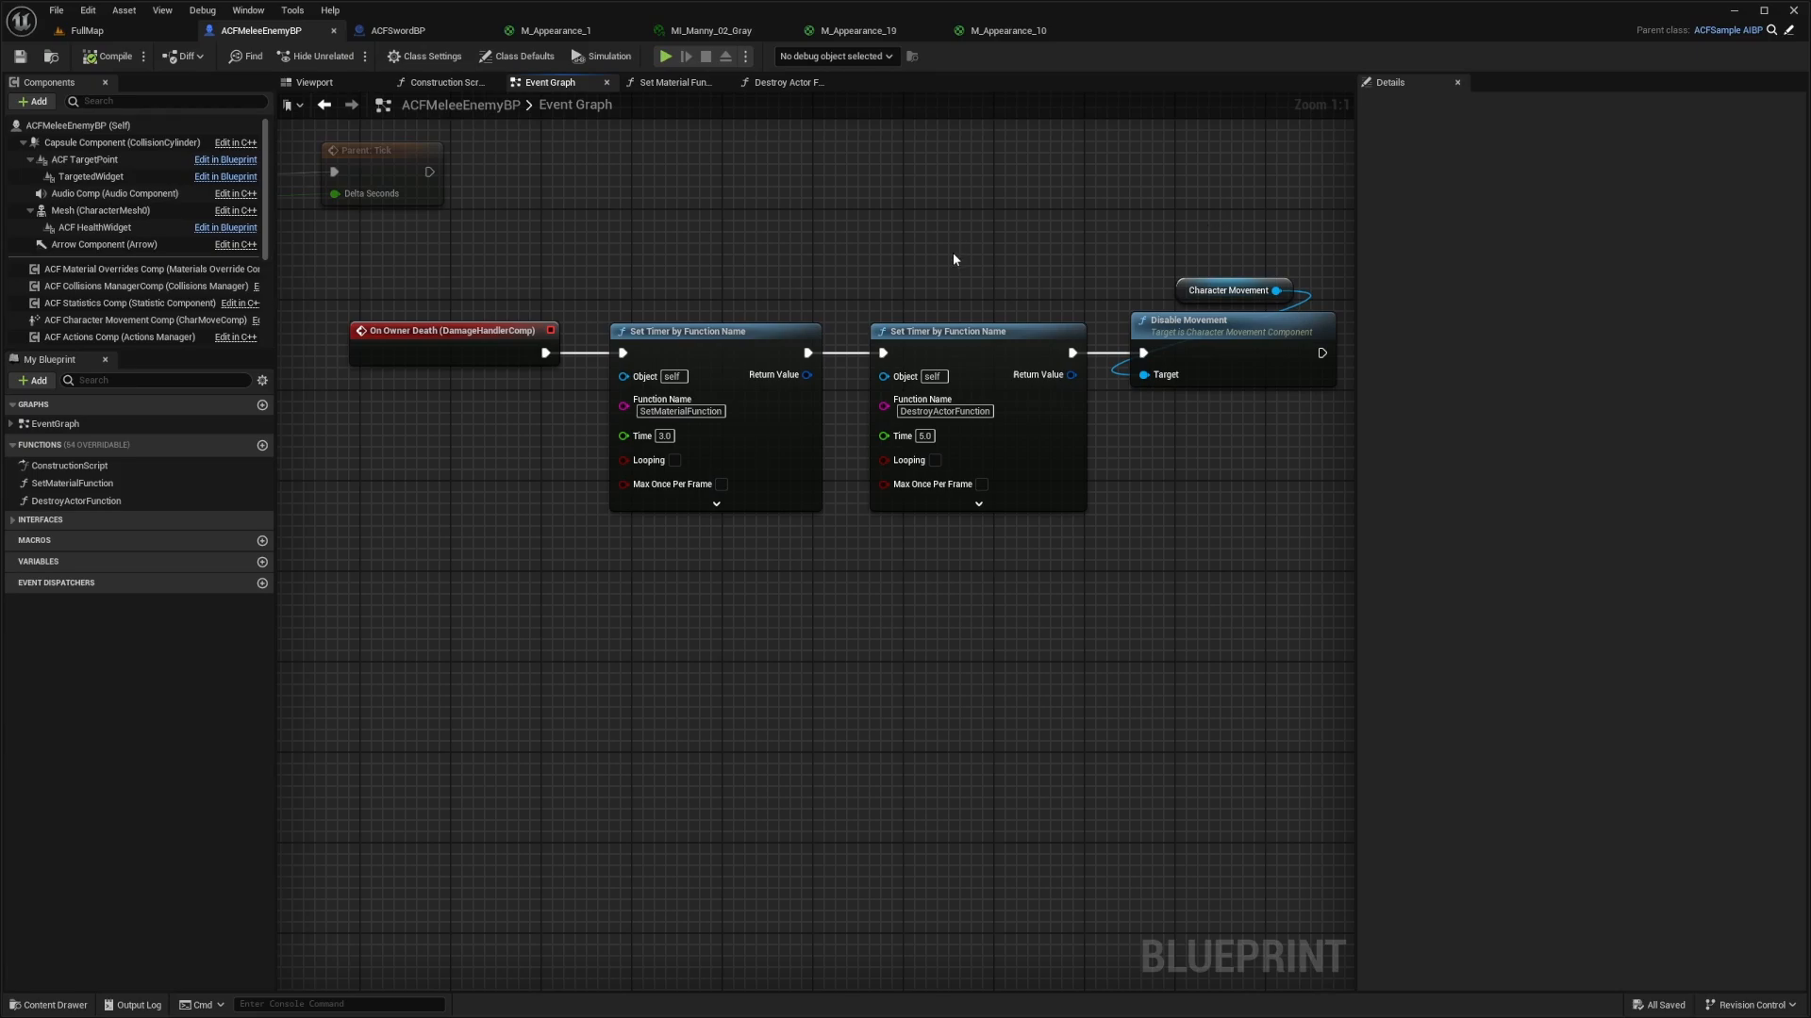
pyautogui.click(977, 332)
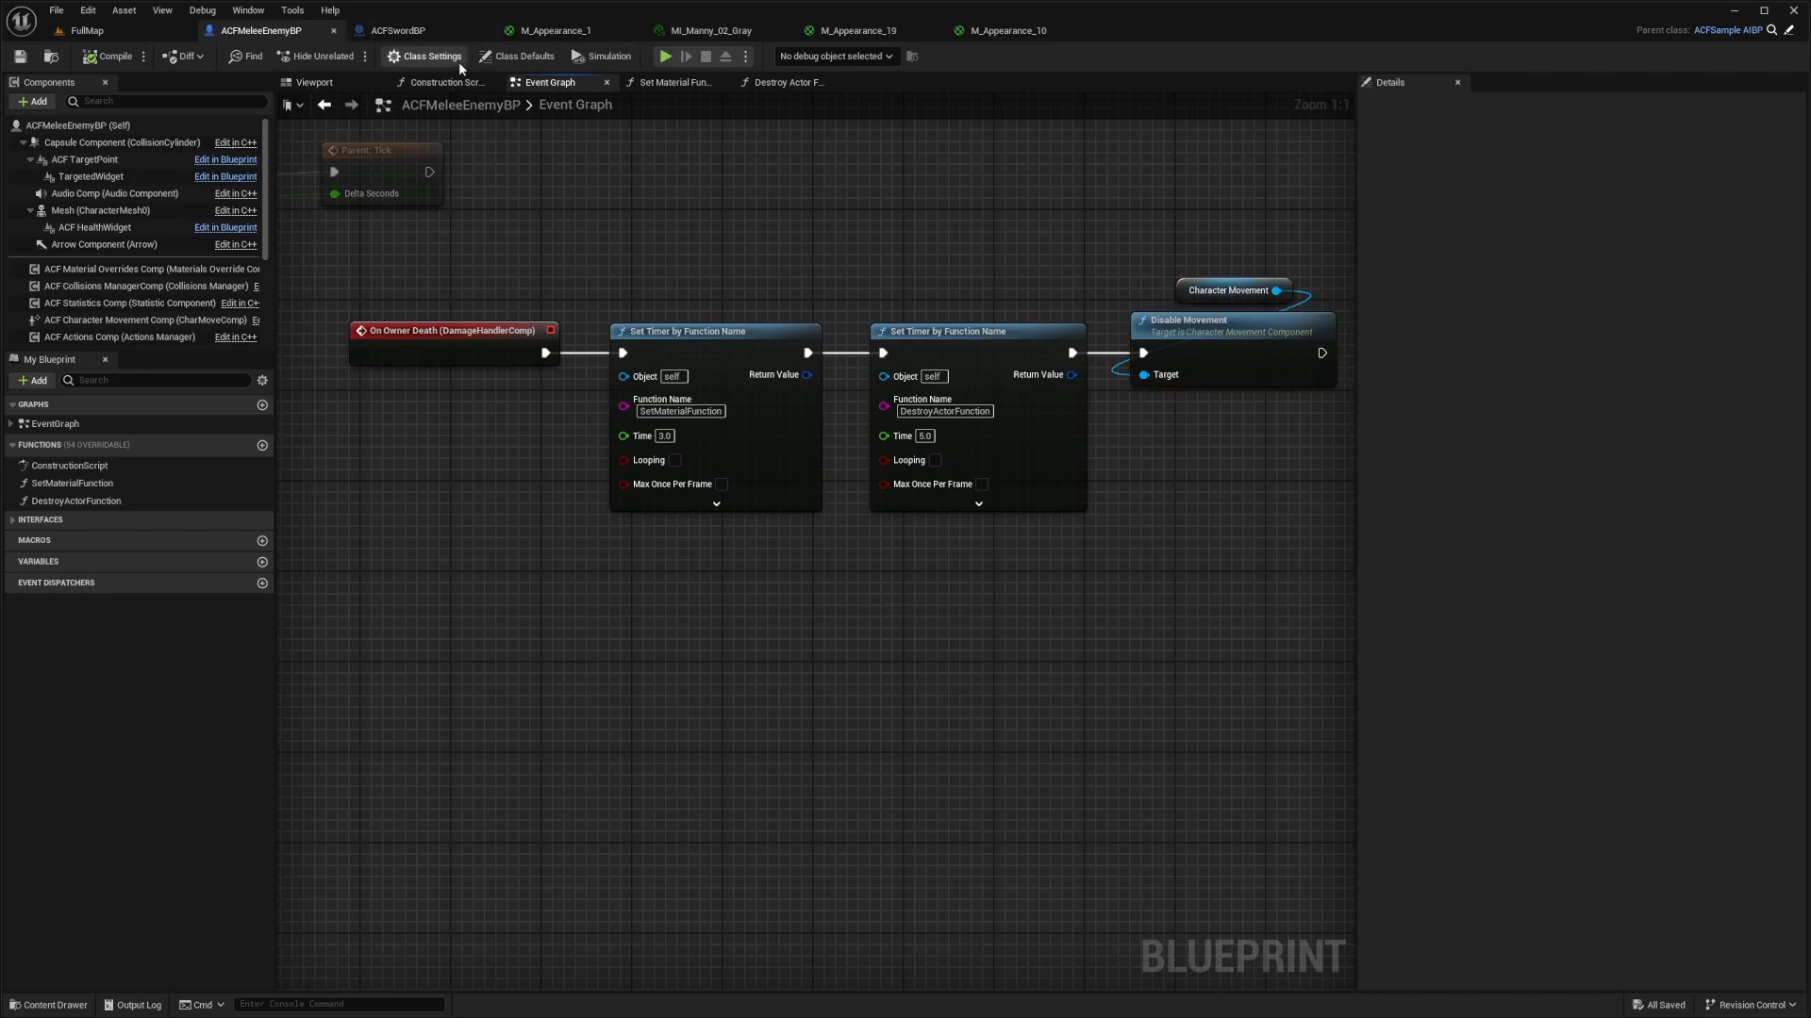
pyautogui.moveTo(894, 17)
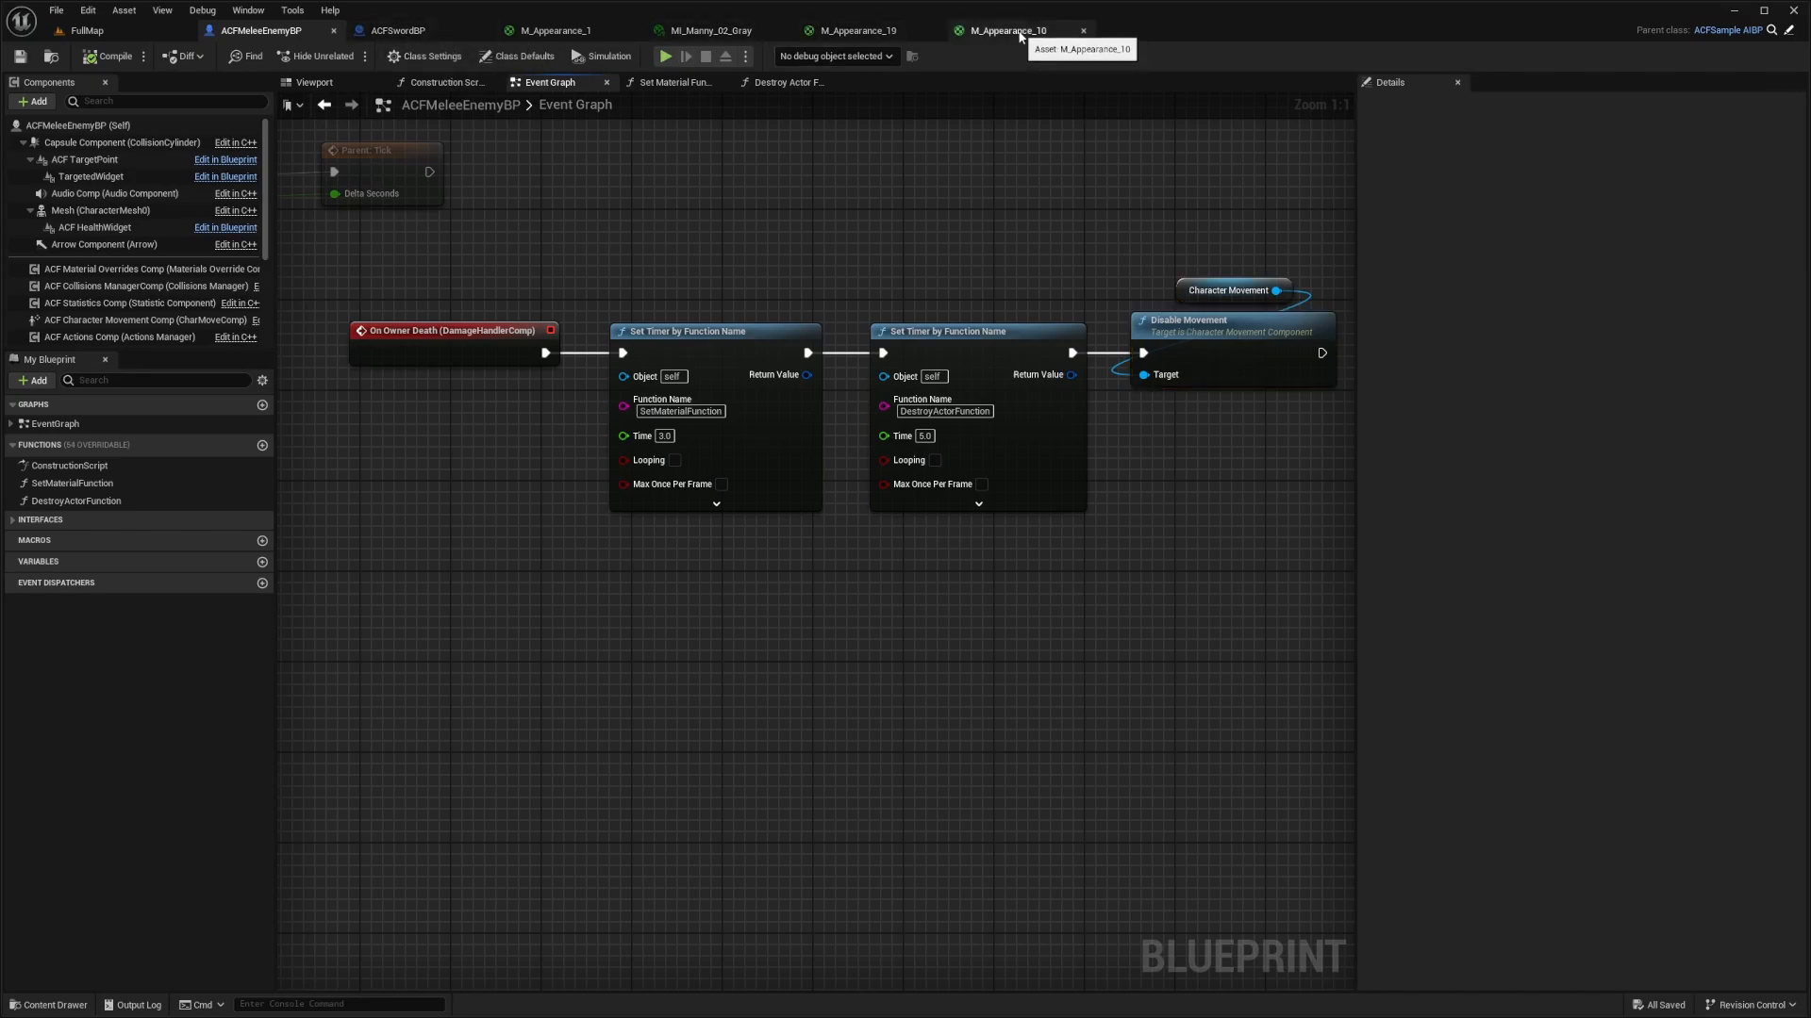
# Step: Swap M_Appearance_10's two sine remap constants between 1.0 and 0.0
pyautogui.click(1007, 31)
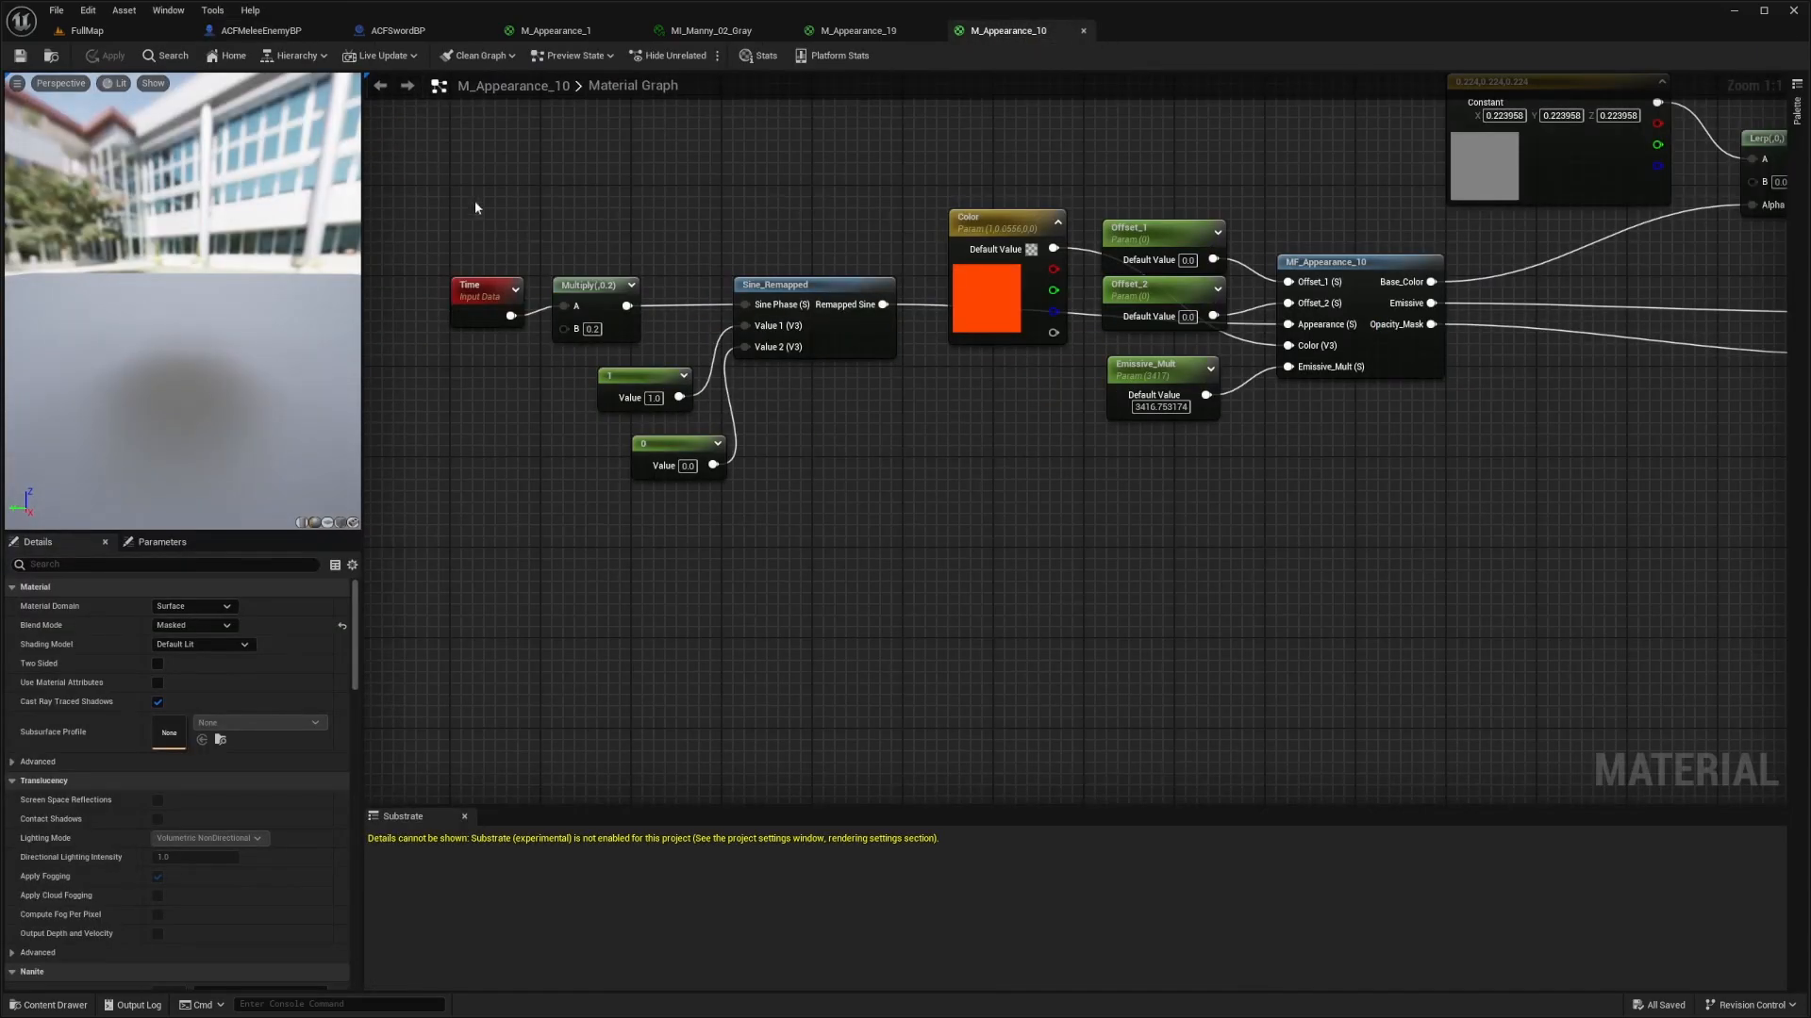
pyautogui.click(594, 285)
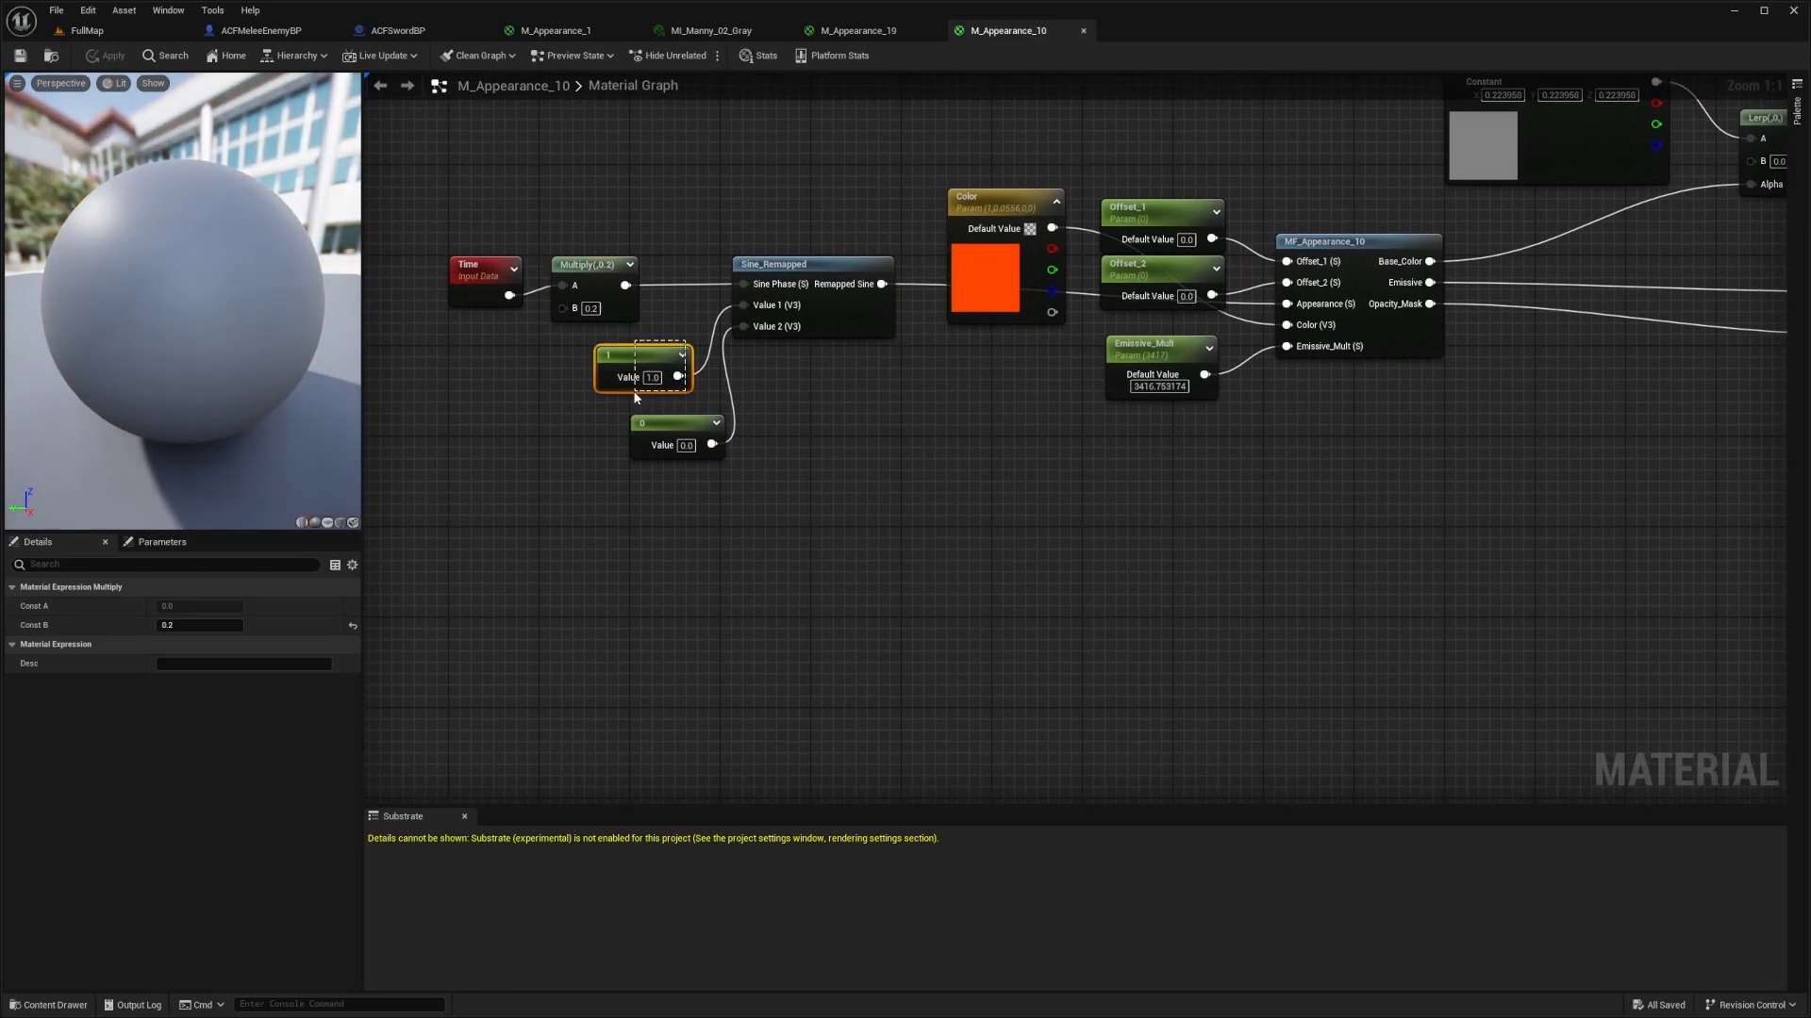
pyautogui.click(650, 352)
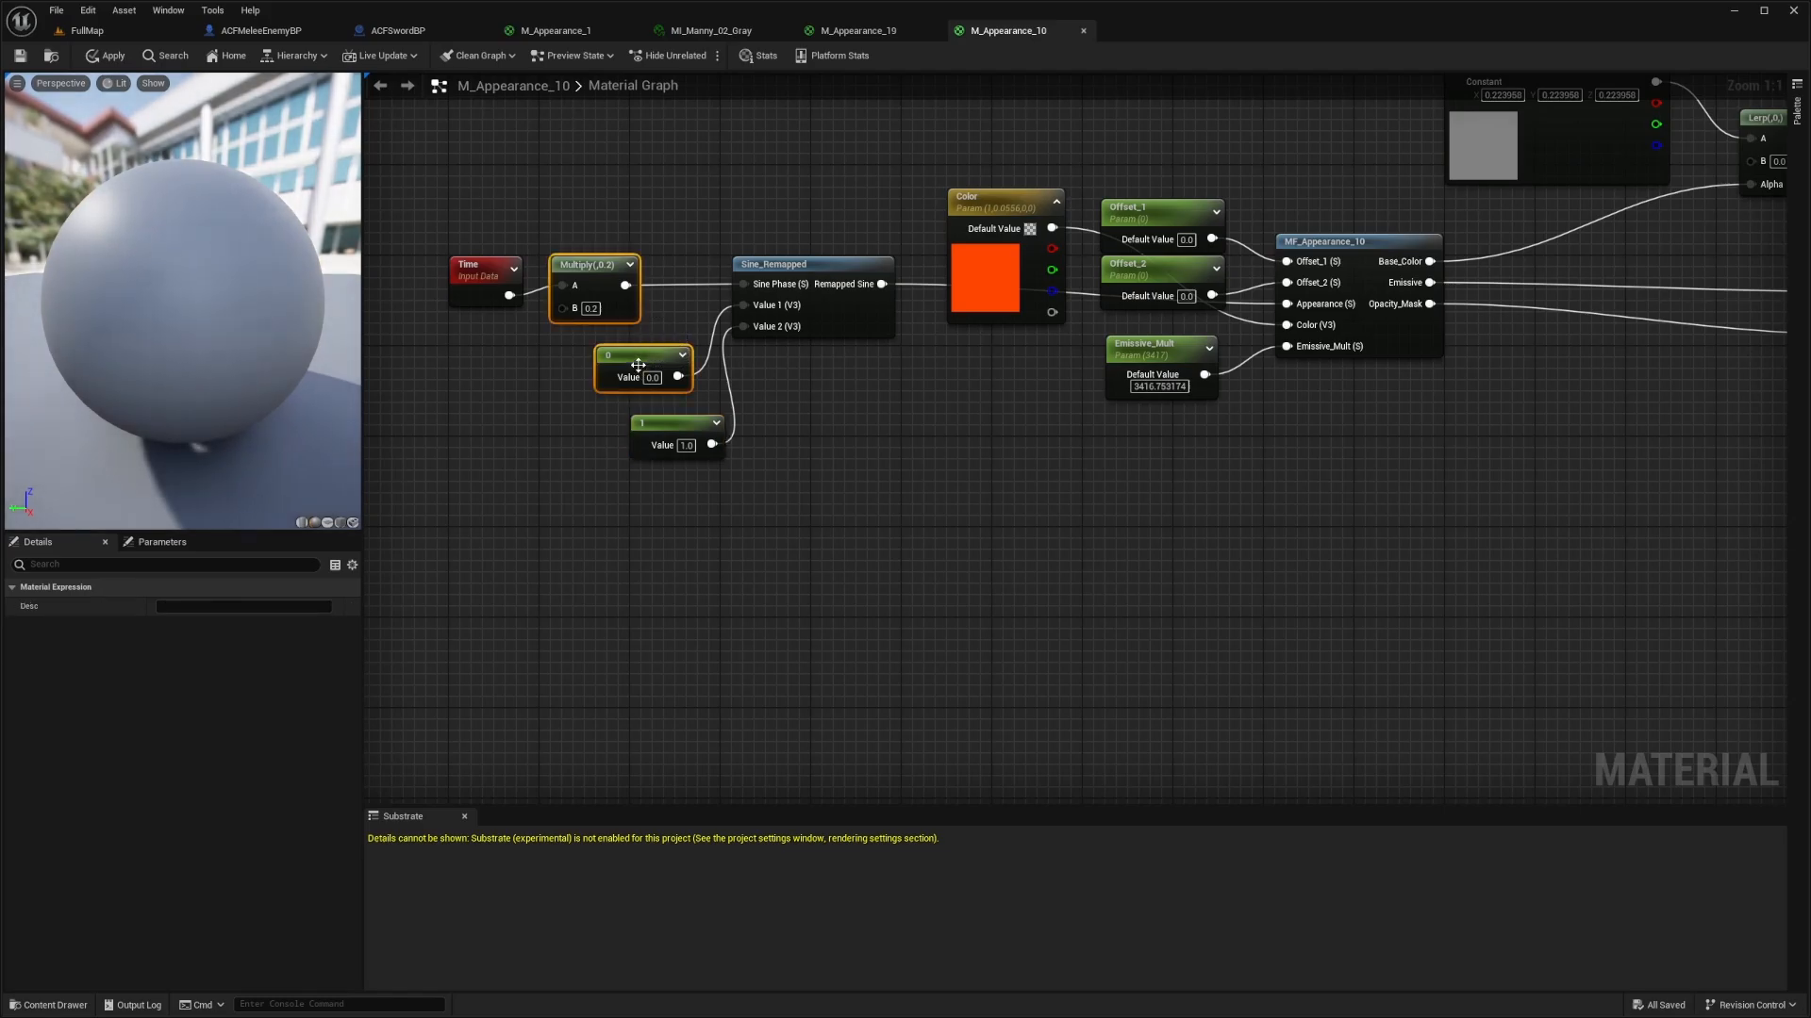
pyautogui.click(645, 366)
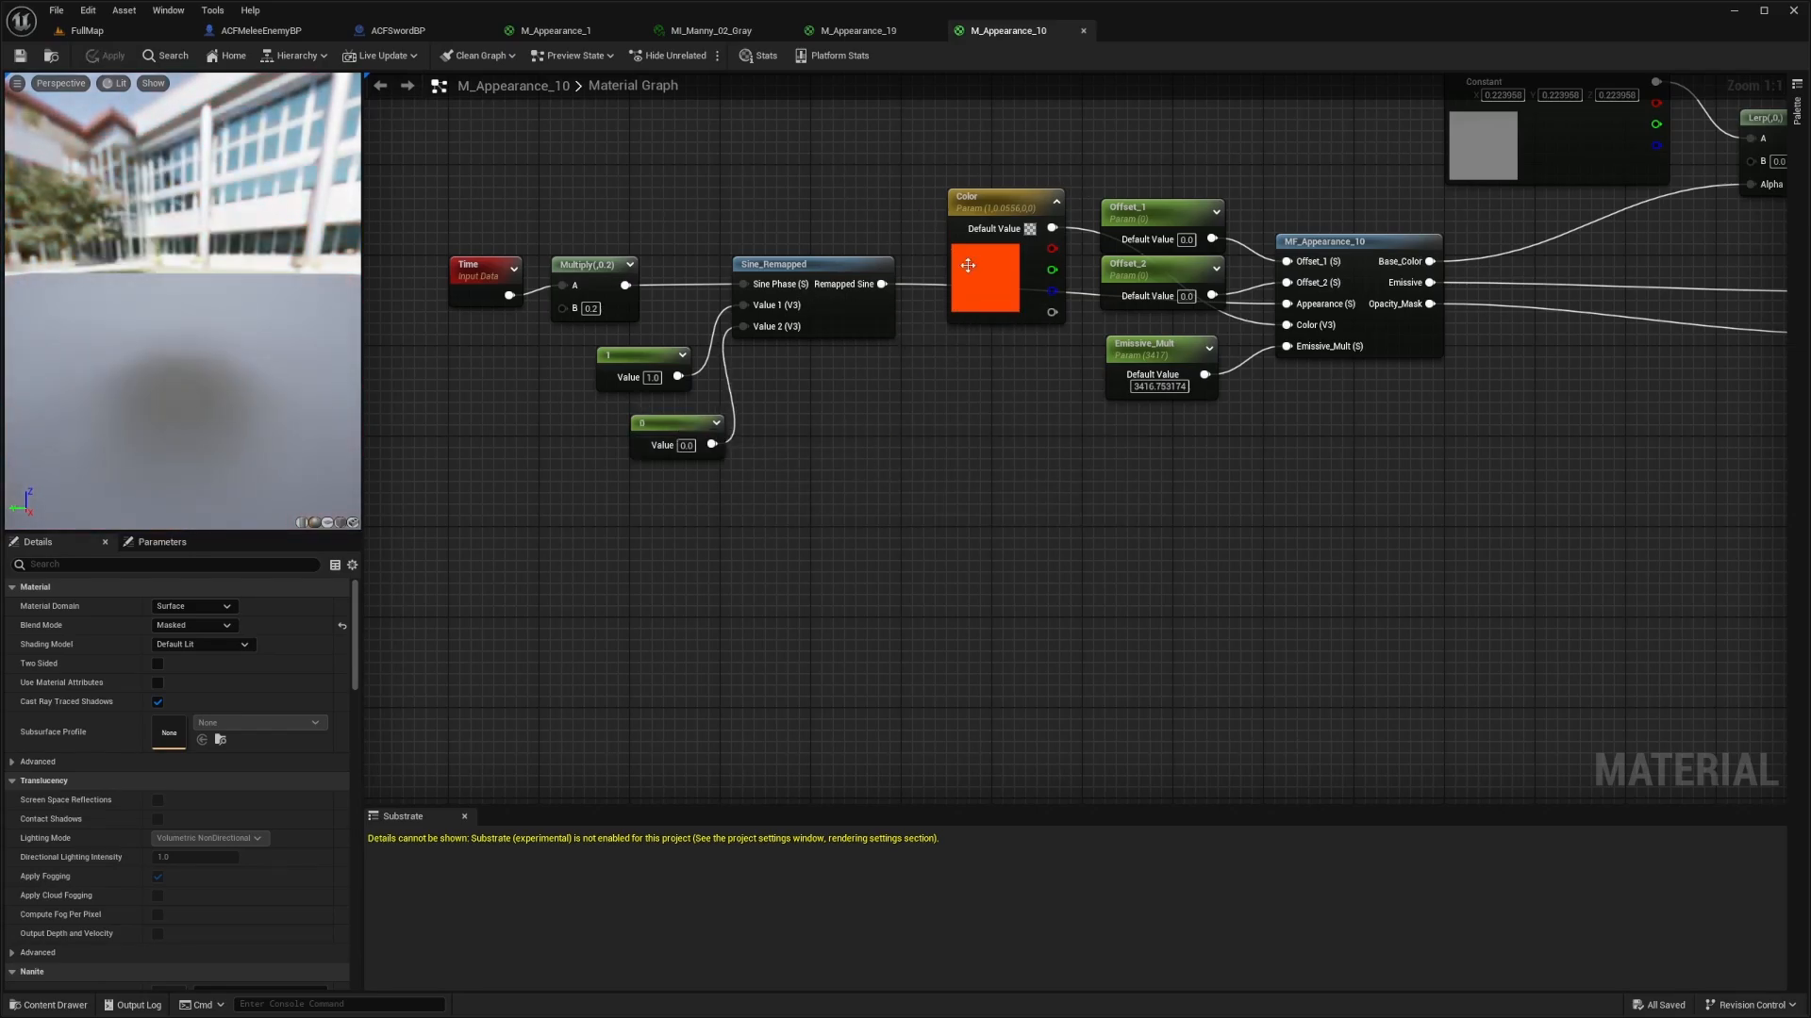
# Step: Change the material's dissolve colour from orange to blue
pyautogui.doubleClick(1029, 228)
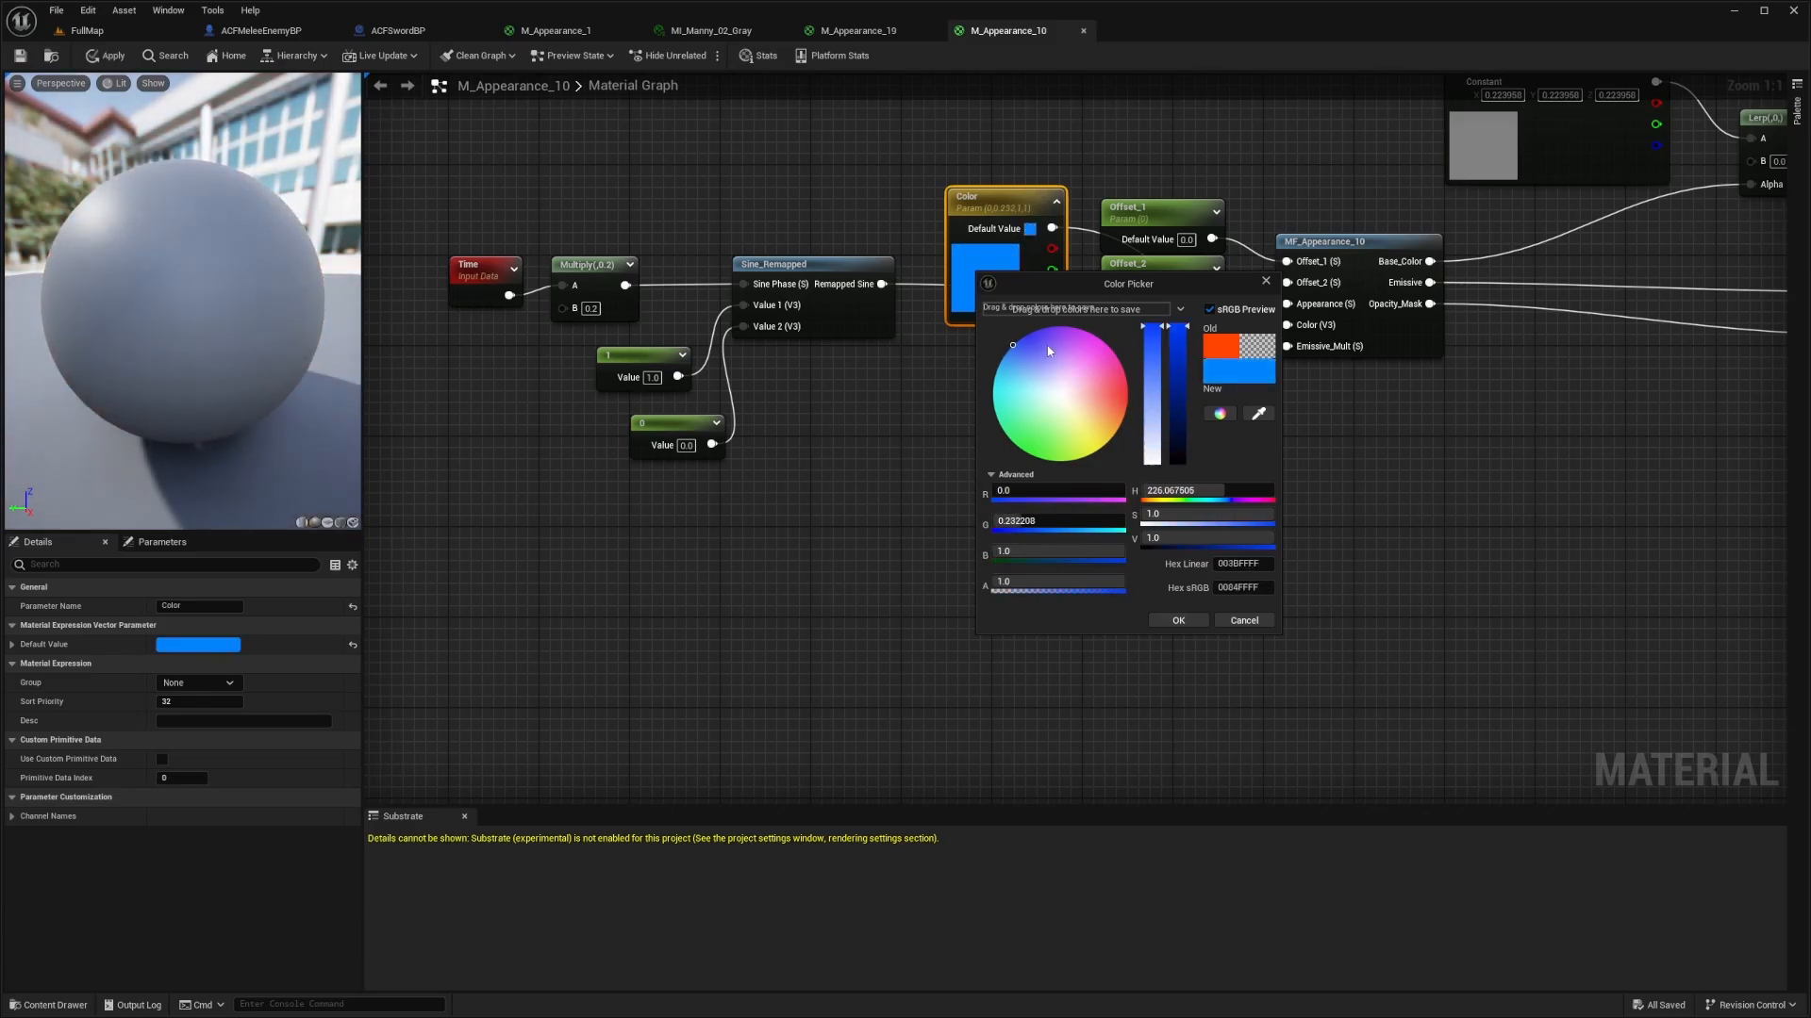
pyautogui.click(1079, 329)
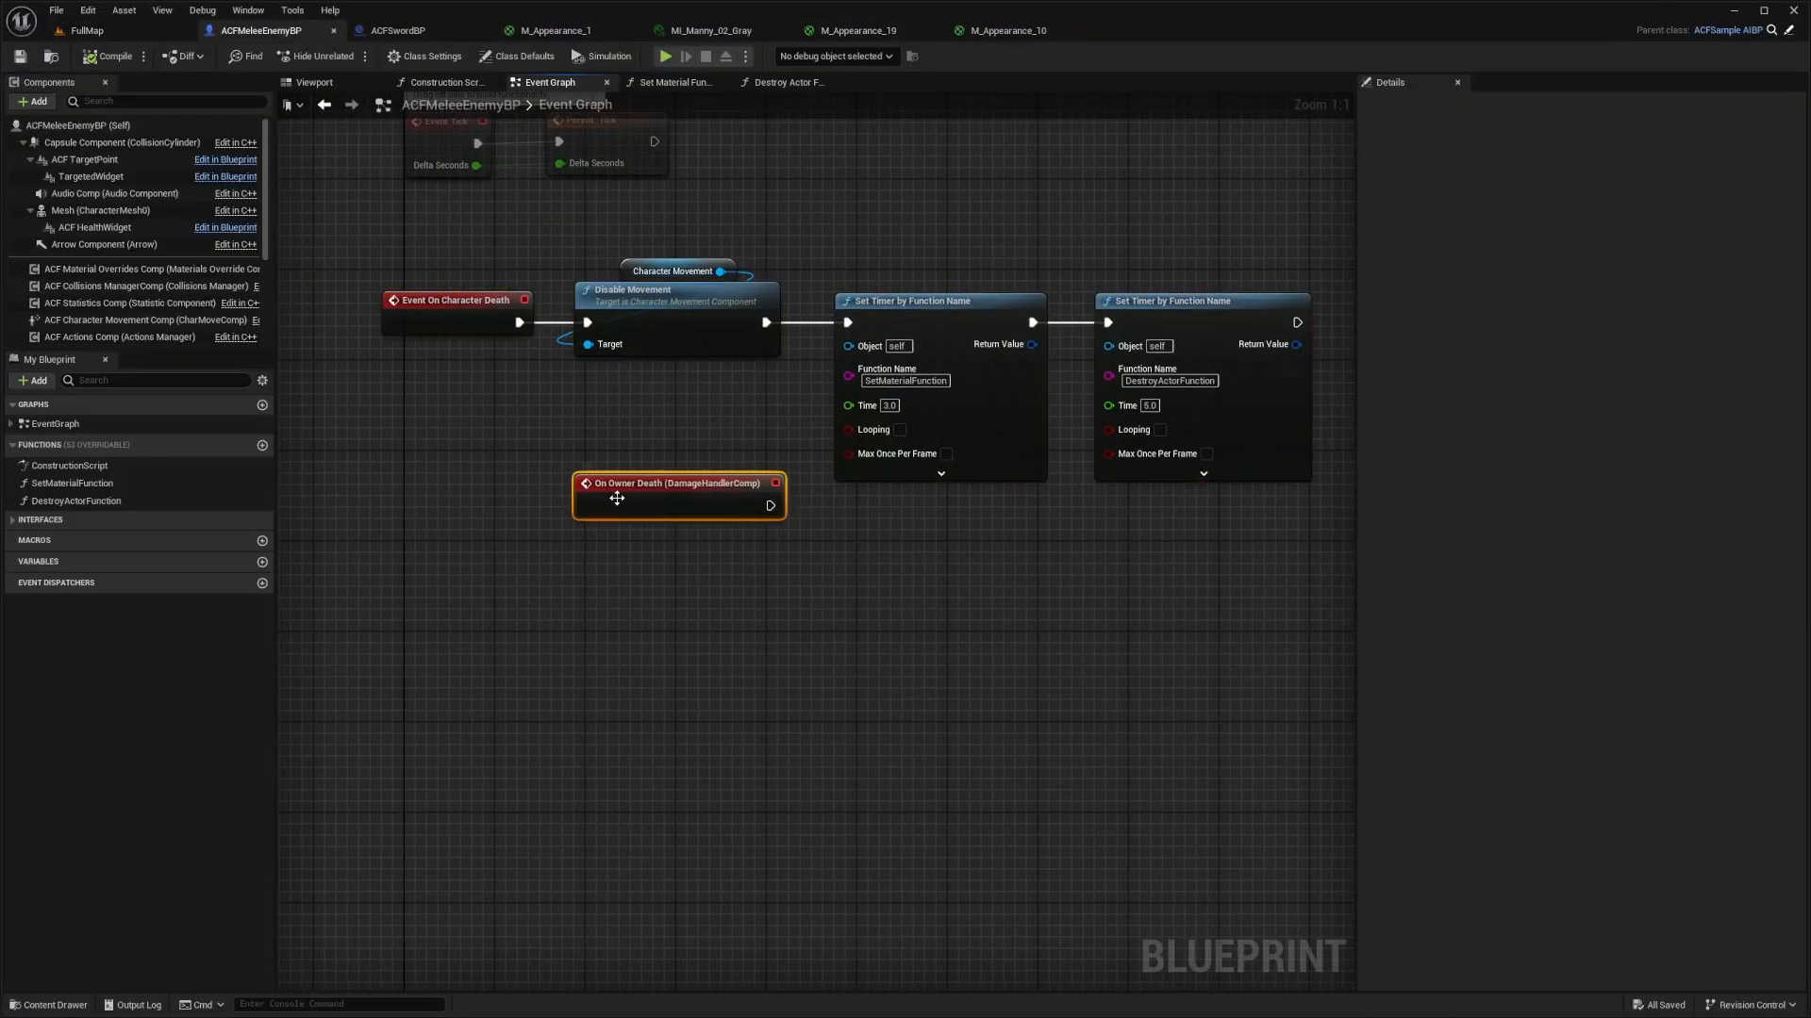
# Step: Set the old owner-death event aside, compile the blueprint and play the level to test the fade
pyautogui.moveTo(675, 482); pyautogui.dragTo(543, 460)
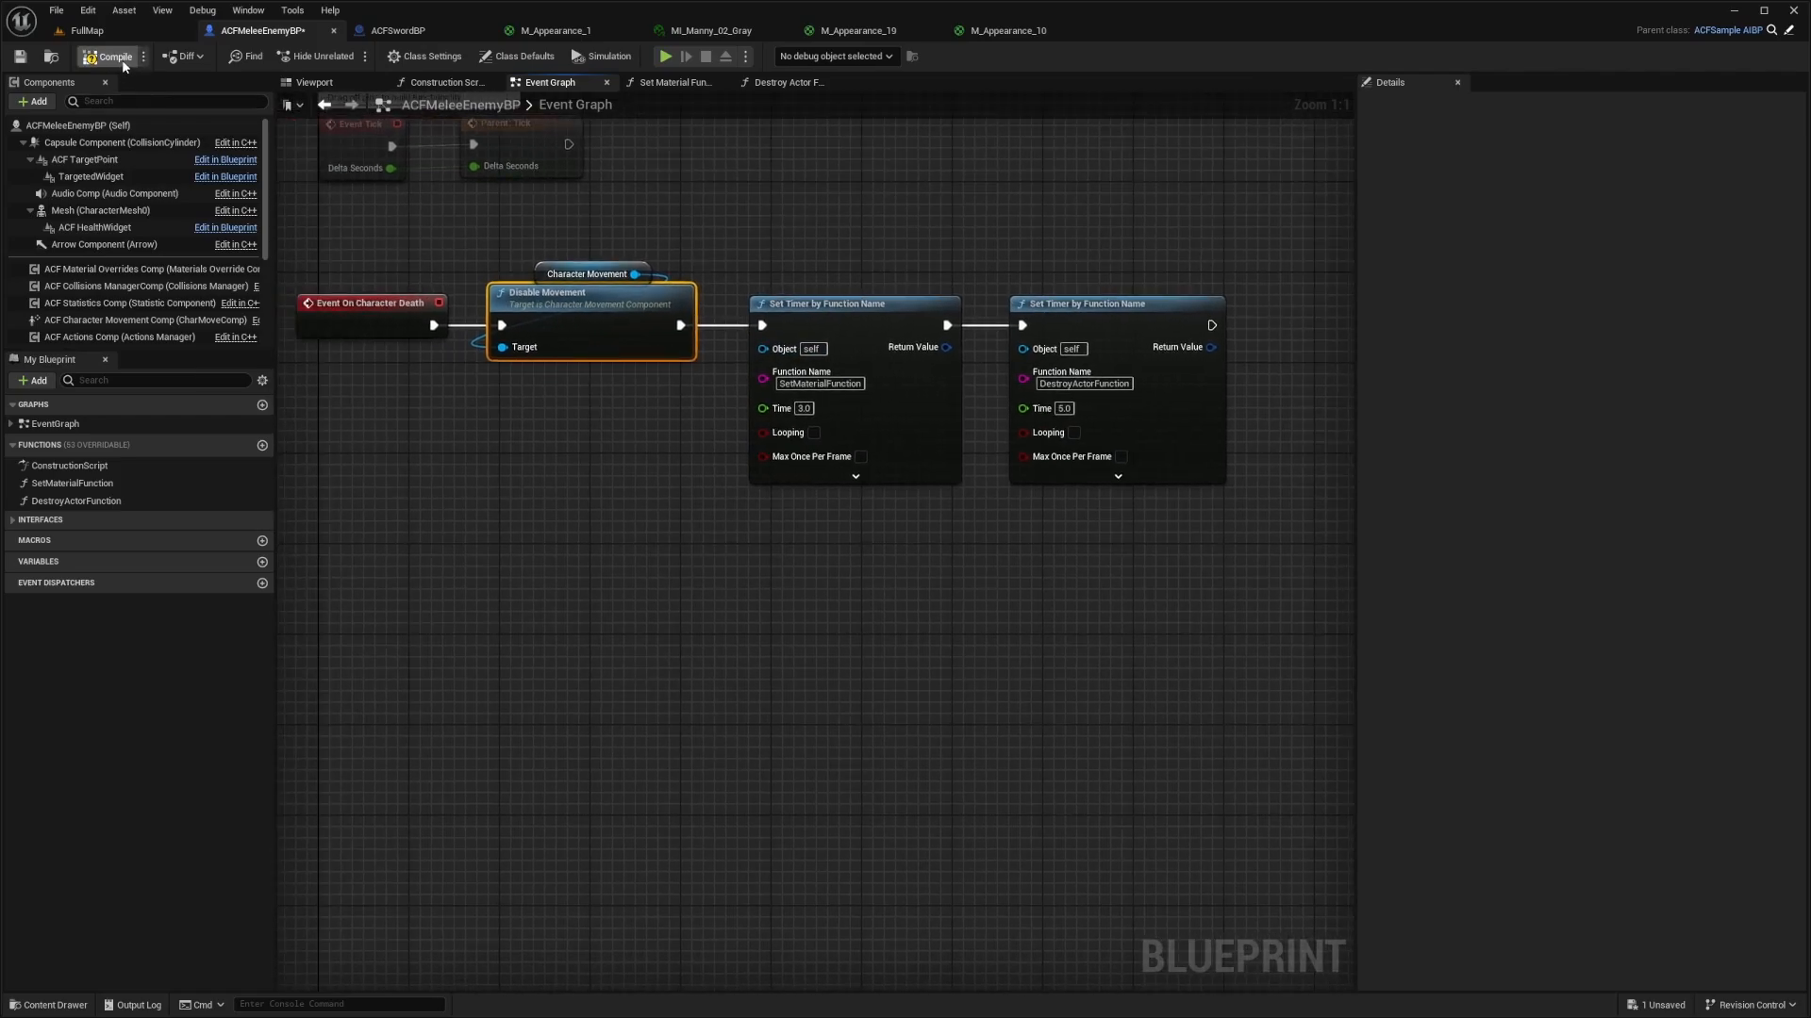
pyautogui.click(87, 30)
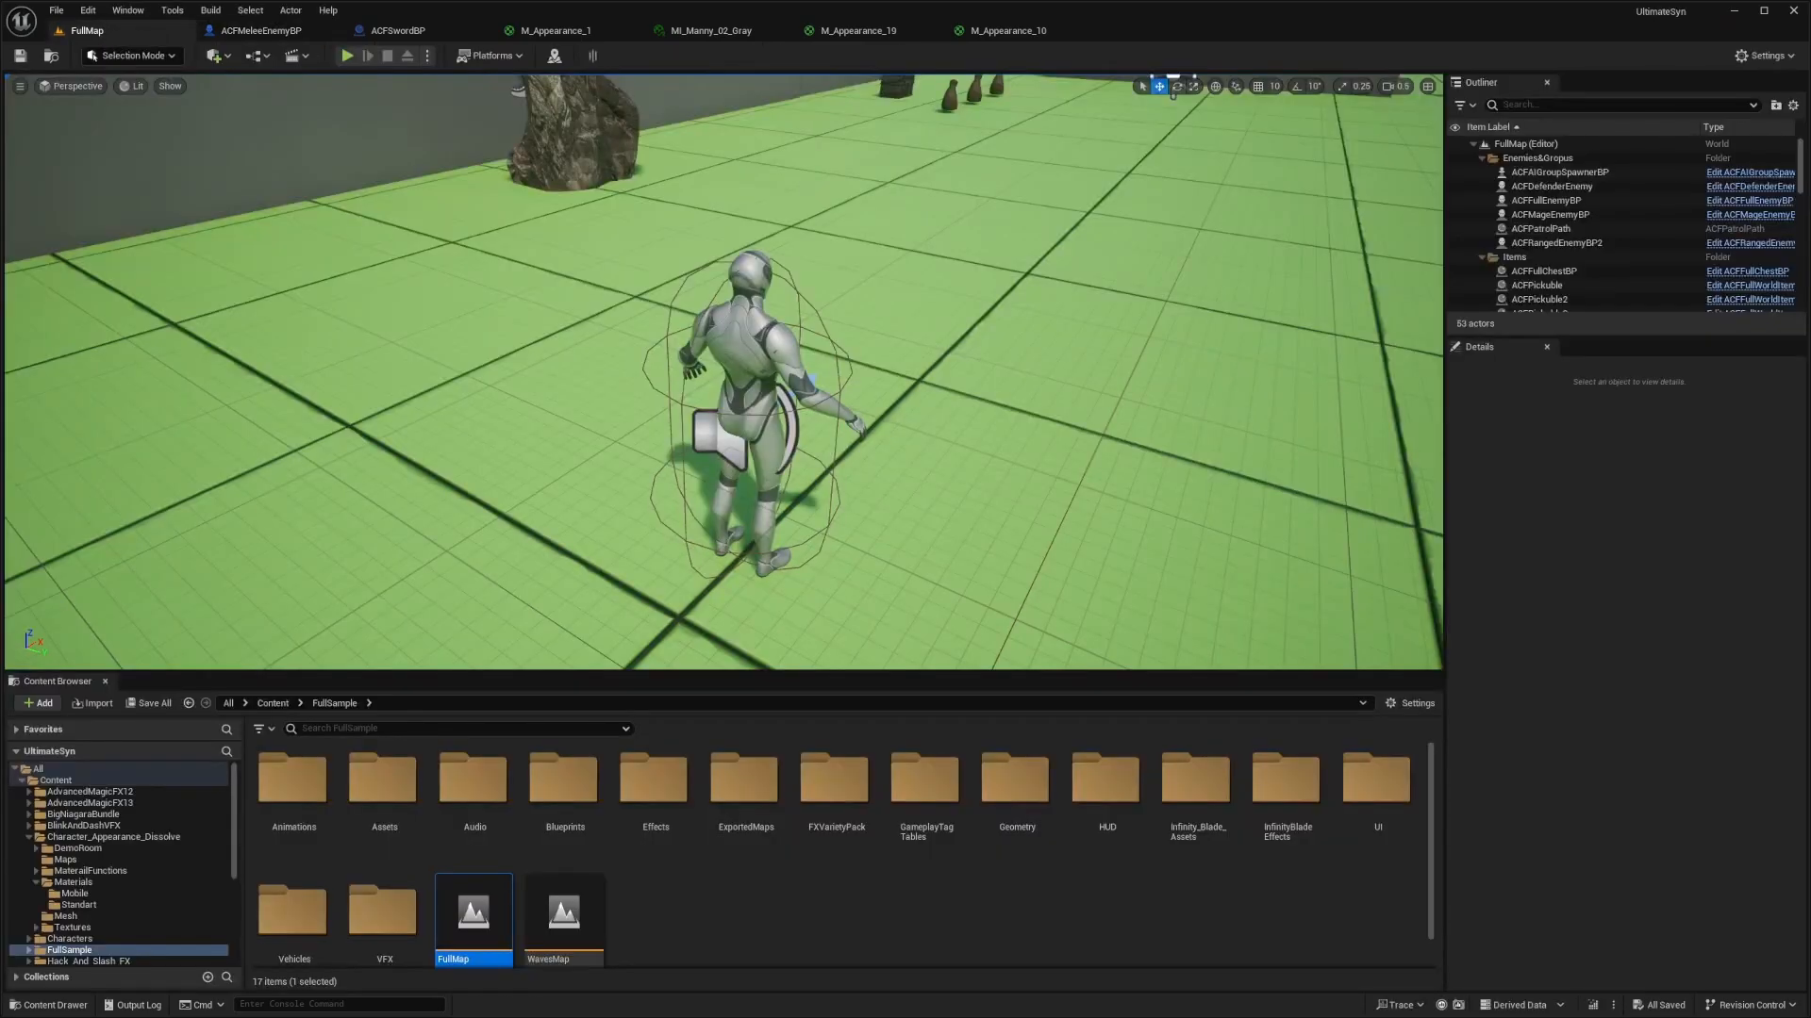
pyautogui.click(345, 55)
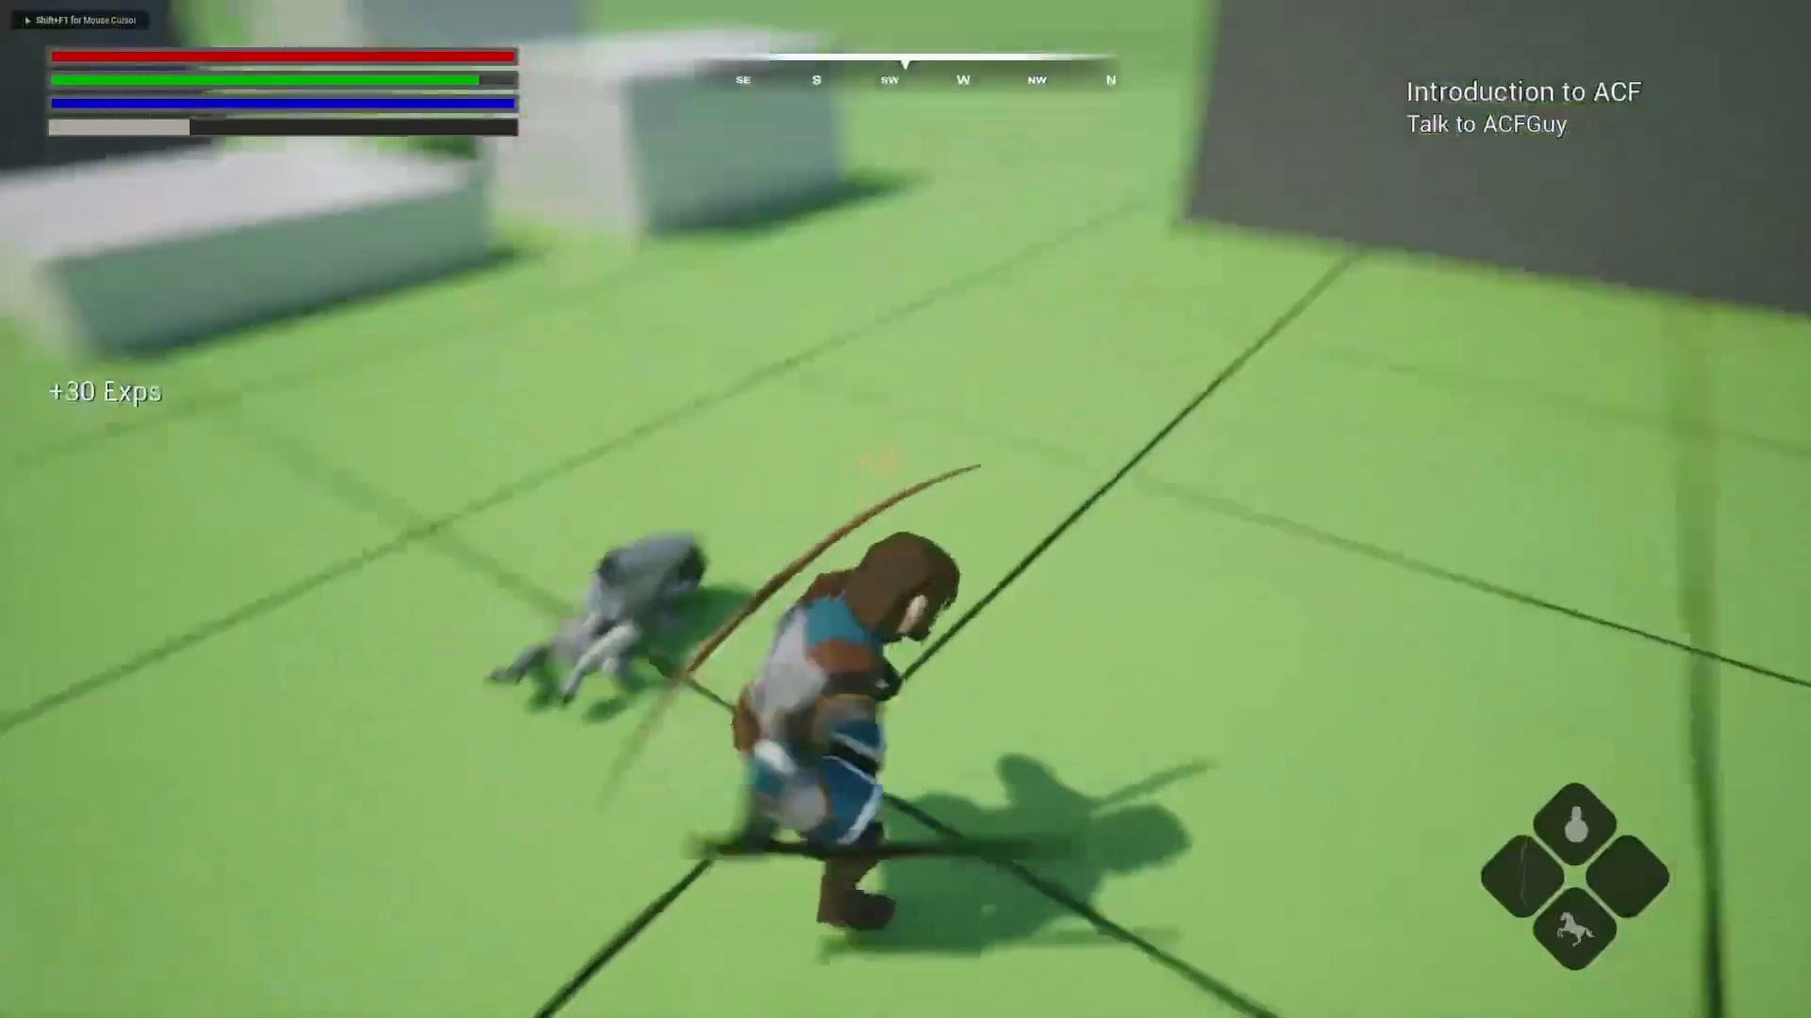